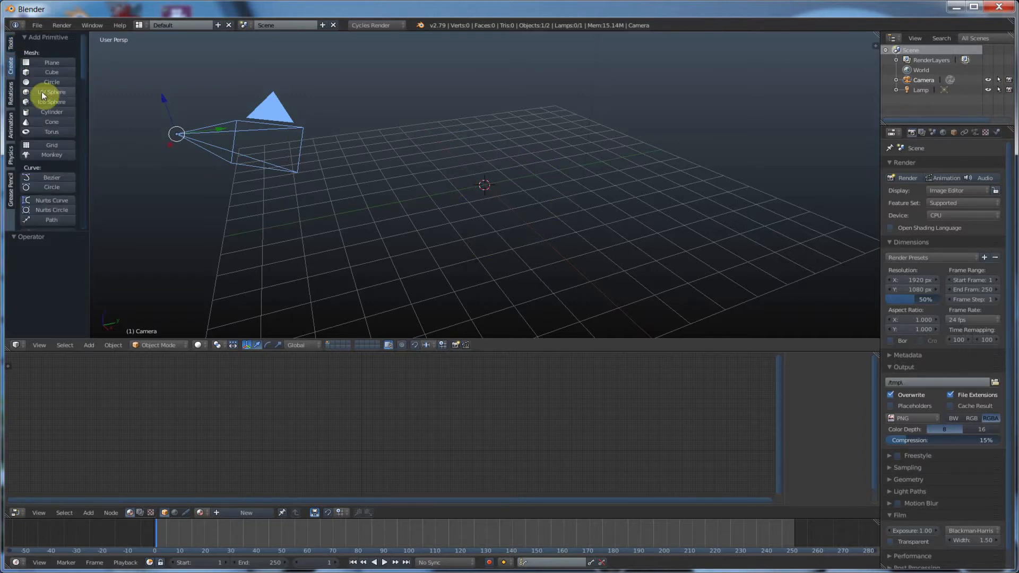
# - Add a UV sphere at the world origin from the Create tab
pyautogui.click(51, 91)
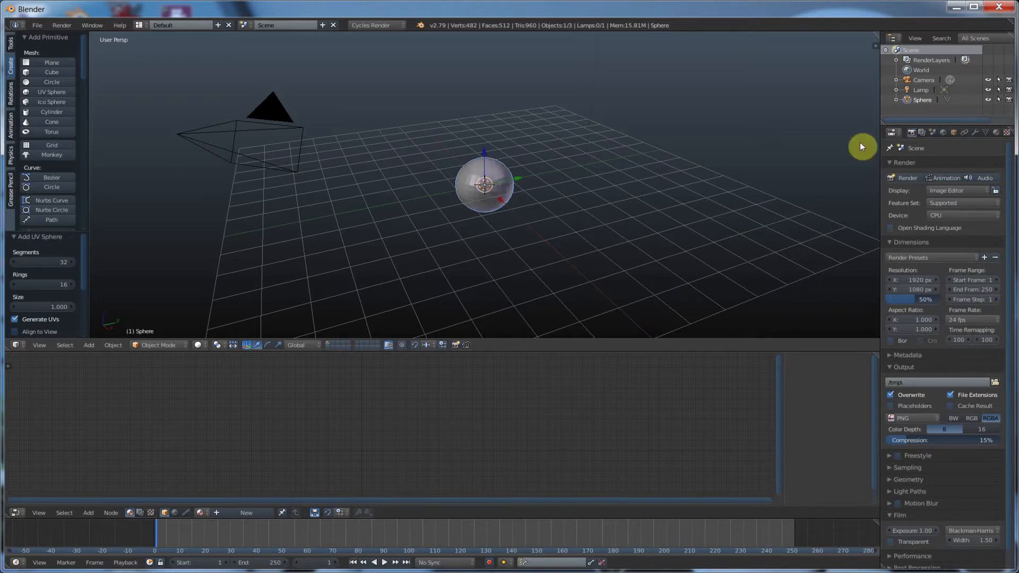
pyautogui.moveTo(998, 137)
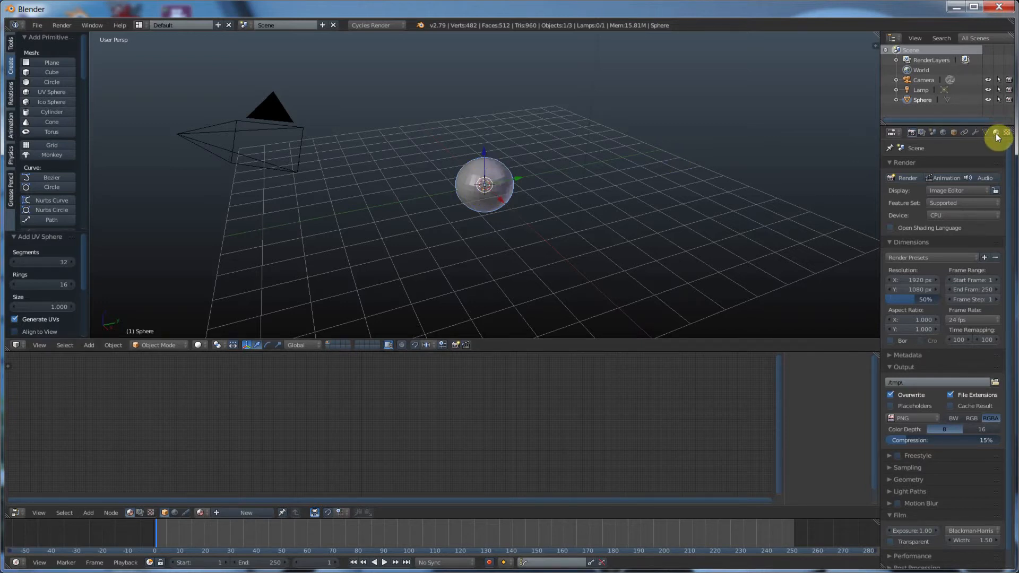
# - Create a new material for the sphere with a Diffuse BSDF feeding the Material Output
pyautogui.click(997, 133)
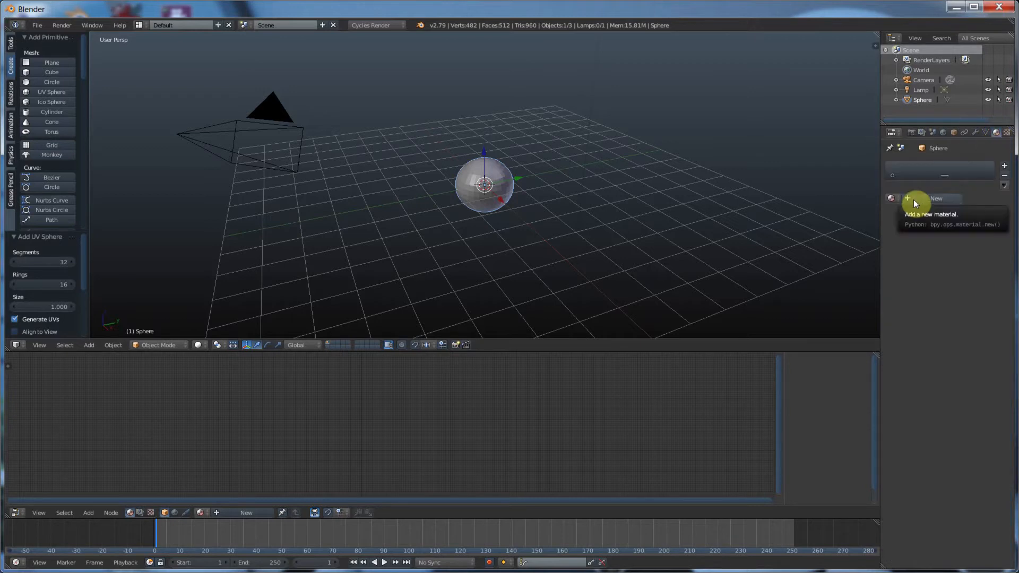
pyautogui.click(933, 198)
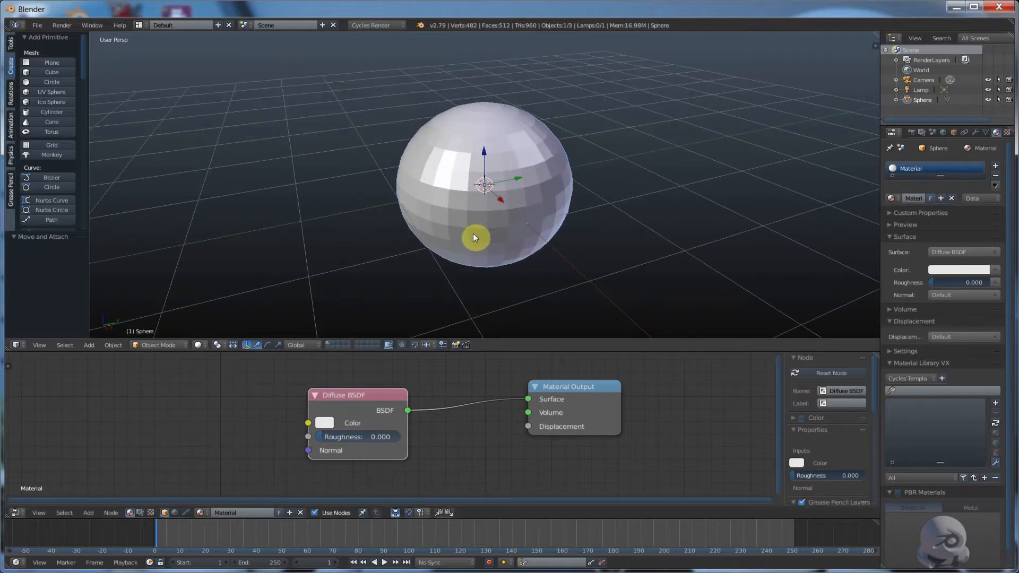
# - Switch the 3D view shading to Rendered for a live Cycles preview
pyautogui.click(199, 345)
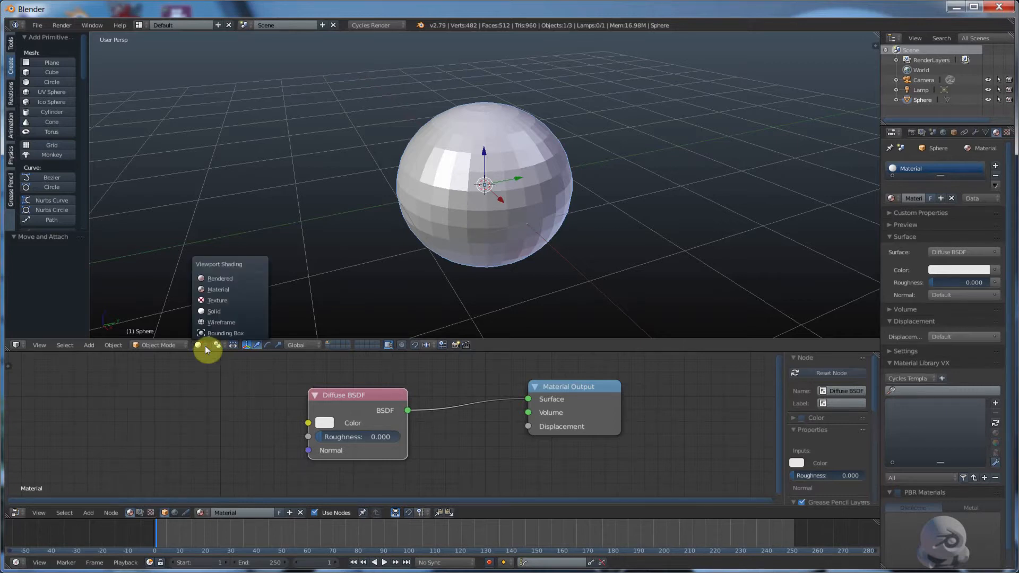
pyautogui.moveTo(220, 278)
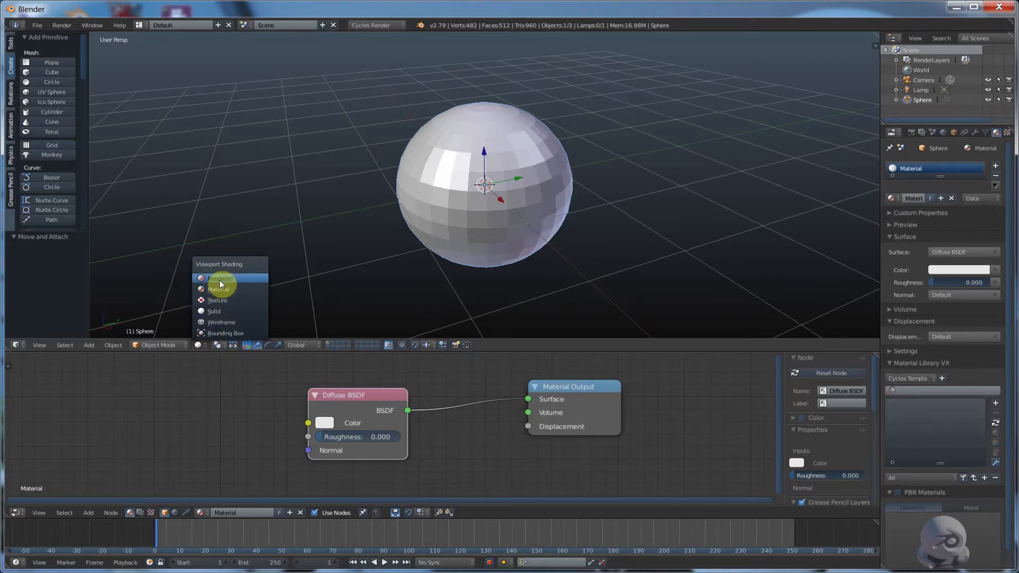
pyautogui.click(221, 278)
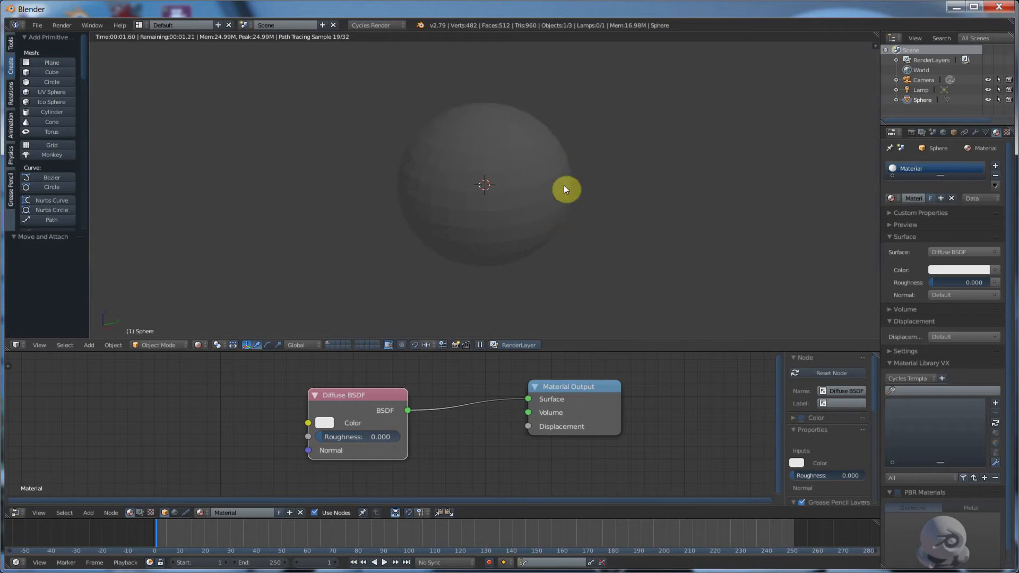
pyautogui.moveTo(507, 187)
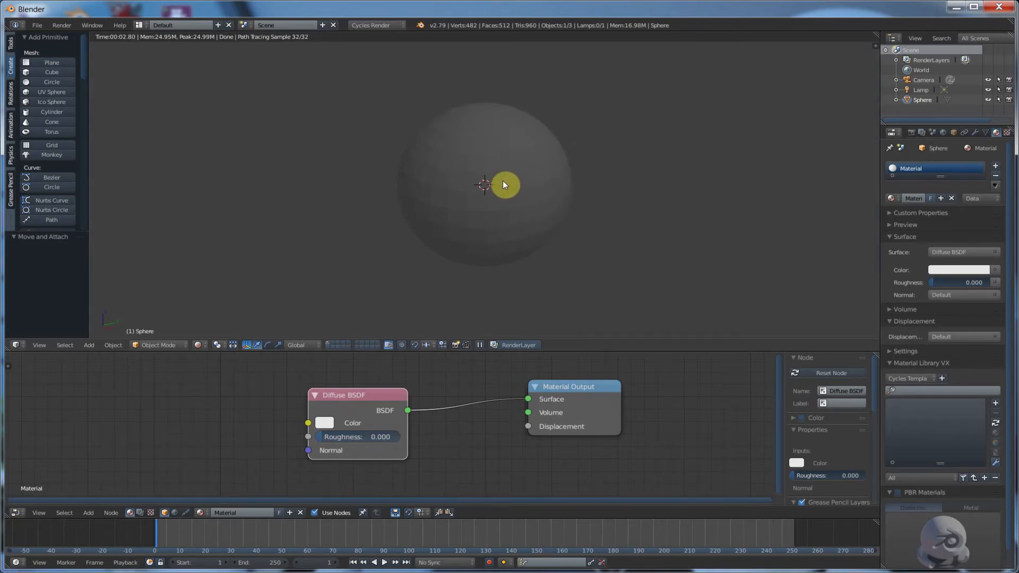
pyautogui.moveTo(502, 156)
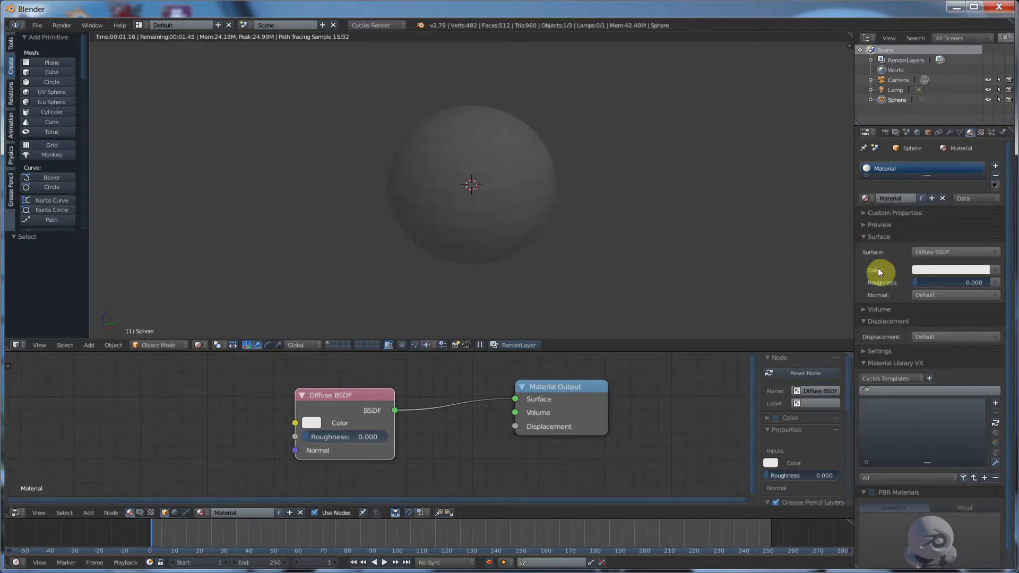
pyautogui.moveTo(970, 137)
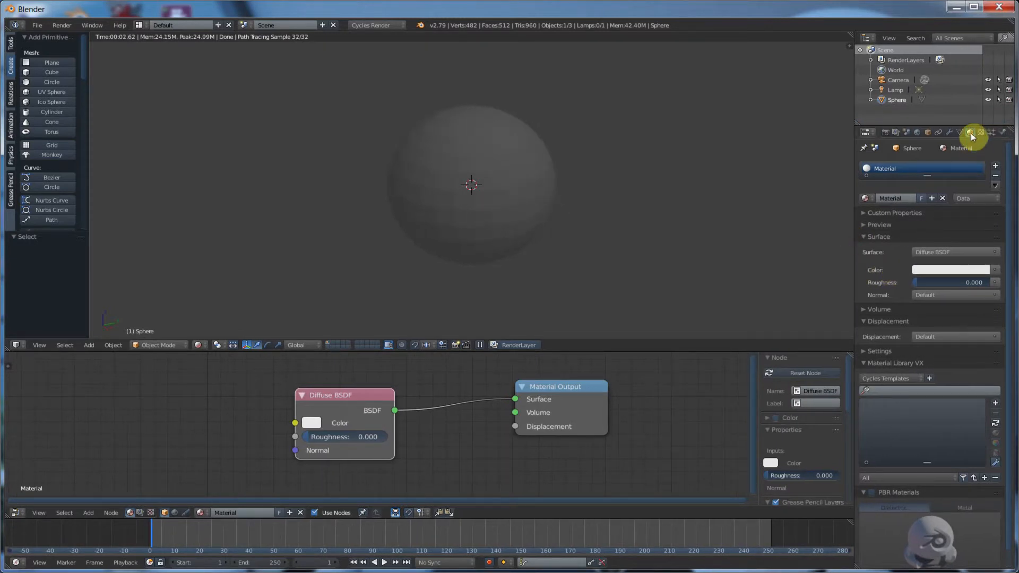
pyautogui.moveTo(871, 269)
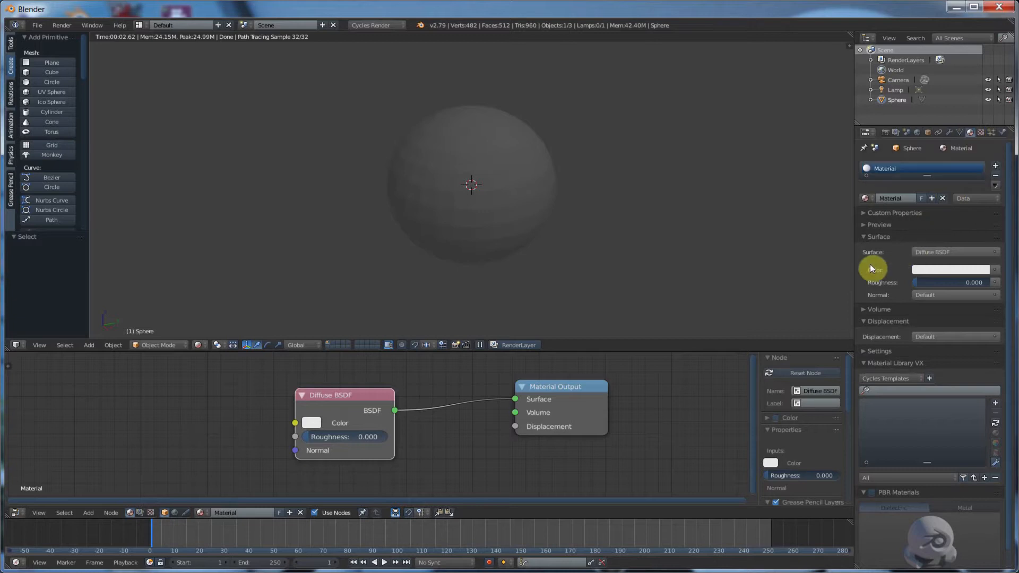
pyautogui.moveTo(890, 272)
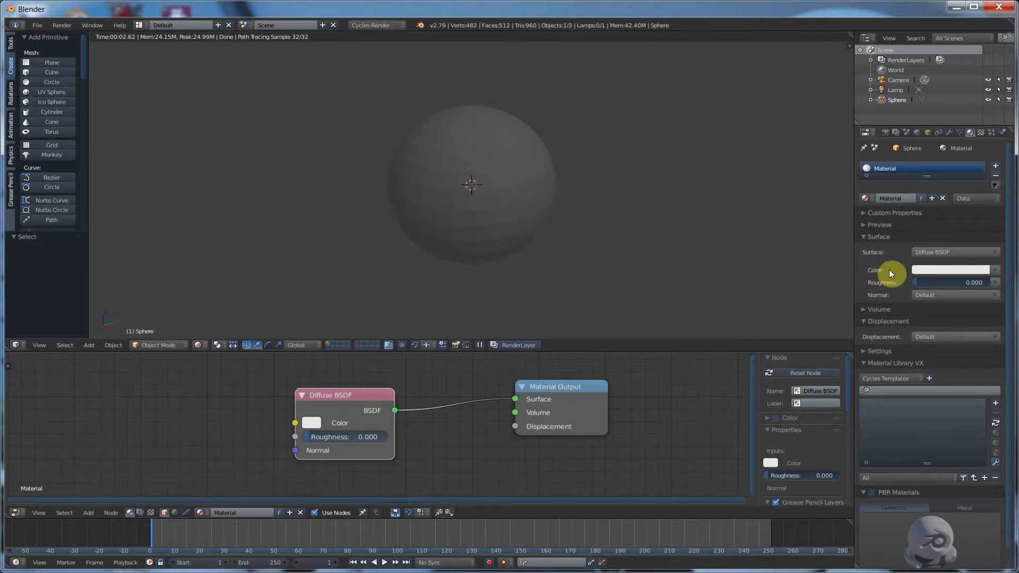
pyautogui.moveTo(1003, 272)
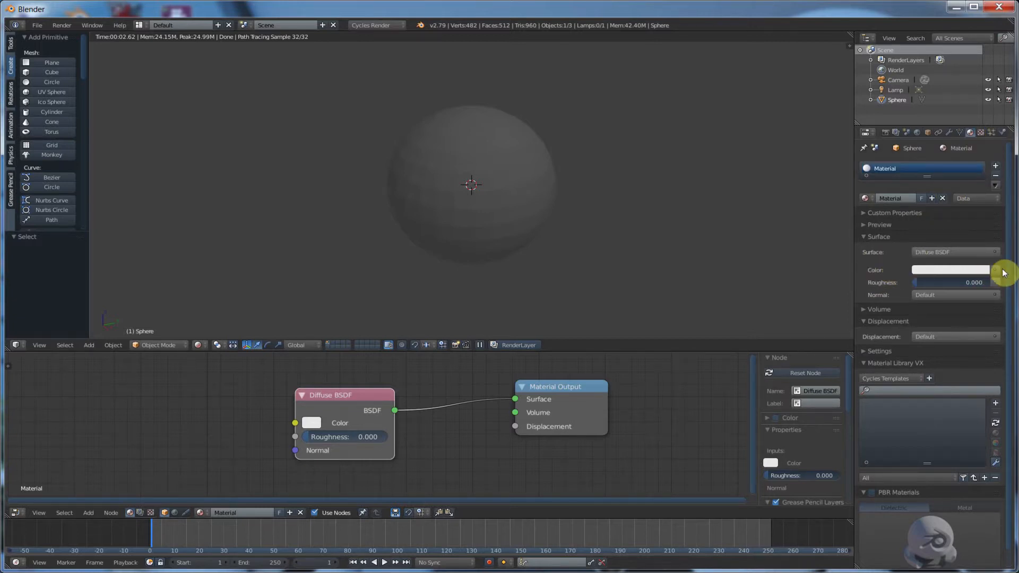
# - Feed the Diffuse BSDF colour from an Image Texture node with no image loaded yet
pyautogui.click(995, 272)
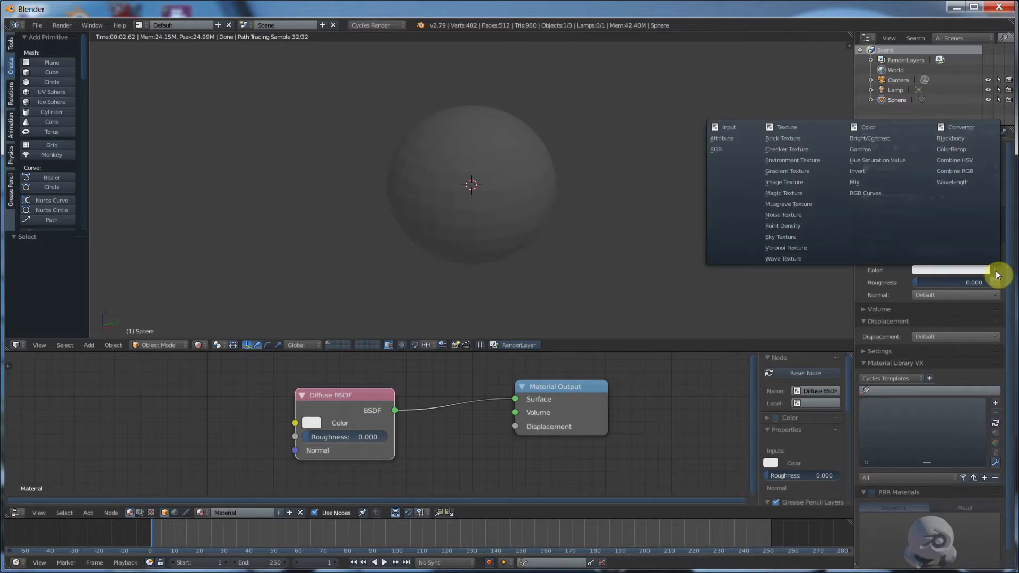
pyautogui.moveTo(783, 182)
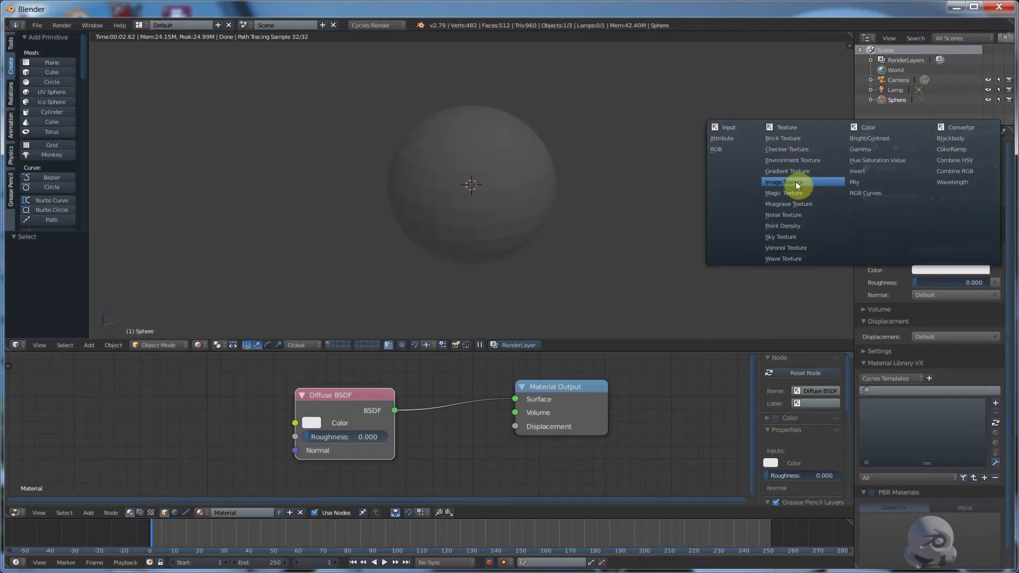
pyautogui.click(786, 182)
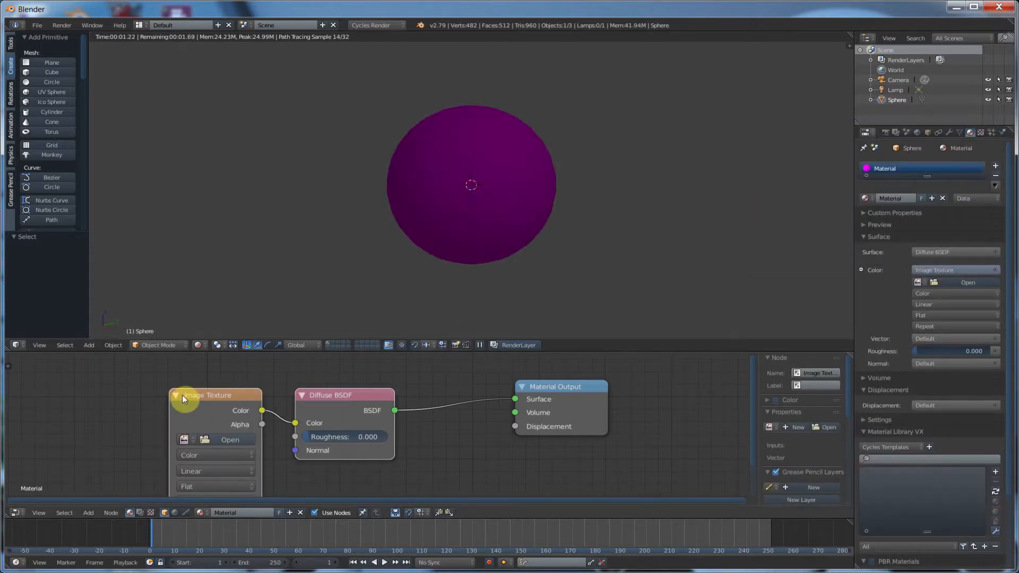
pyautogui.moveTo(119, 399)
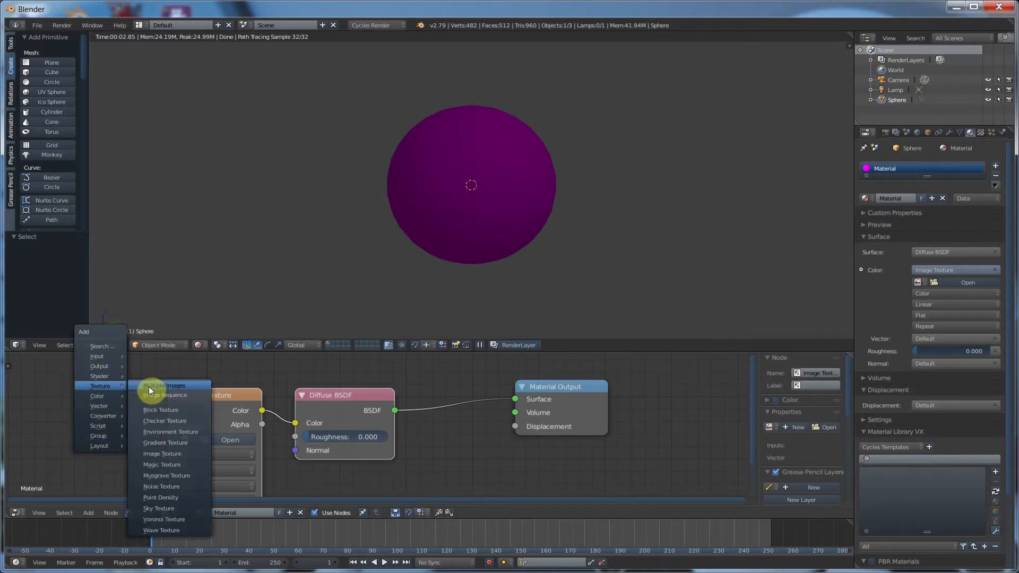
pyautogui.moveTo(161, 454)
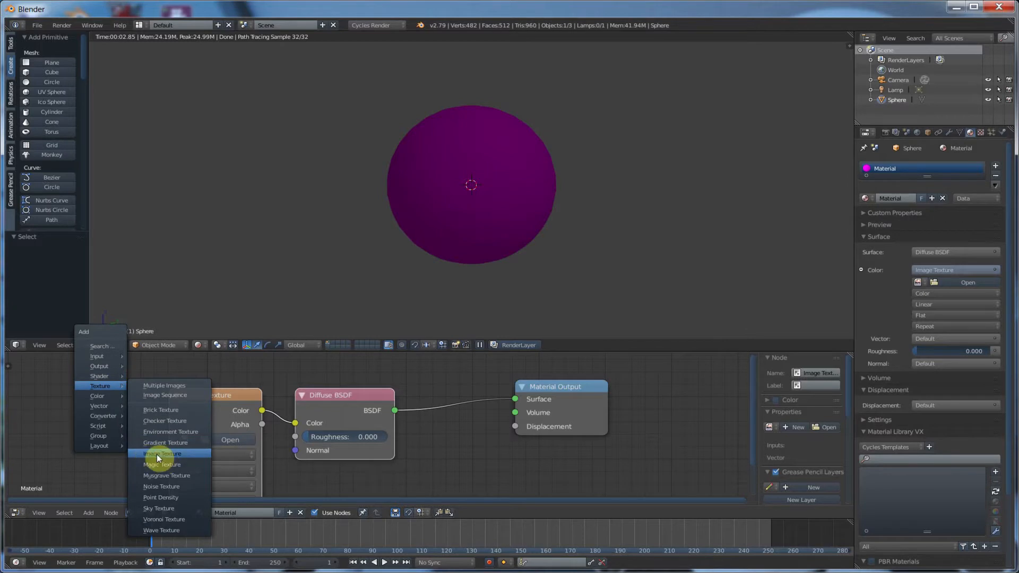
pyautogui.click(161, 453)
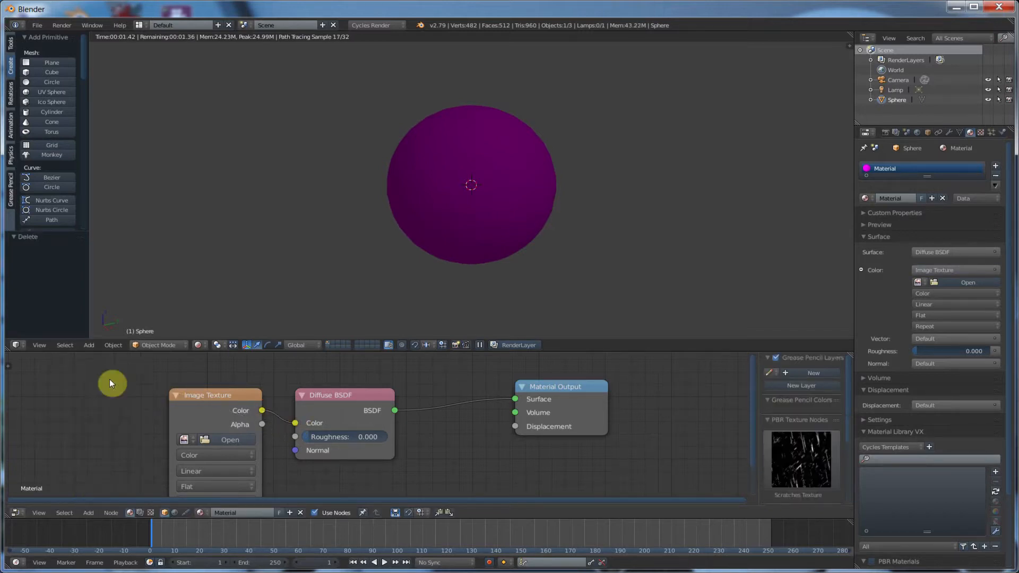
pyautogui.moveTo(551, 193)
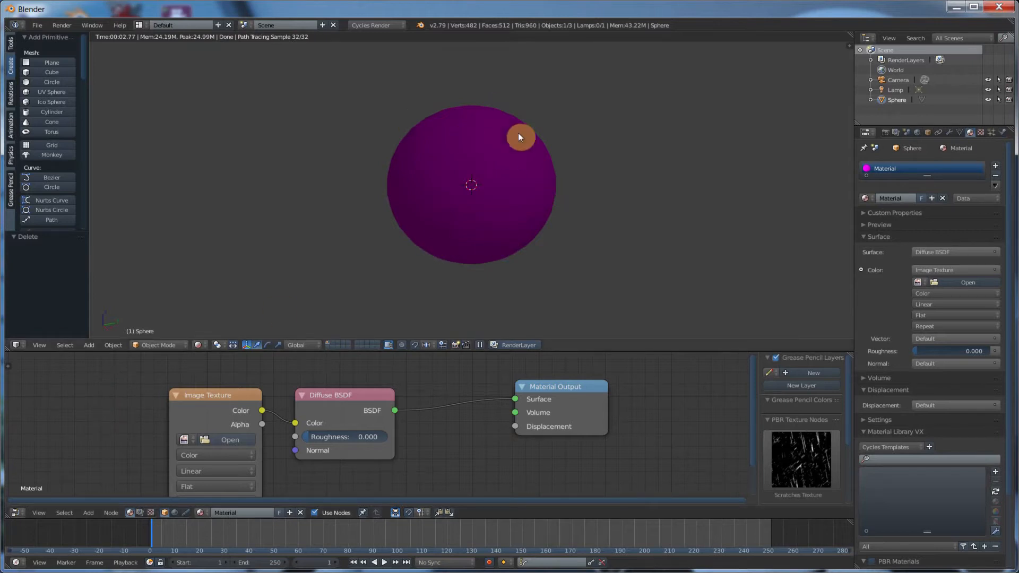
pyautogui.moveTo(477, 228)
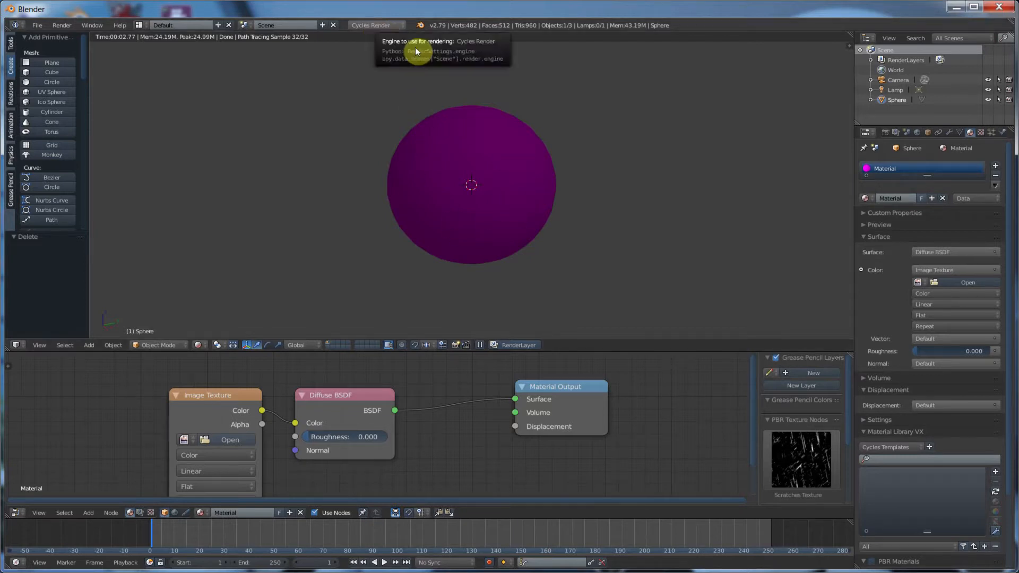
pyautogui.moveTo(489, 147)
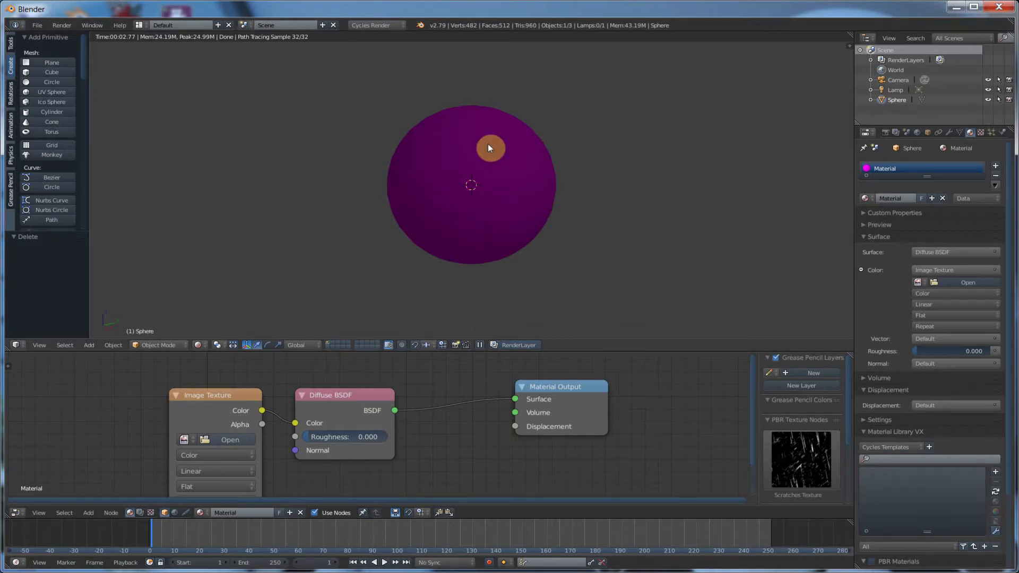
pyautogui.moveTo(534, 203)
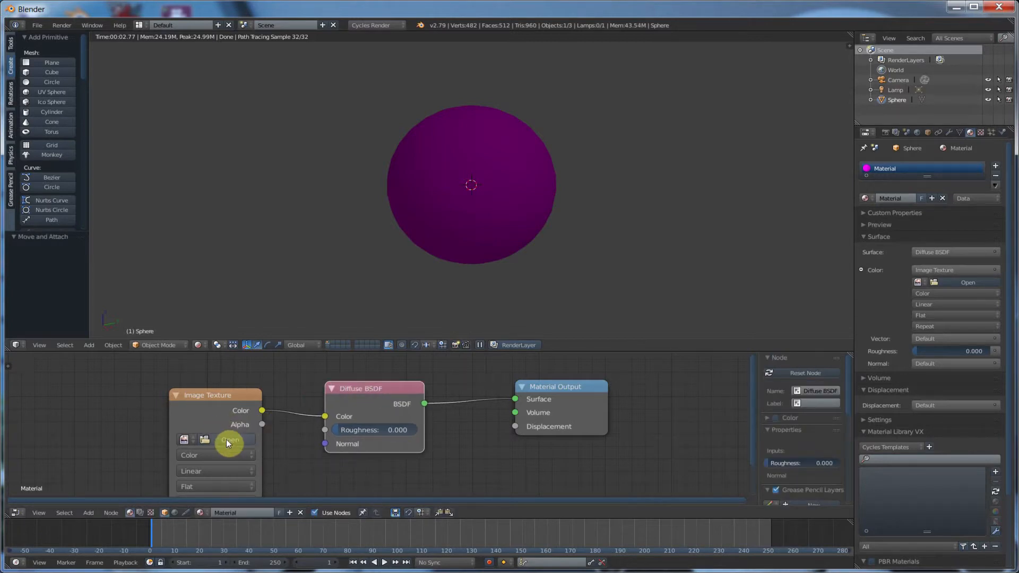
# - Load rock.png into the Image Texture node so it colours the sphere
pyautogui.click(229, 439)
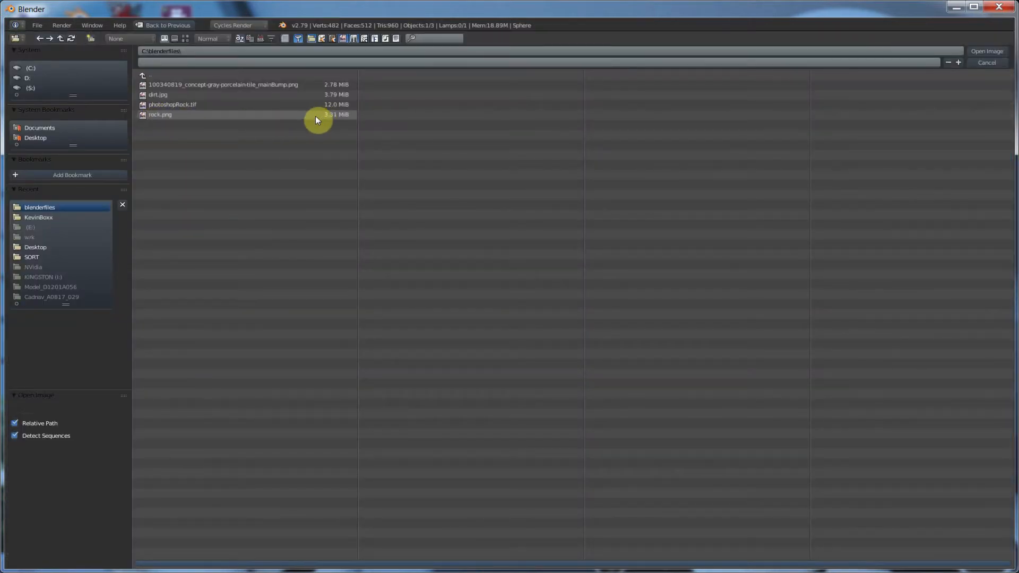
pyautogui.click(160, 115)
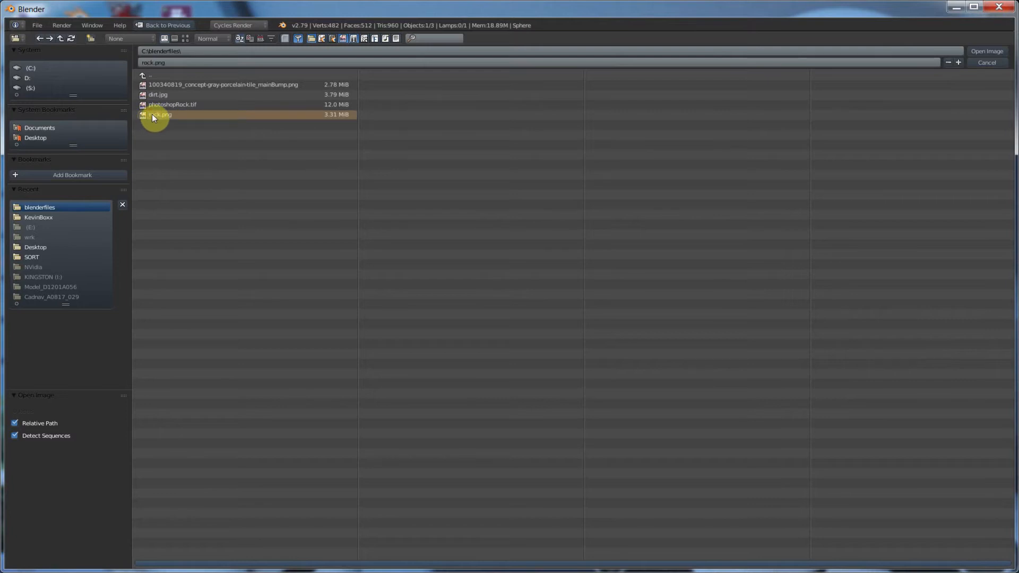
pyautogui.click(986, 51)
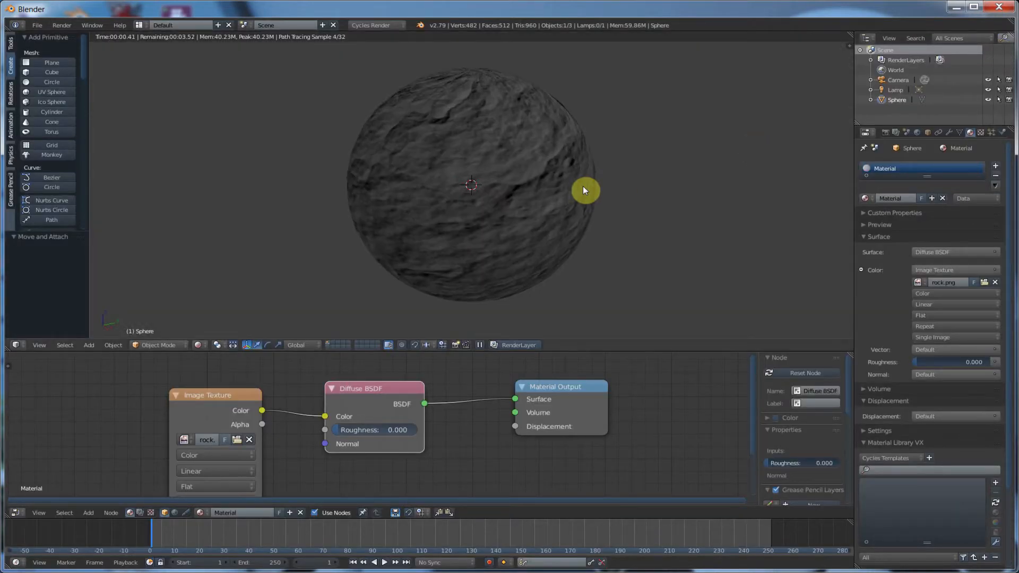
pyautogui.moveTo(430, 241)
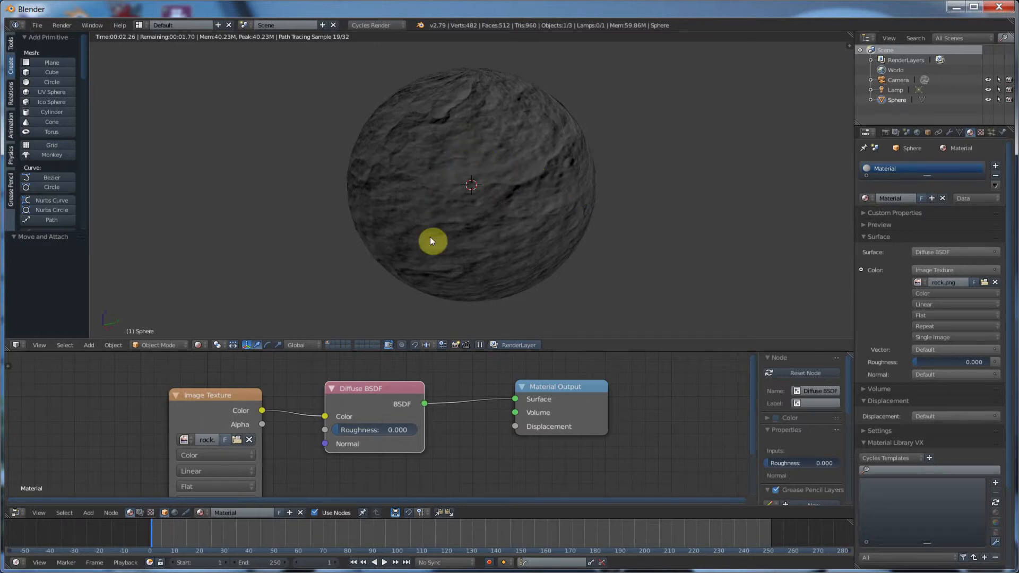
pyautogui.moveTo(505, 175)
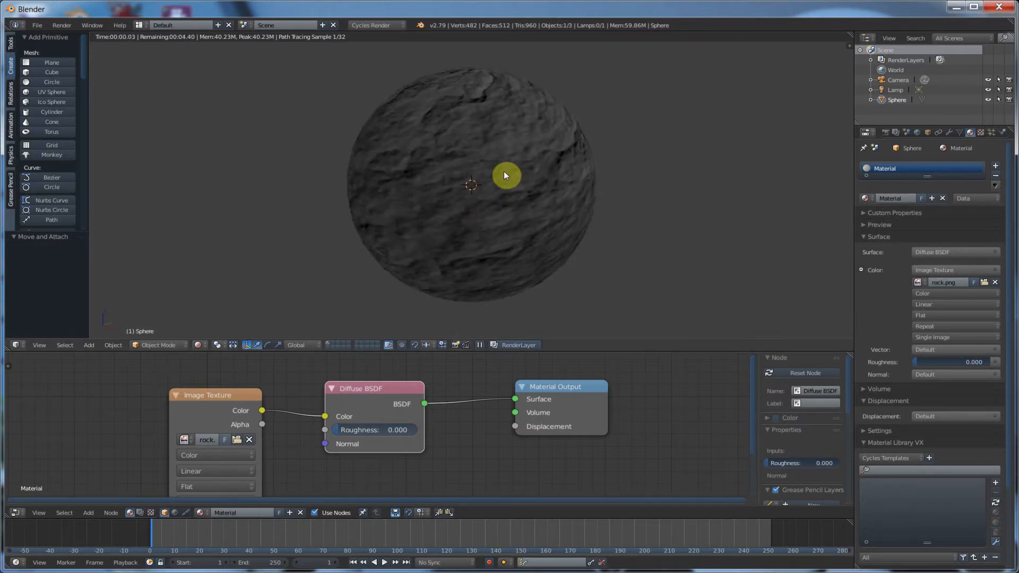
pyautogui.moveTo(463, 190)
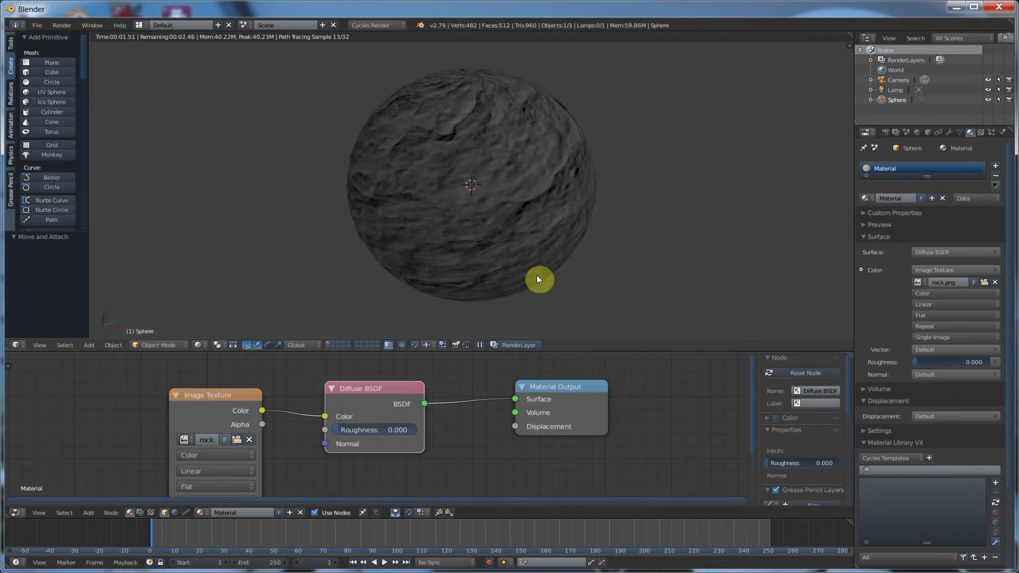
pyautogui.moveTo(492, 121)
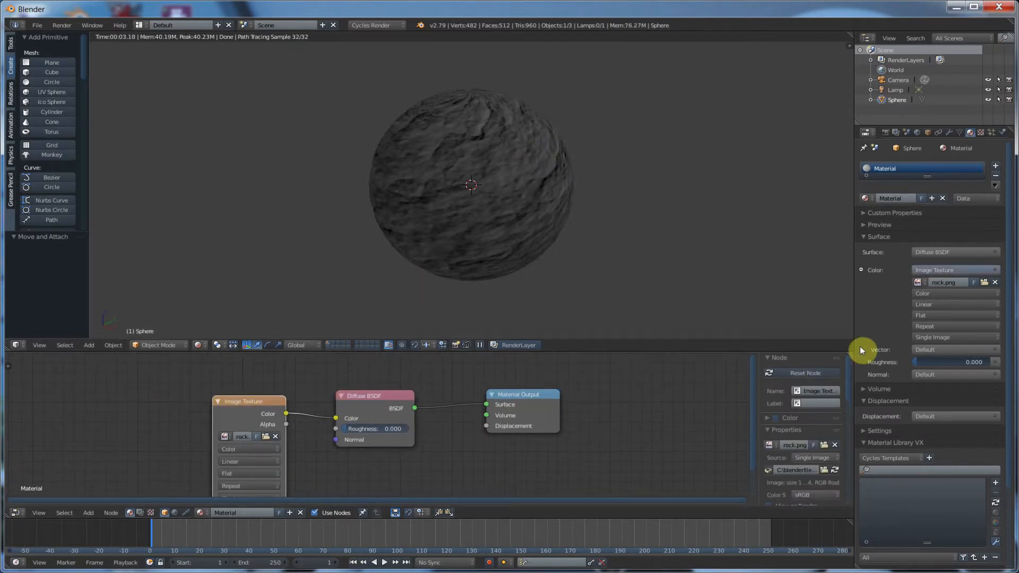
# - Choose the input list for the rock texture's Vector socket to map it by UV
pyautogui.click(249, 401)
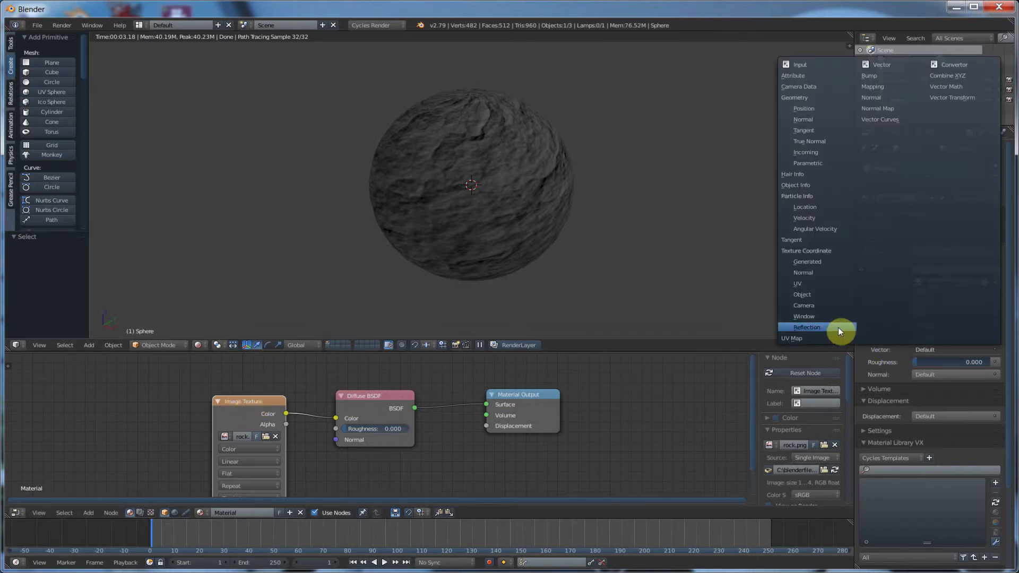
pyautogui.moveTo(974, 353)
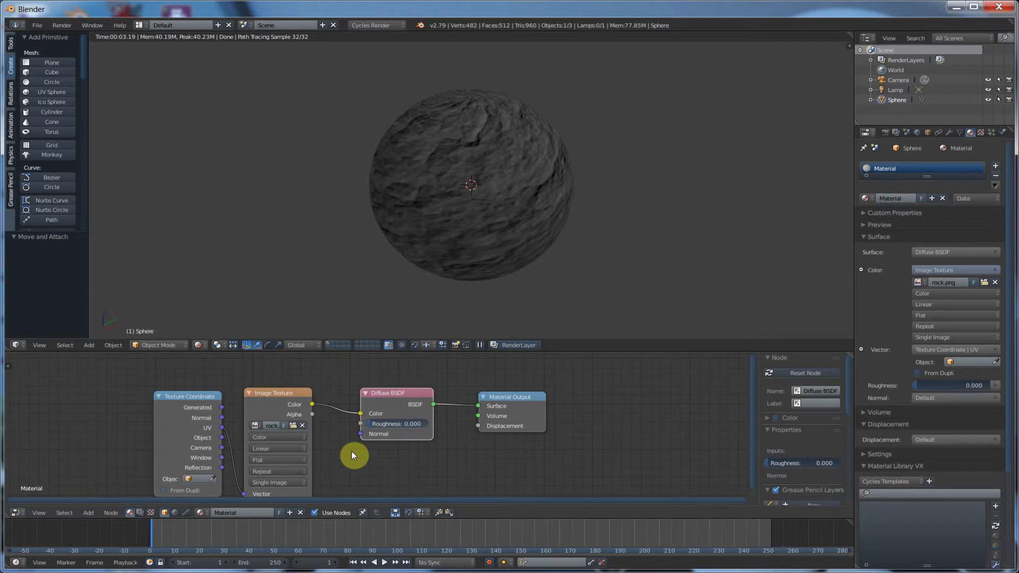
pyautogui.moveTo(533, 144)
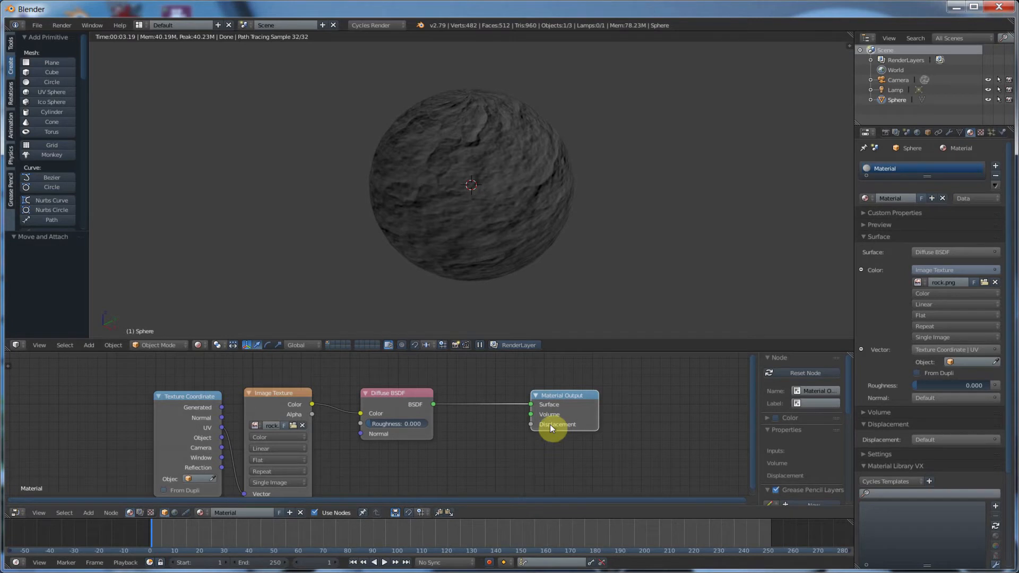
pyautogui.moveTo(480, 448)
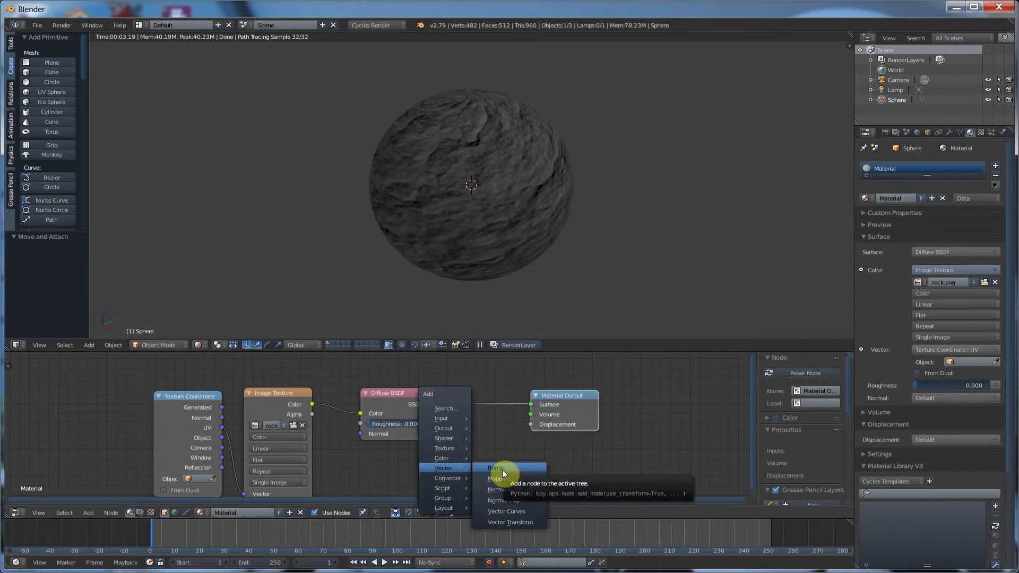
# - Add a Bump node and link it toward the Material Output displacement
pyautogui.click(497, 467)
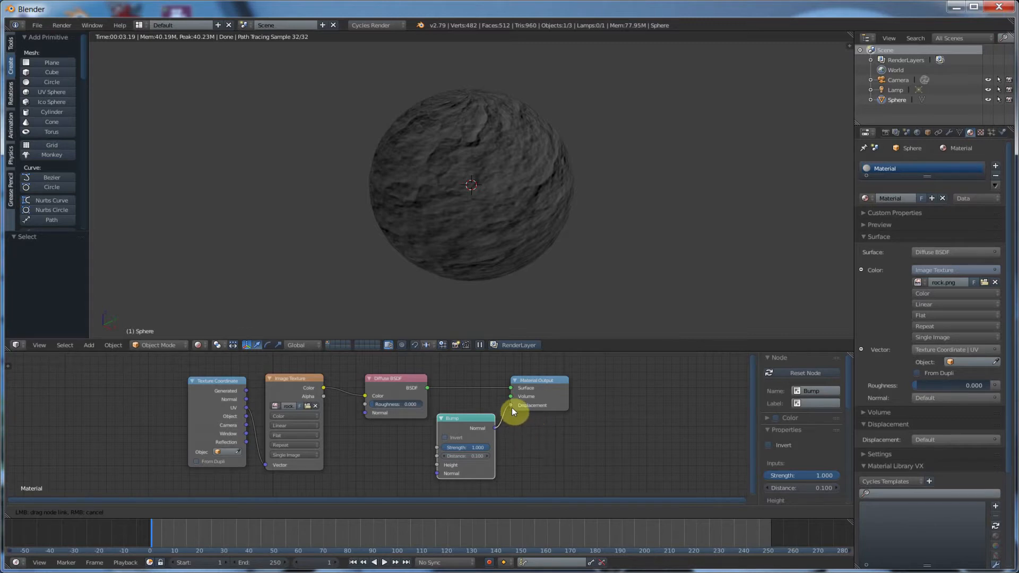
pyautogui.moveTo(514, 407)
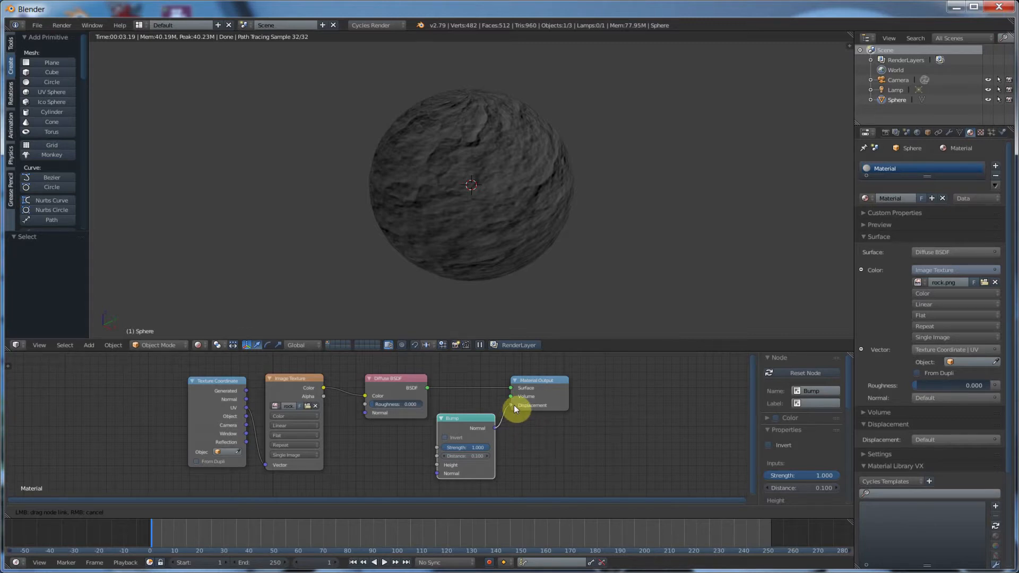
pyautogui.moveTo(515, 407)
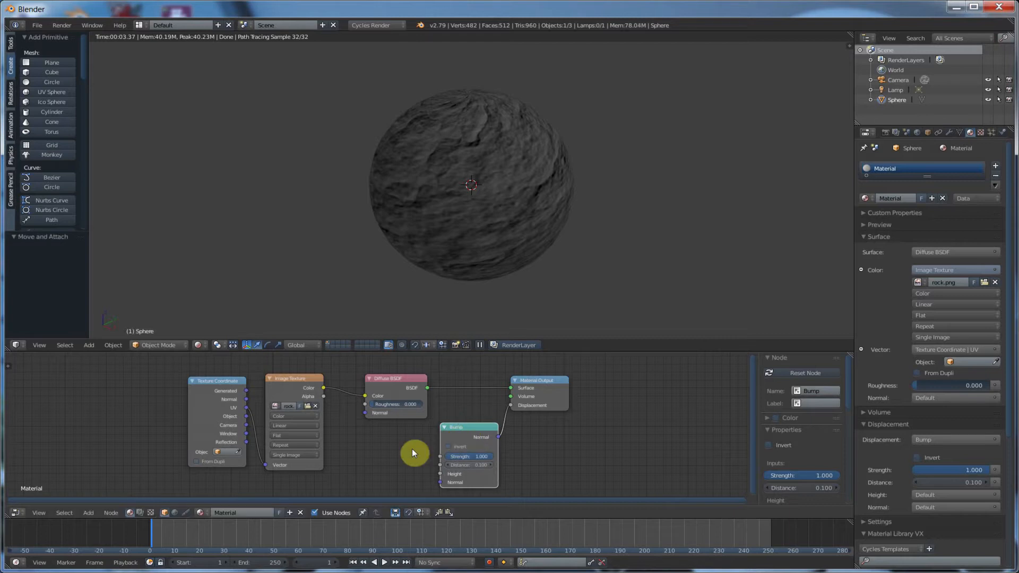
pyautogui.moveTo(406, 453)
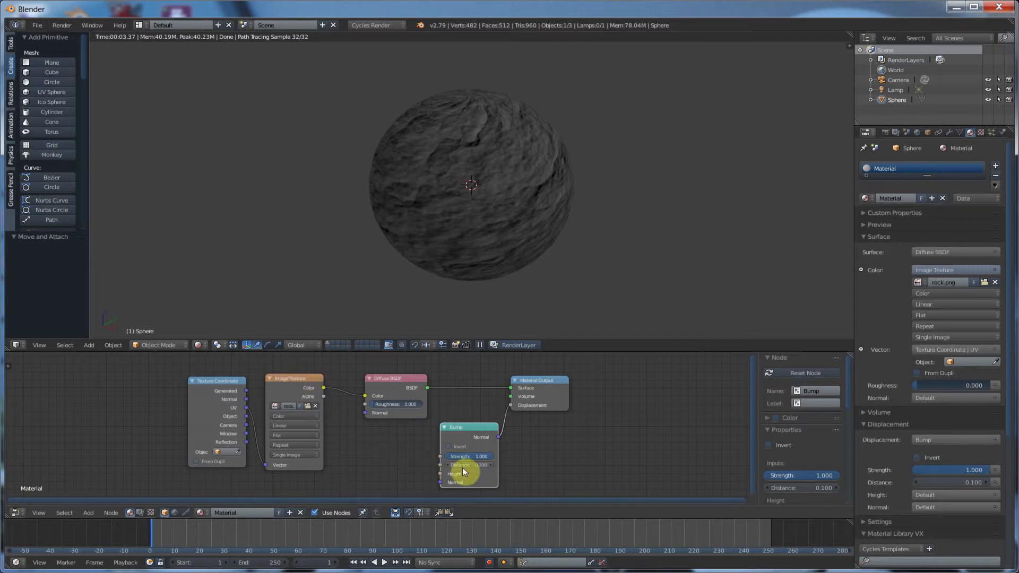
pyautogui.moveTo(467, 469)
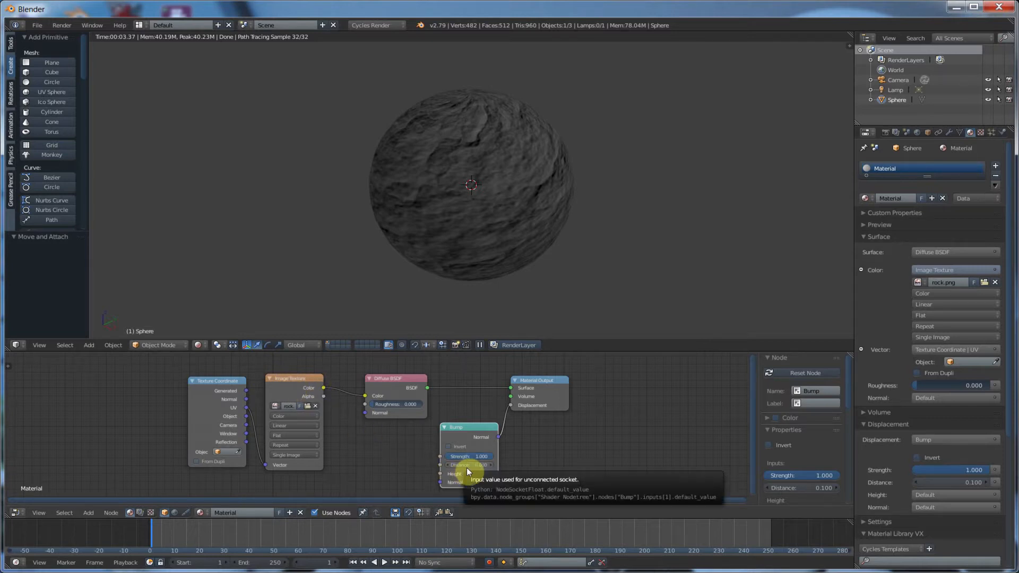
pyautogui.moveTo(322, 393)
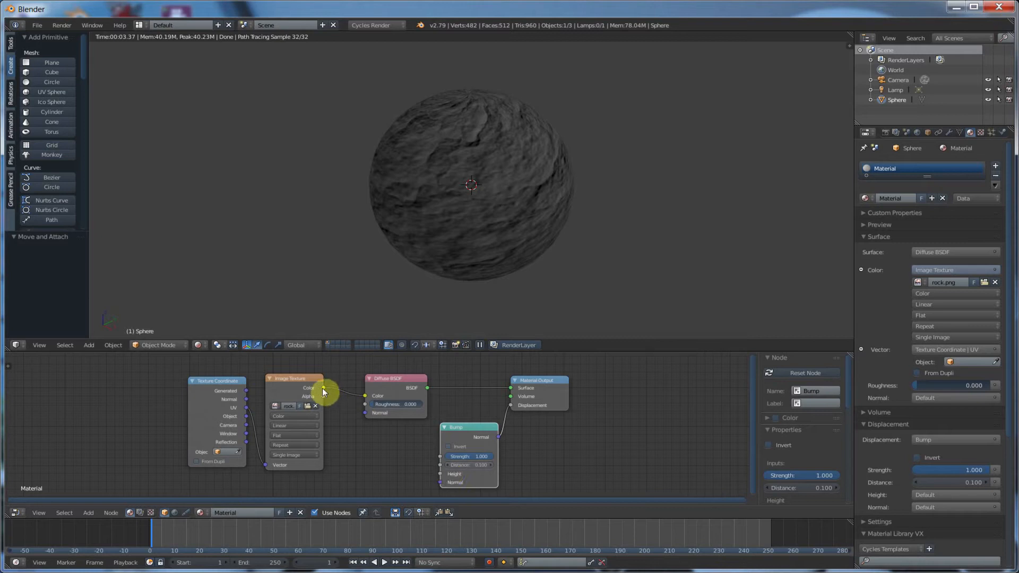
pyautogui.moveTo(311, 403)
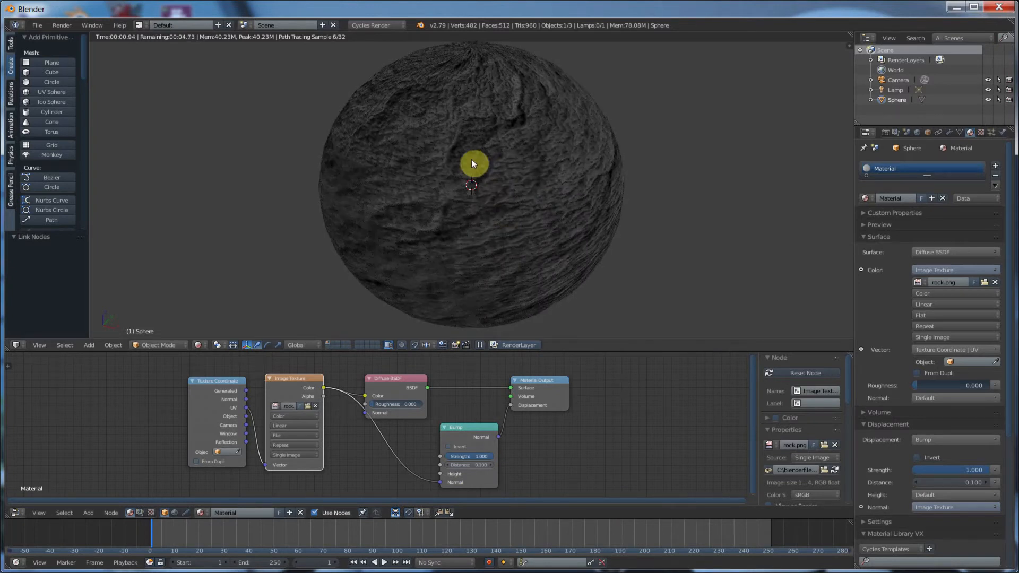
pyautogui.moveTo(527, 224)
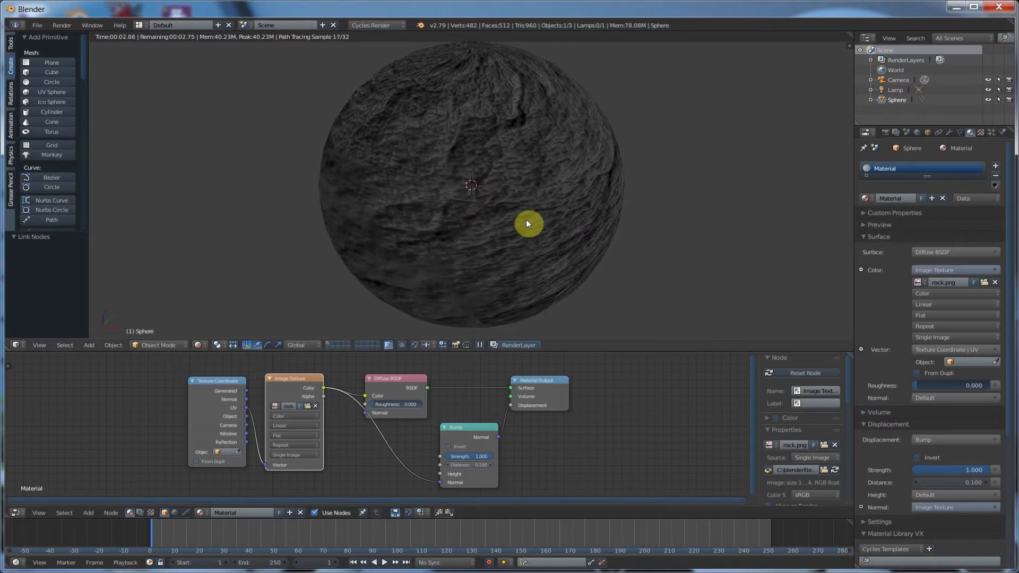
pyautogui.moveTo(441, 487)
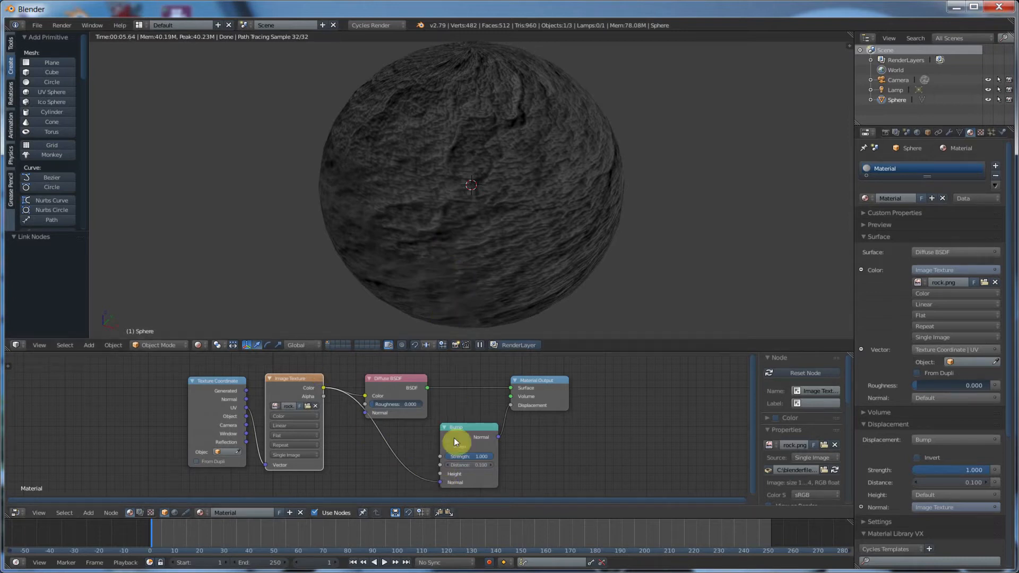
# - Duplicate the rock Image Texture, set it to Non-Color Data and feed the Bump height
pyautogui.click(293, 377)
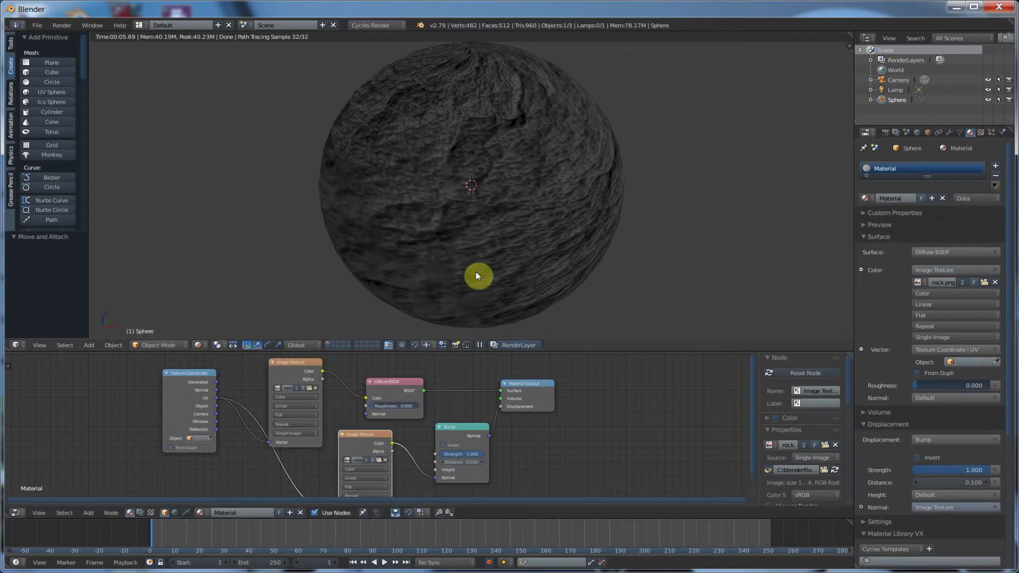
pyautogui.moveTo(427, 459)
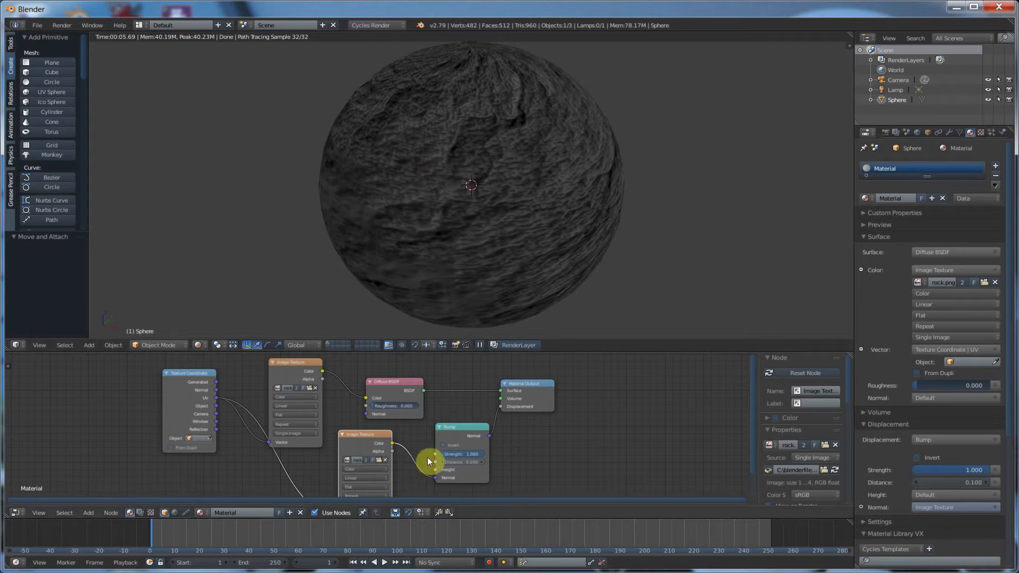
pyautogui.moveTo(493, 151)
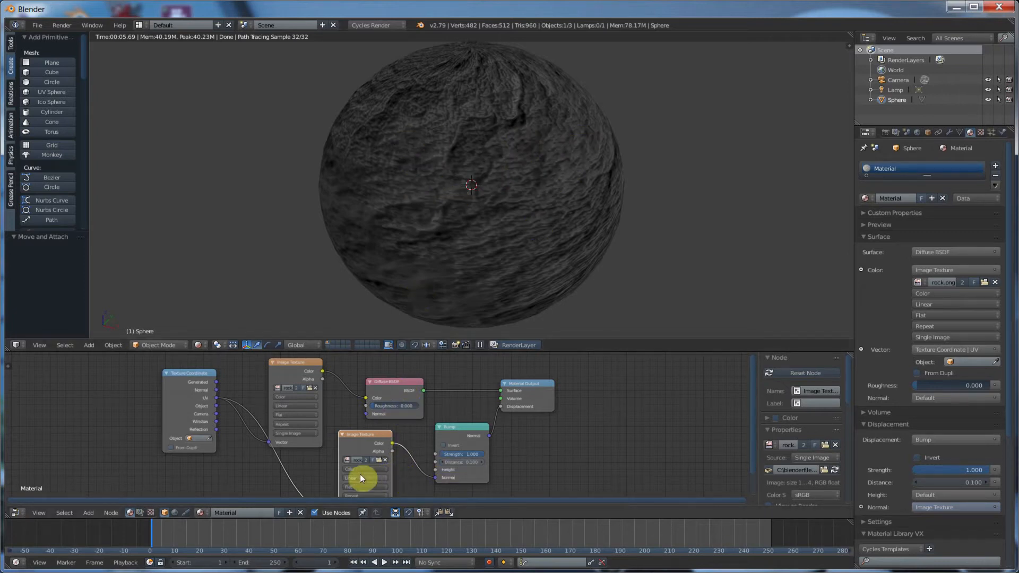
pyautogui.moveTo(408, 472)
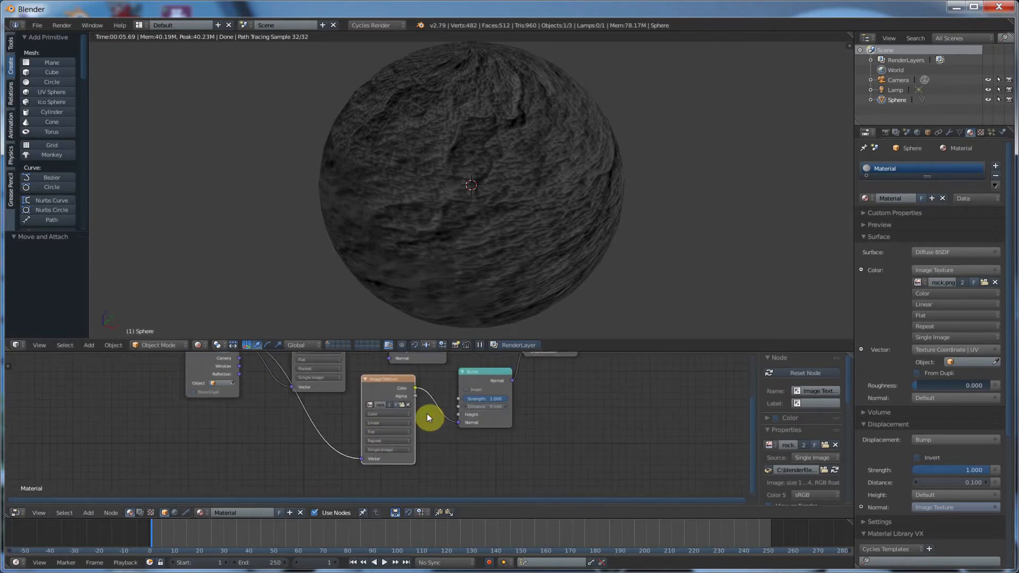
pyautogui.click(388, 404)
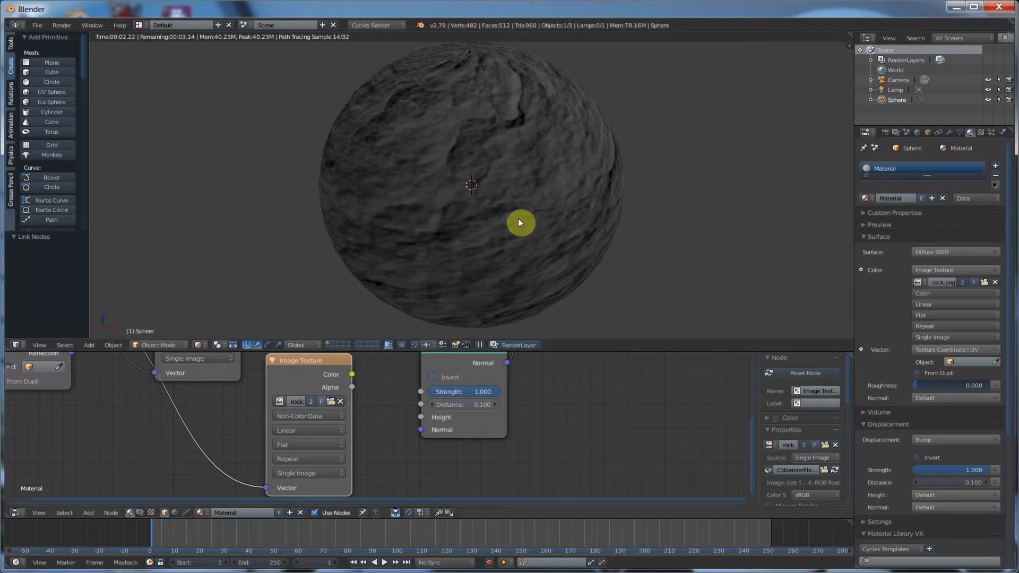
pyautogui.moveTo(404, 196)
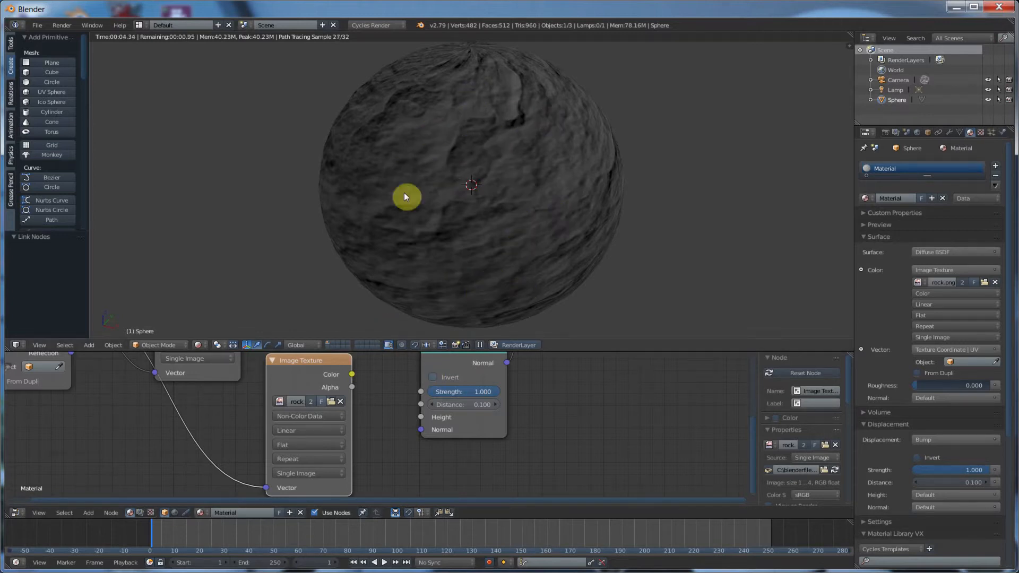
pyautogui.moveTo(367, 409)
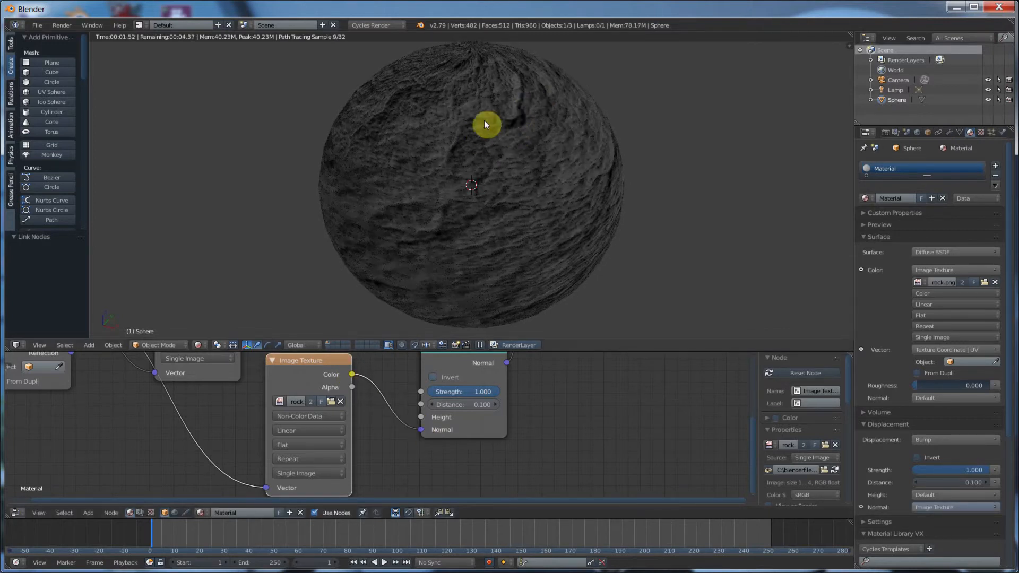
pyautogui.moveTo(458, 142)
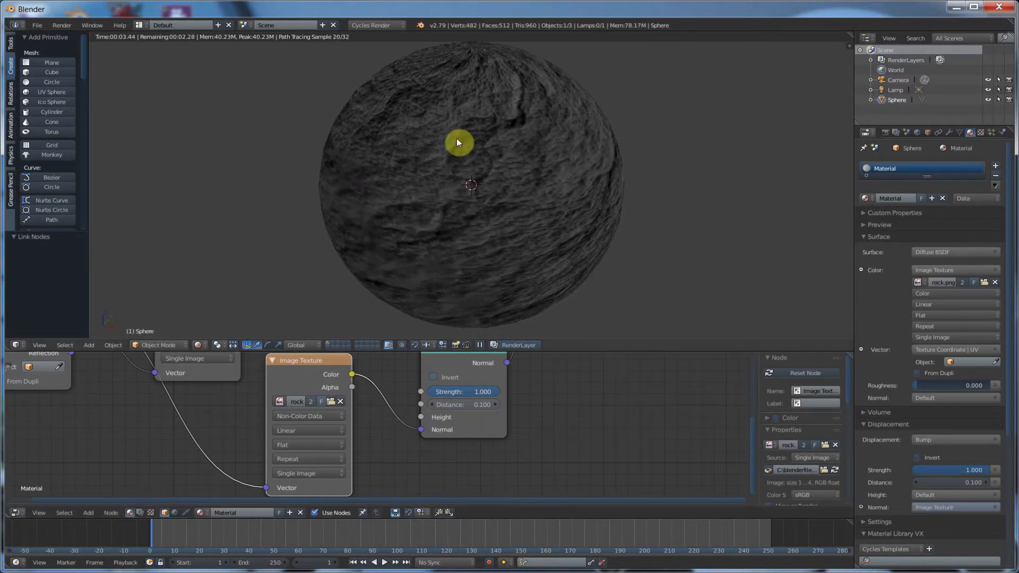
pyautogui.moveTo(467, 215)
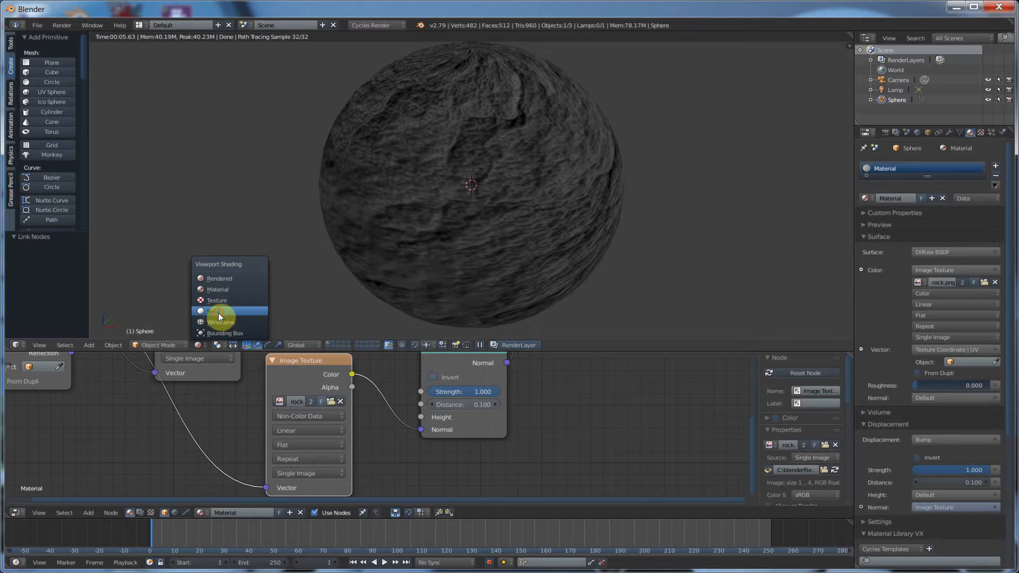
# - Delete the default lamp in Solid shading and add point lamps of strength 100
pyautogui.click(215, 311)
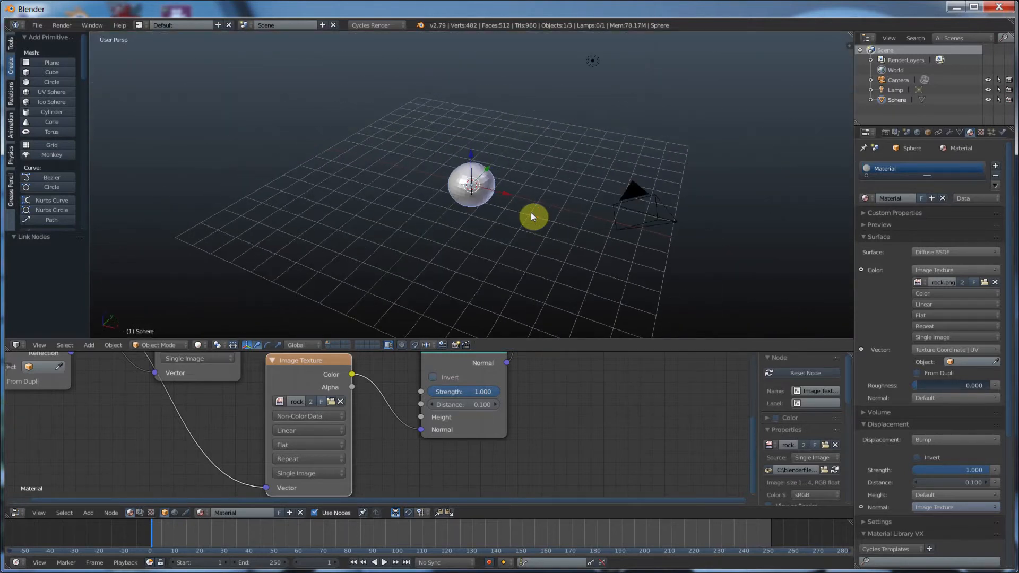
pyautogui.rightClick(895, 90)
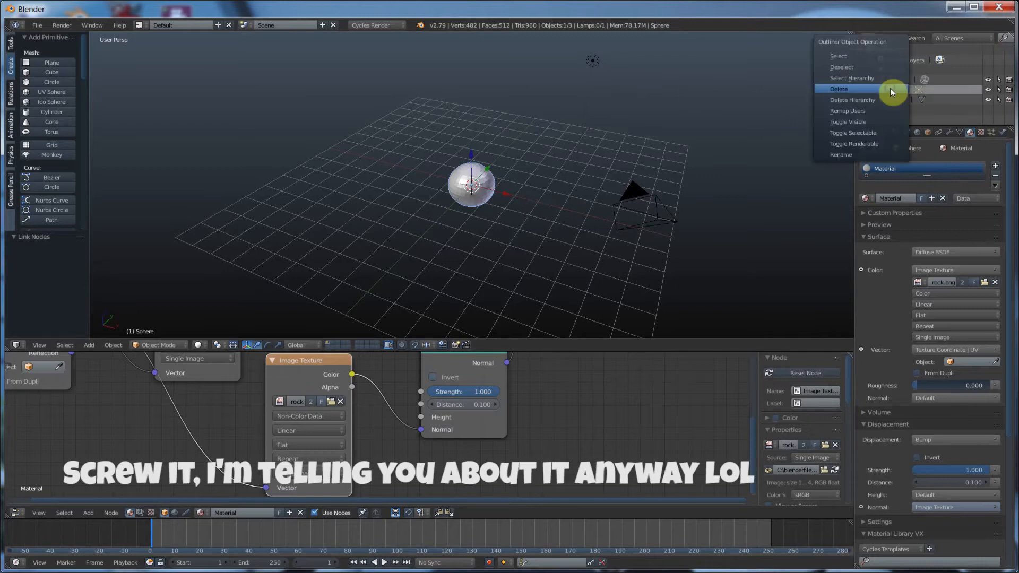
pyautogui.click(838, 89)
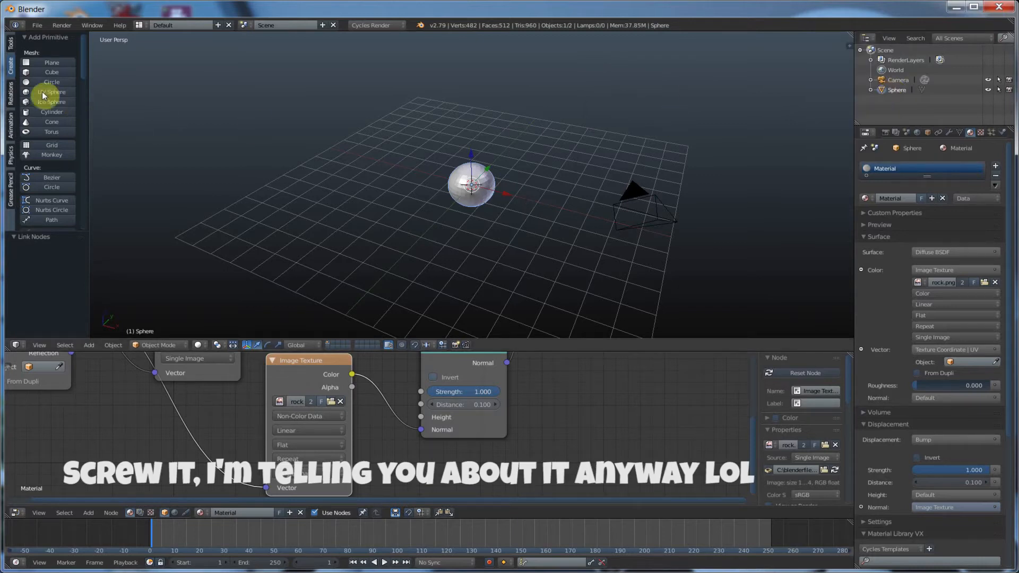
pyautogui.scroll(-3)
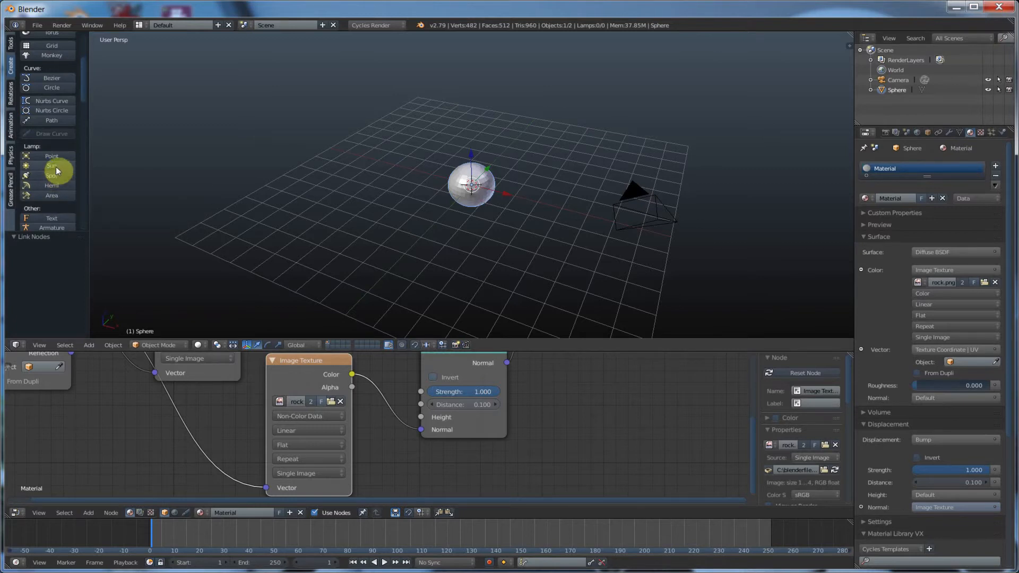
pyautogui.click(51, 156)
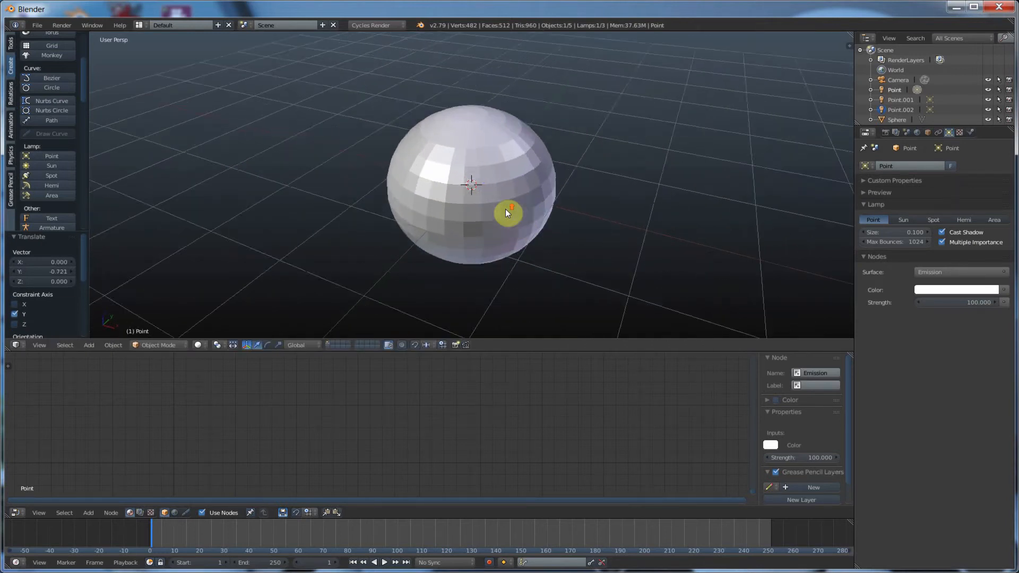
# - Return to the rendered preview and tint Point.001's emission blue, then select Point
pyautogui.click(199, 344)
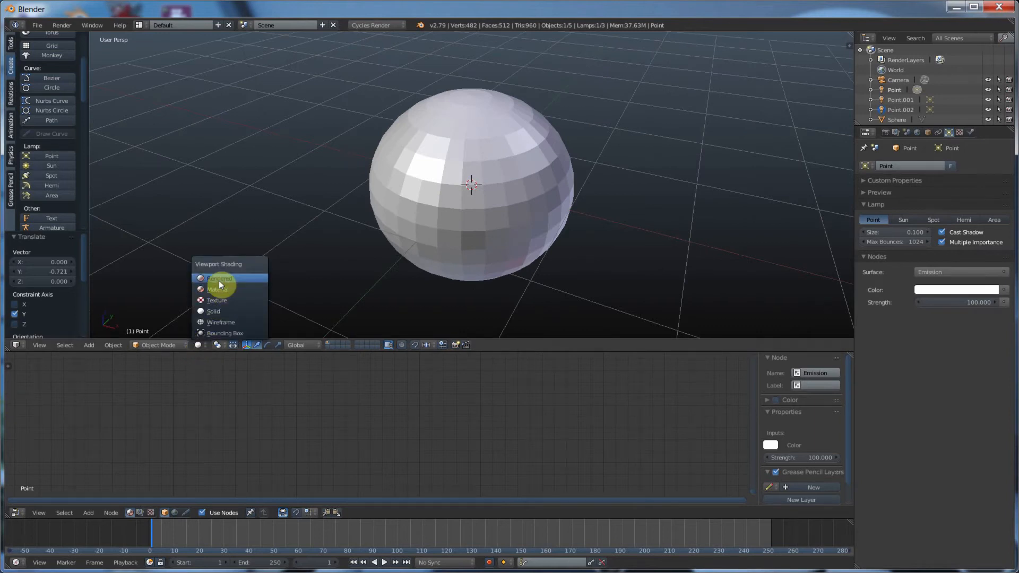
pyautogui.click(220, 279)
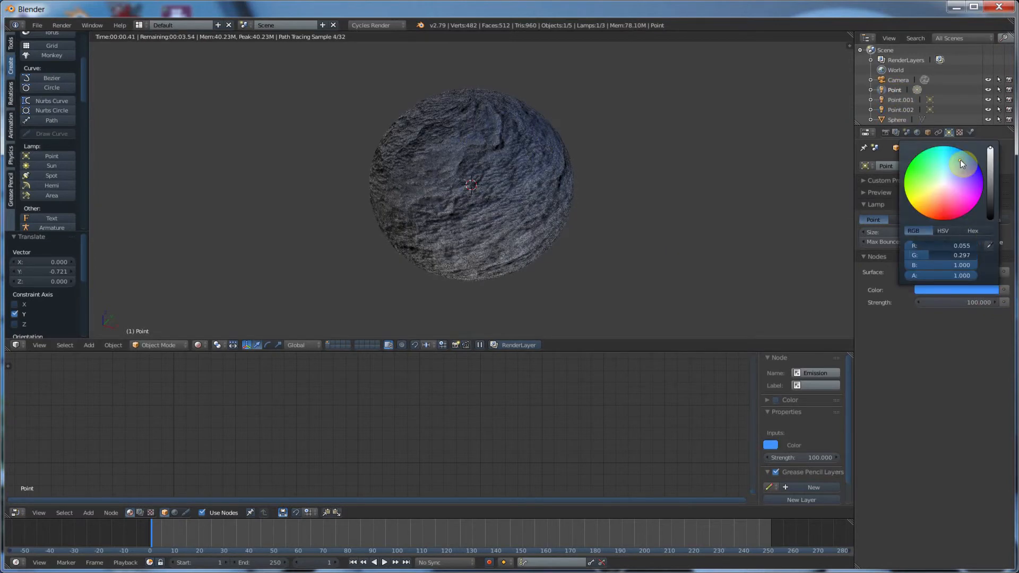
pyautogui.click(900, 99)
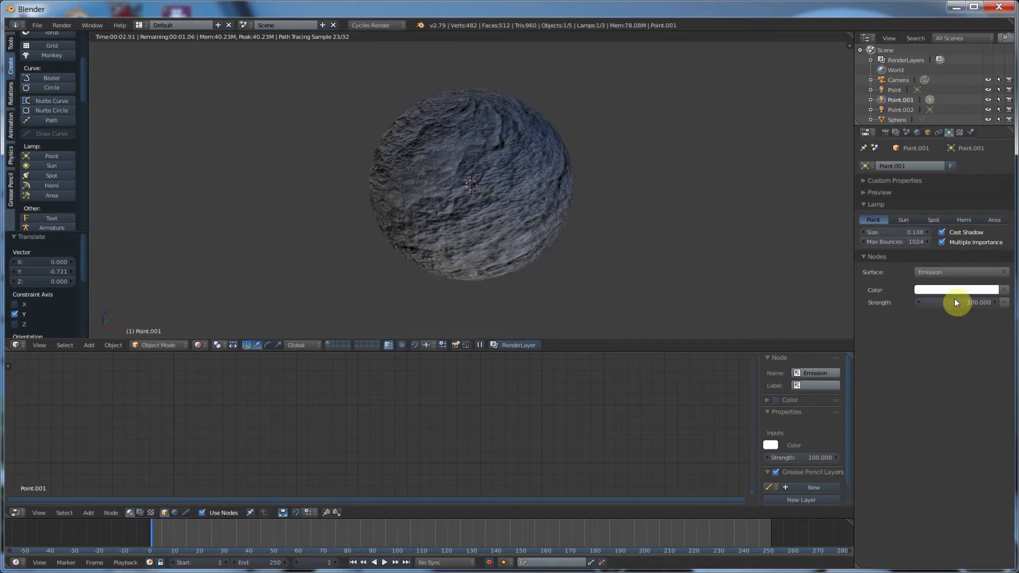
pyautogui.click(955, 289)
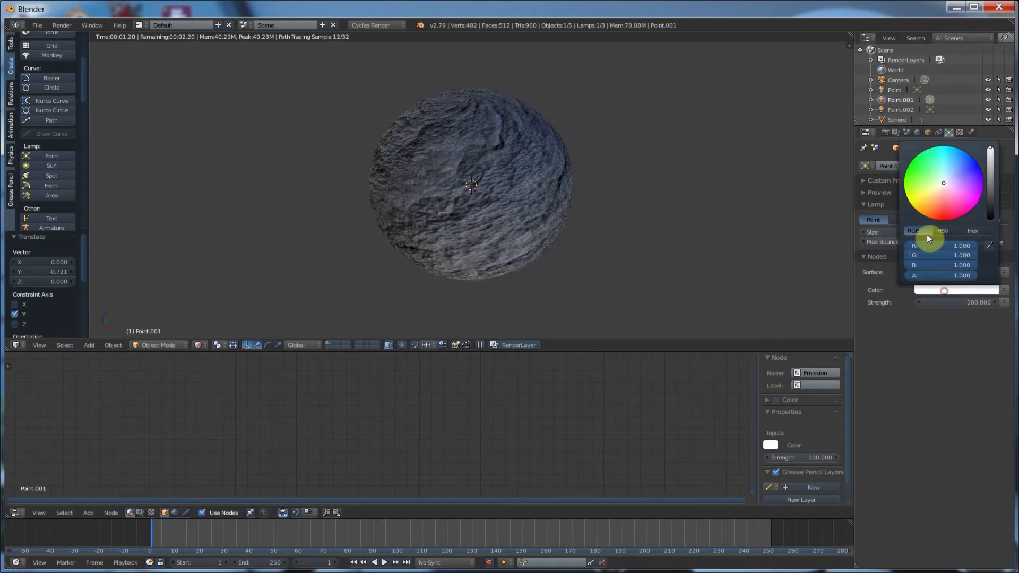
pyautogui.click(927, 214)
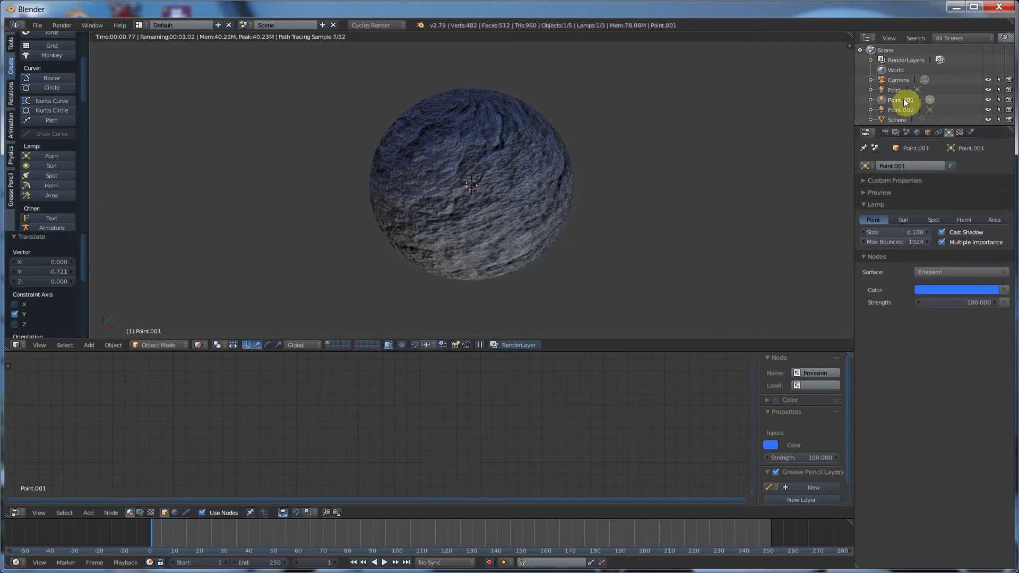
pyautogui.click(956, 290)
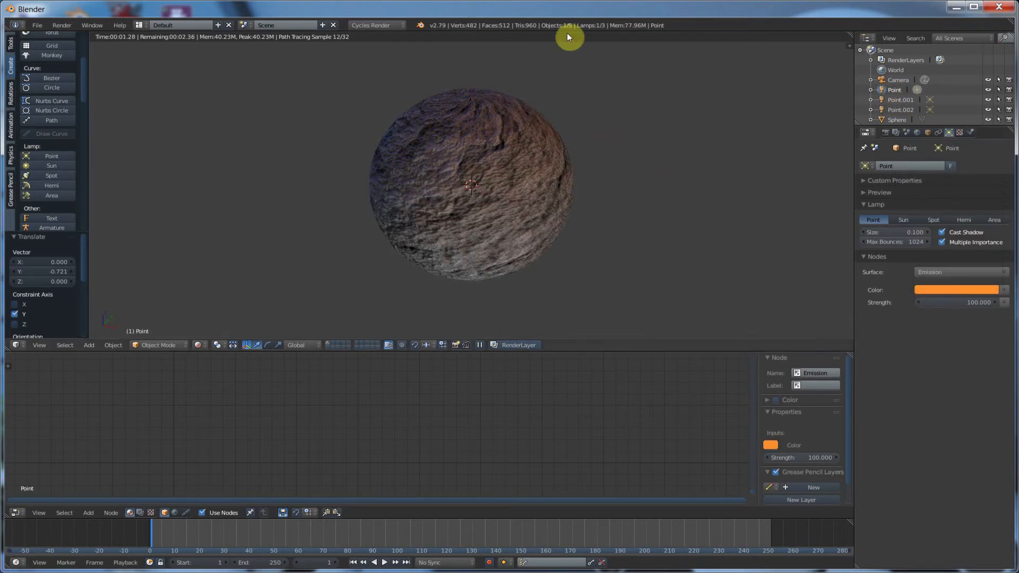
pyautogui.moveTo(520, 177)
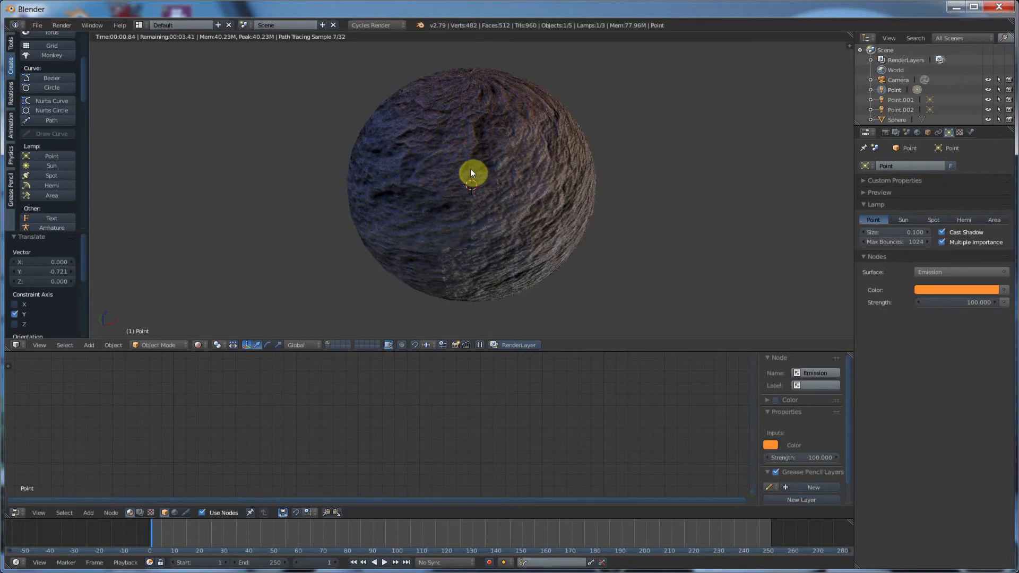
pyautogui.moveTo(458, 160)
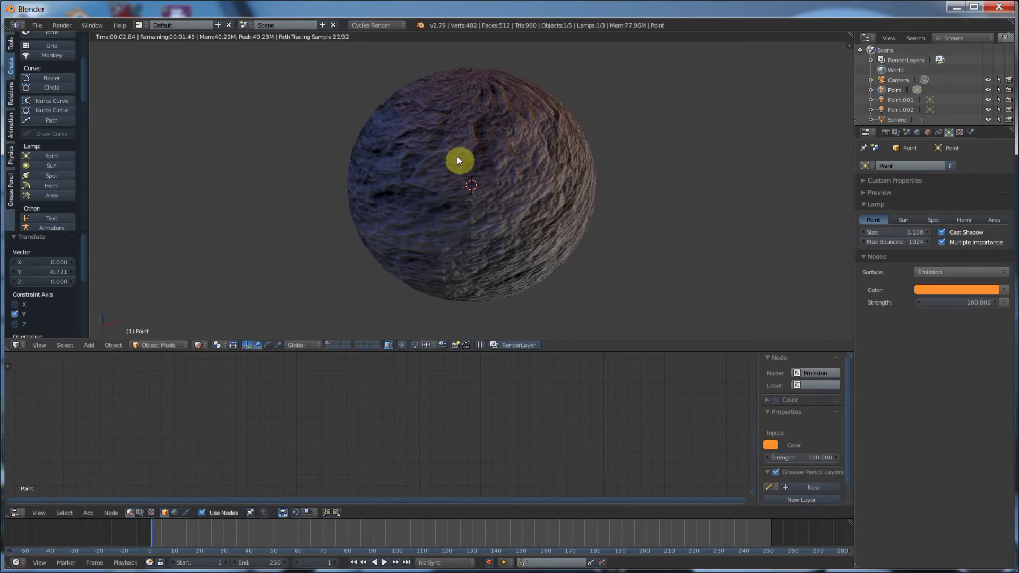
pyautogui.moveTo(473, 161)
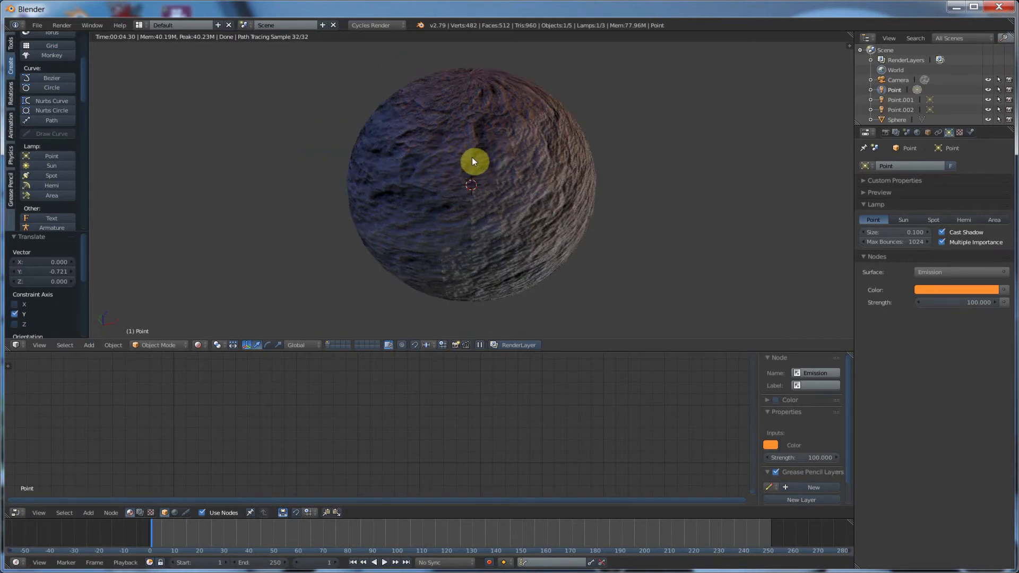
# - Select the sphere and try the Bump node's Invert toggle on and back off, leaving it uninverted
pyautogui.click(895, 120)
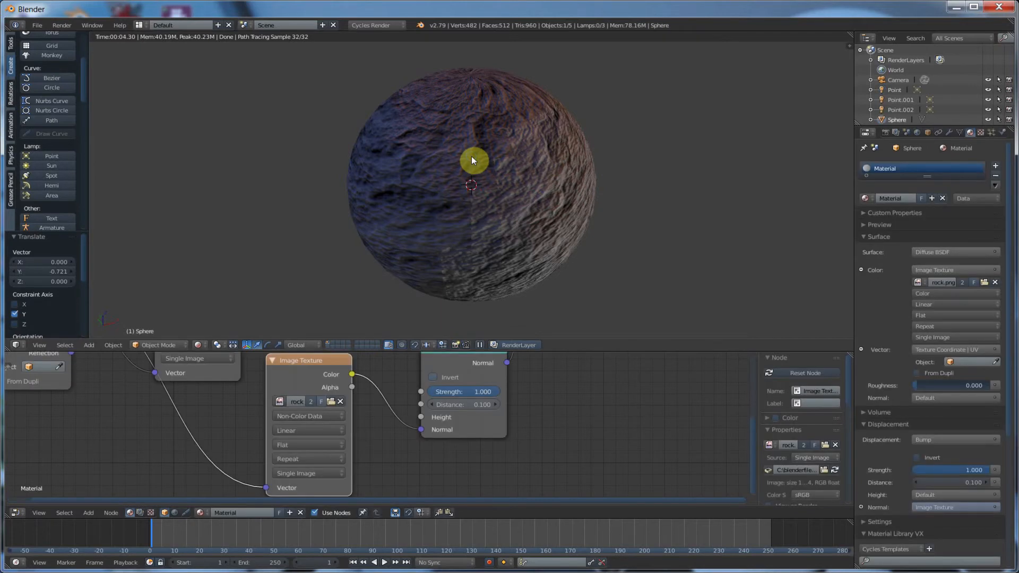
pyautogui.moveTo(465, 178)
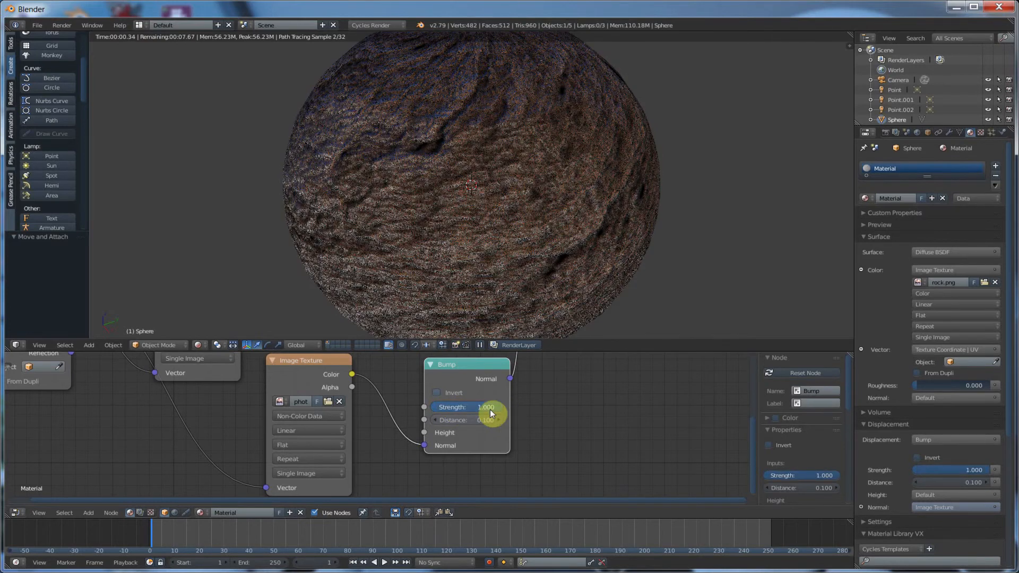
pyautogui.click(436, 393)
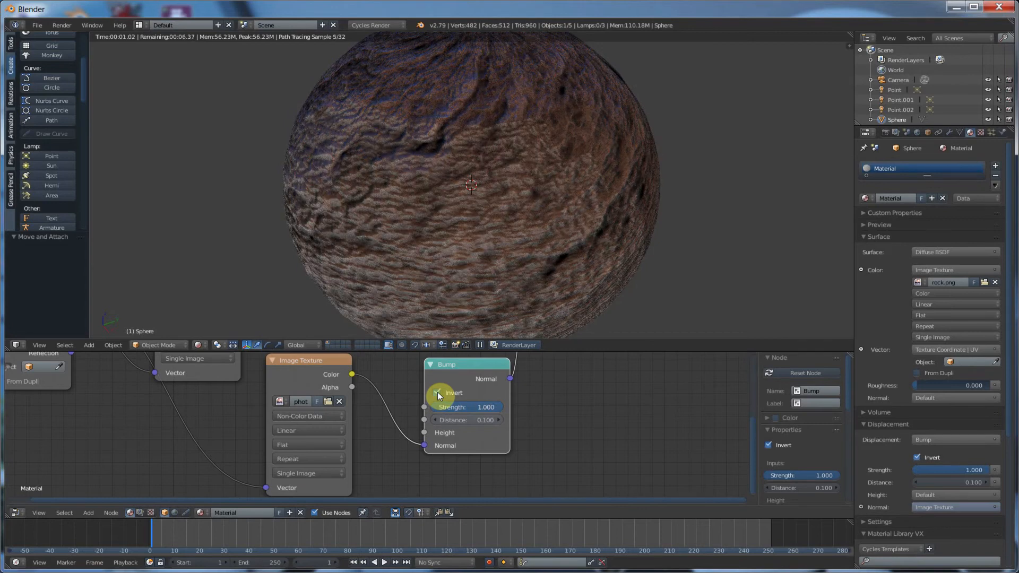
pyautogui.click(436, 393)
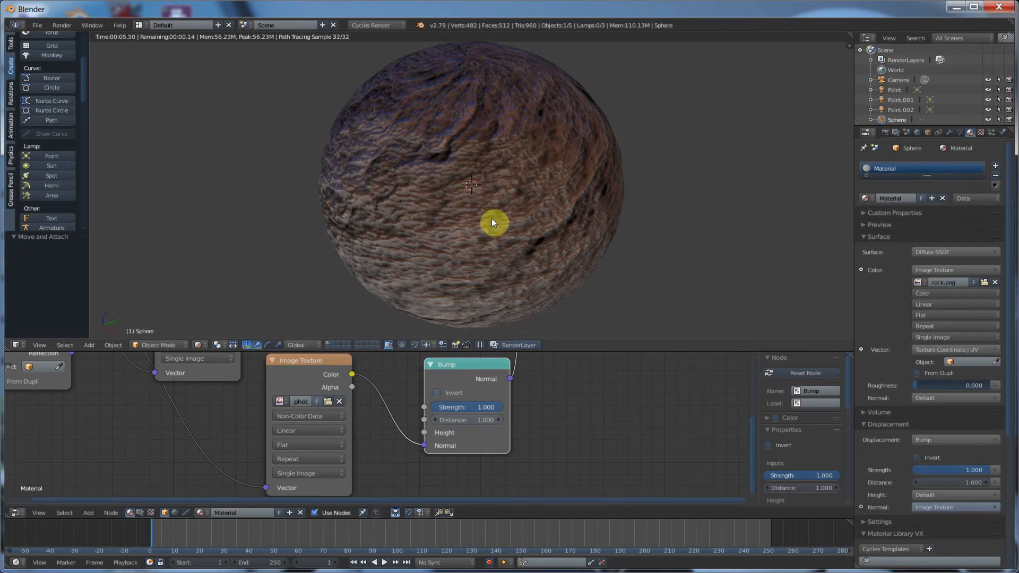
pyautogui.moveTo(390, 251)
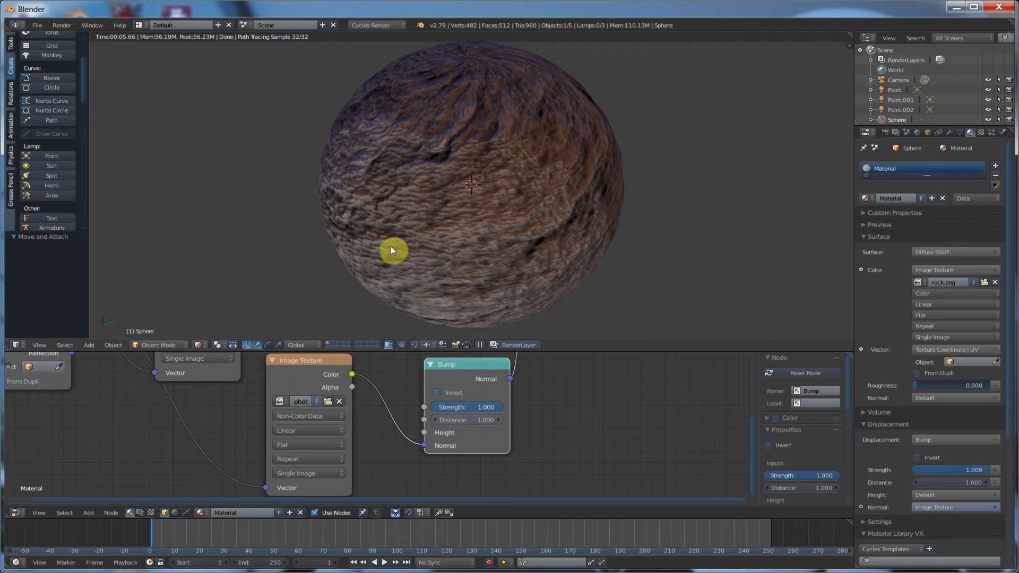
pyautogui.moveTo(460, 102)
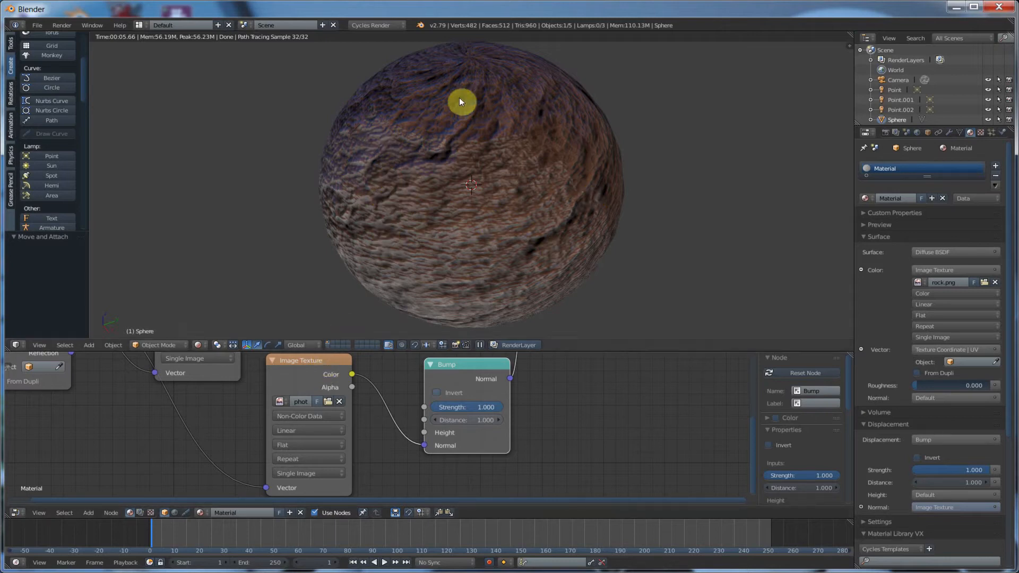
pyautogui.moveTo(477, 143)
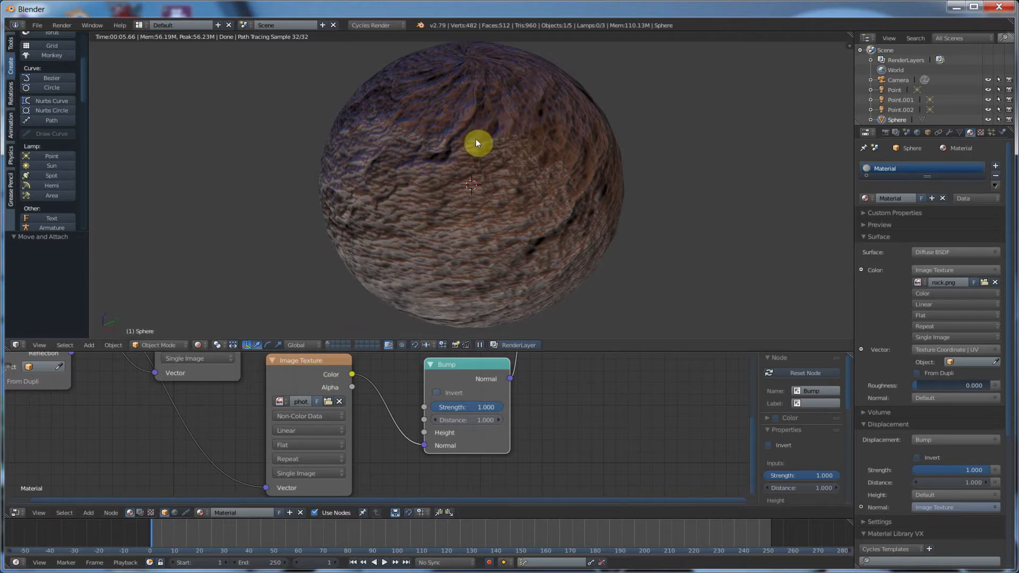
pyautogui.moveTo(554, 155)
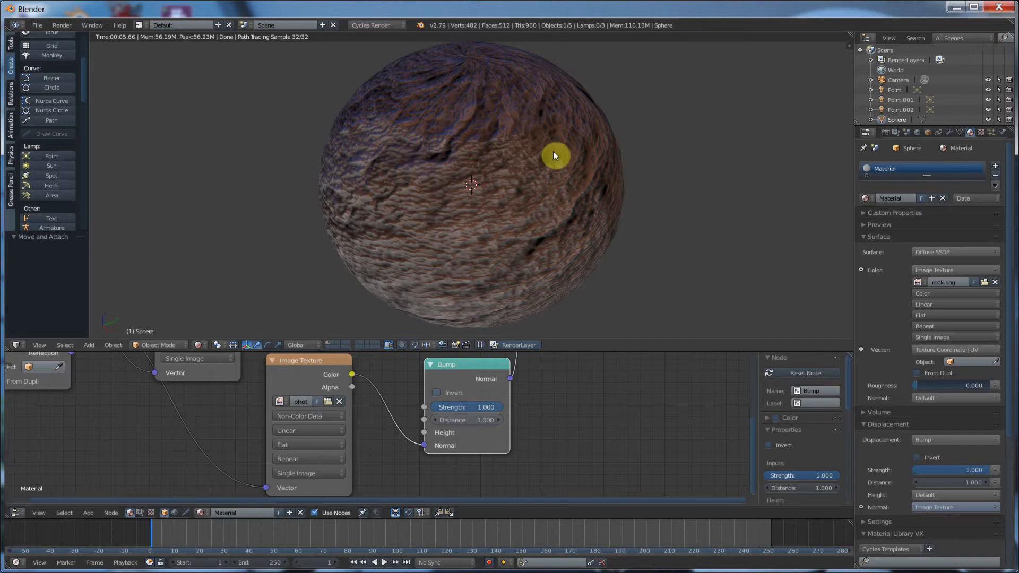
pyautogui.moveTo(500, 207)
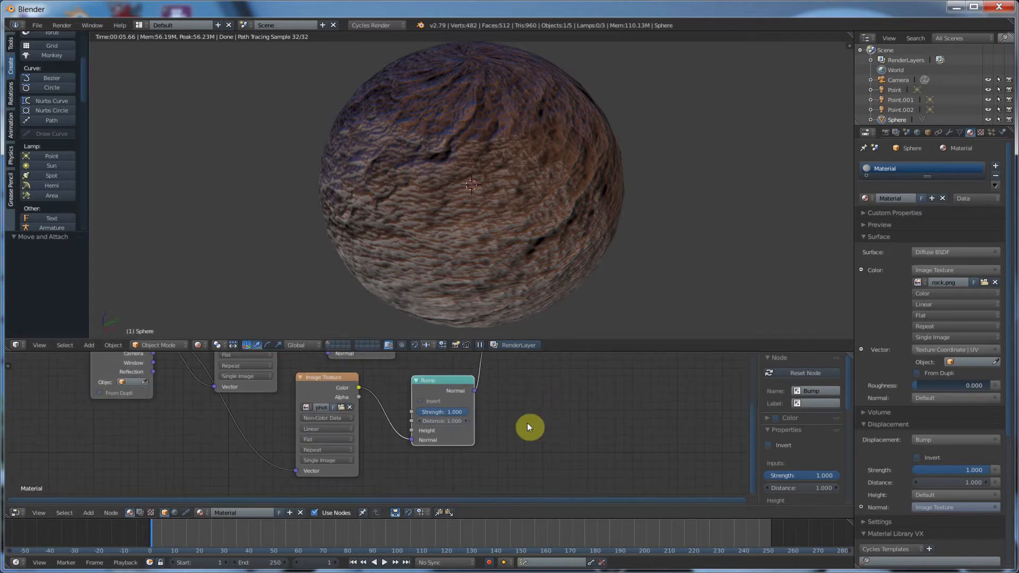
pyautogui.moveTo(522, 384)
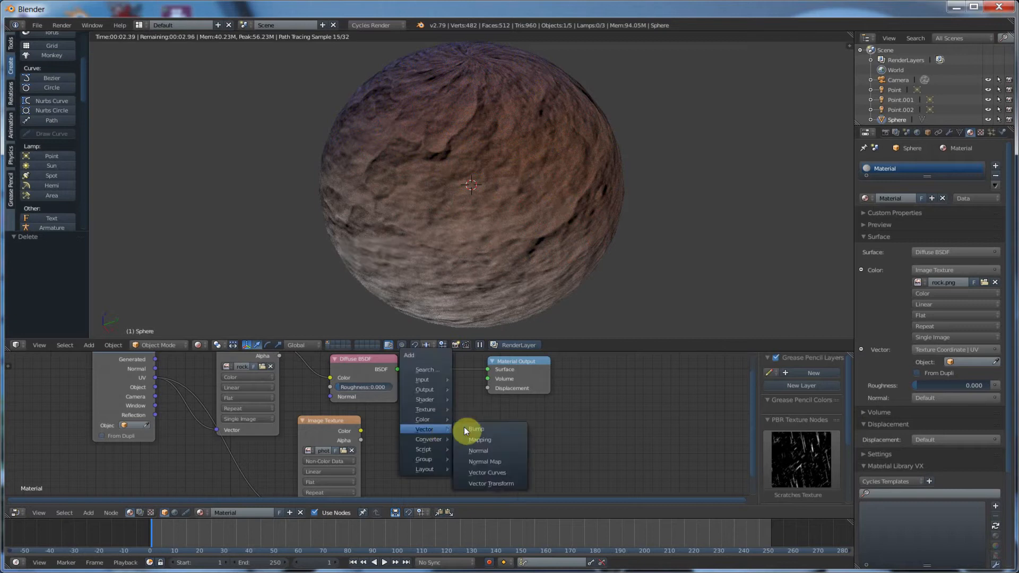
# - Add a replacement Bump node to the sphere's material
pyautogui.click(477, 427)
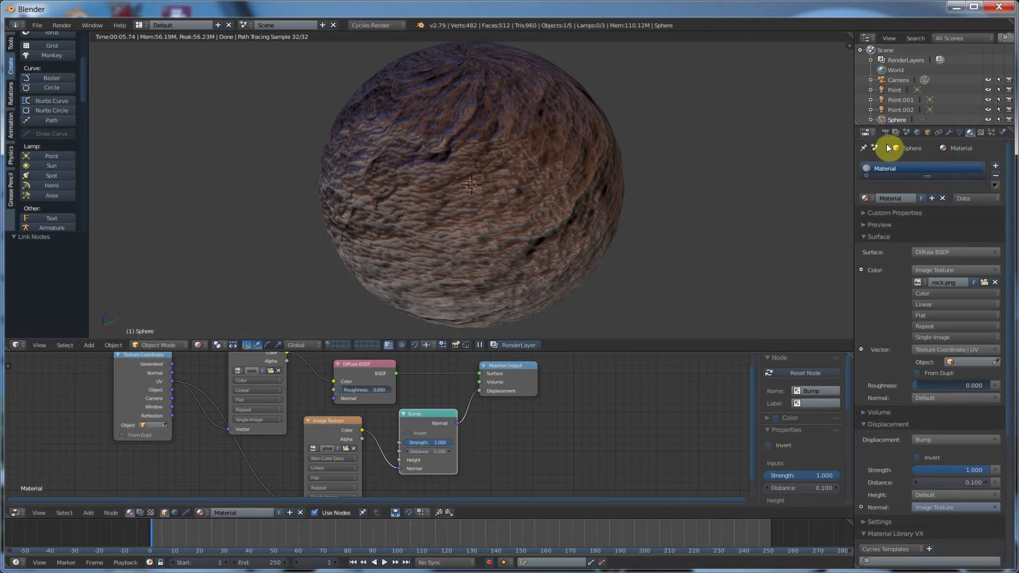
# - Change the Cycles Feature Set from Supported to Experimental in the render settings
pyautogui.click(884, 133)
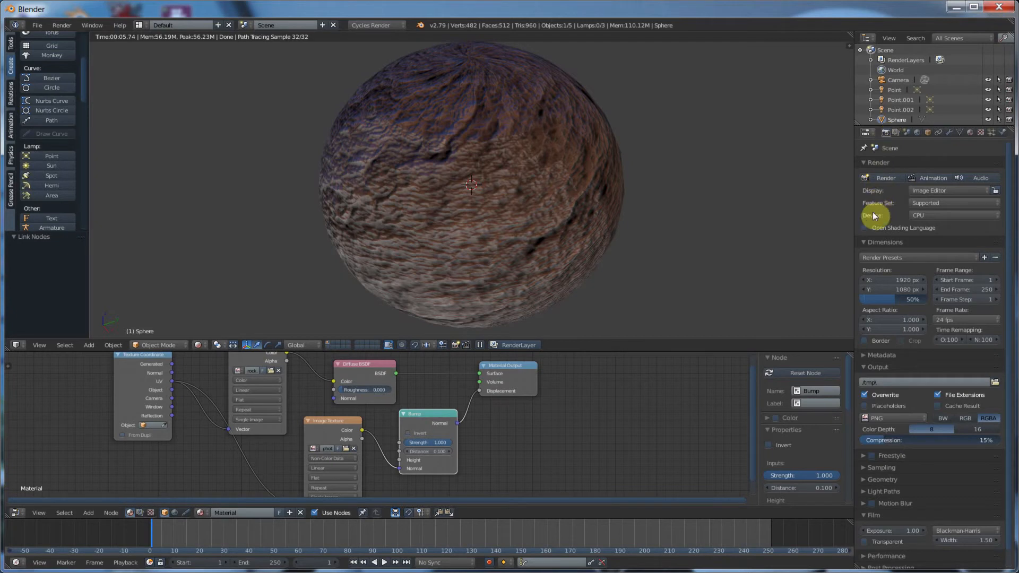
pyautogui.moveTo(882, 207)
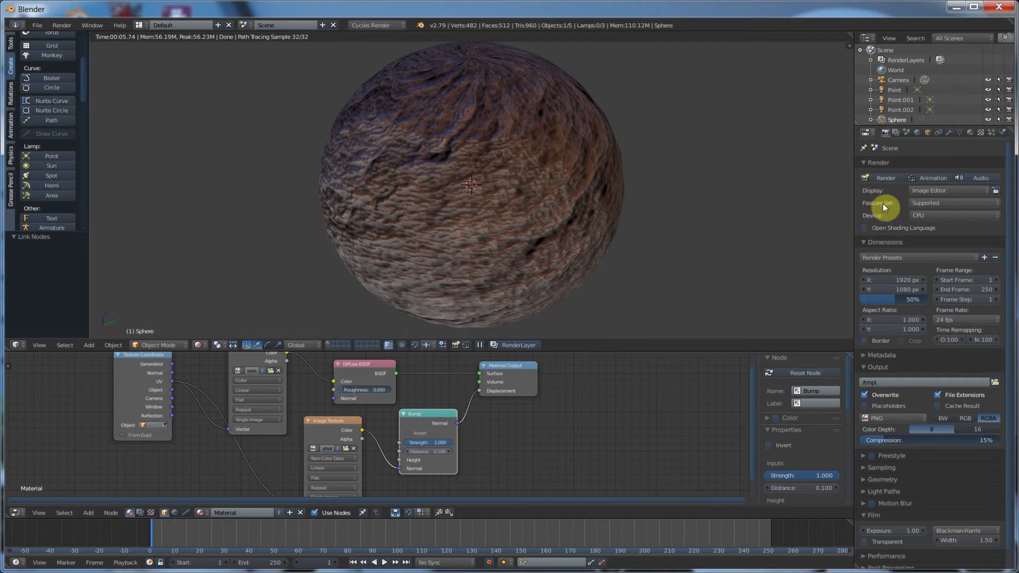
pyautogui.click(952, 202)
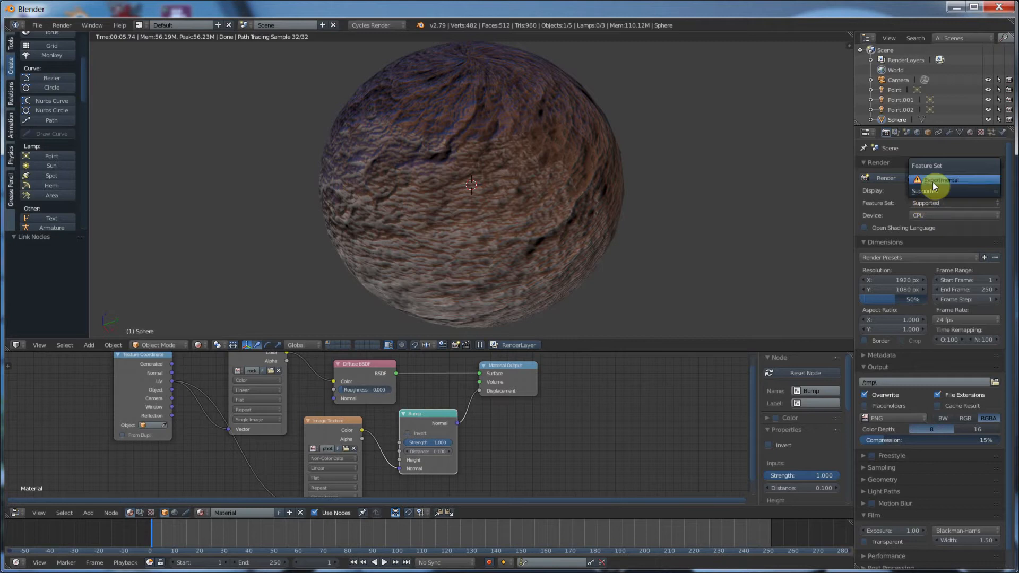
pyautogui.click(937, 181)
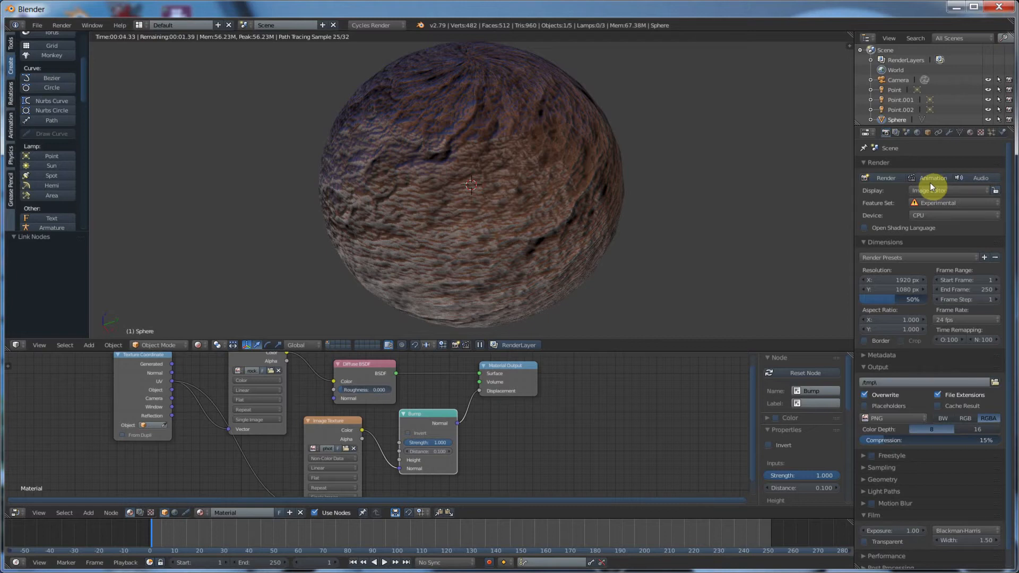
pyautogui.click(199, 344)
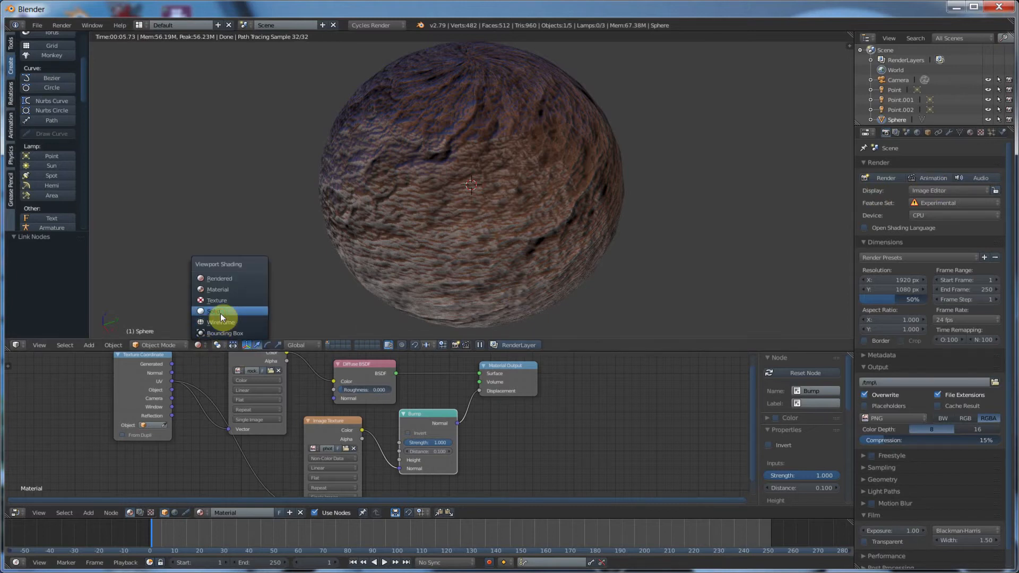
# - Show the sphere as solid geometry and add a Subdivision Surface modifier to it
pyautogui.click(215, 312)
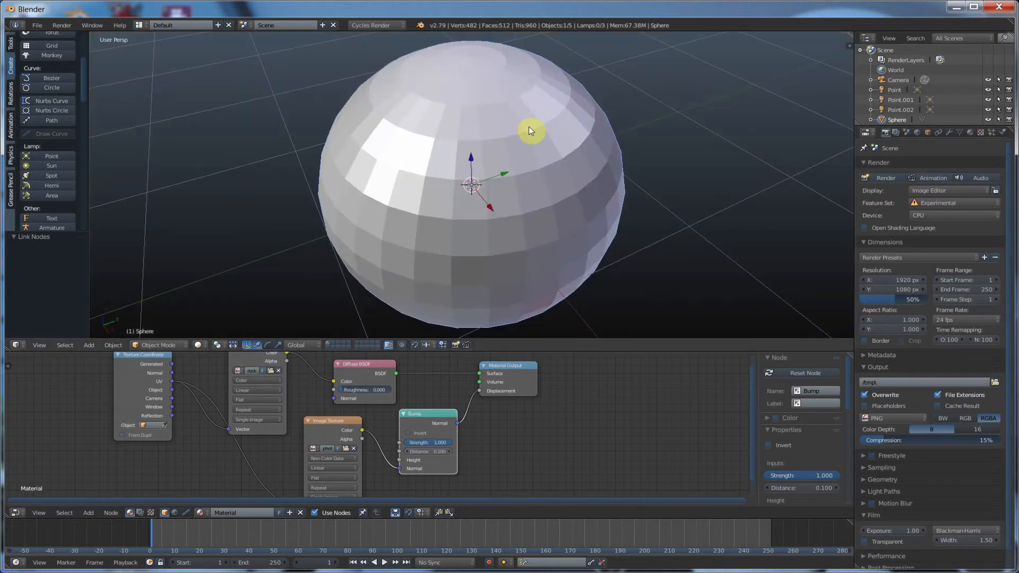
pyautogui.moveTo(557, 149)
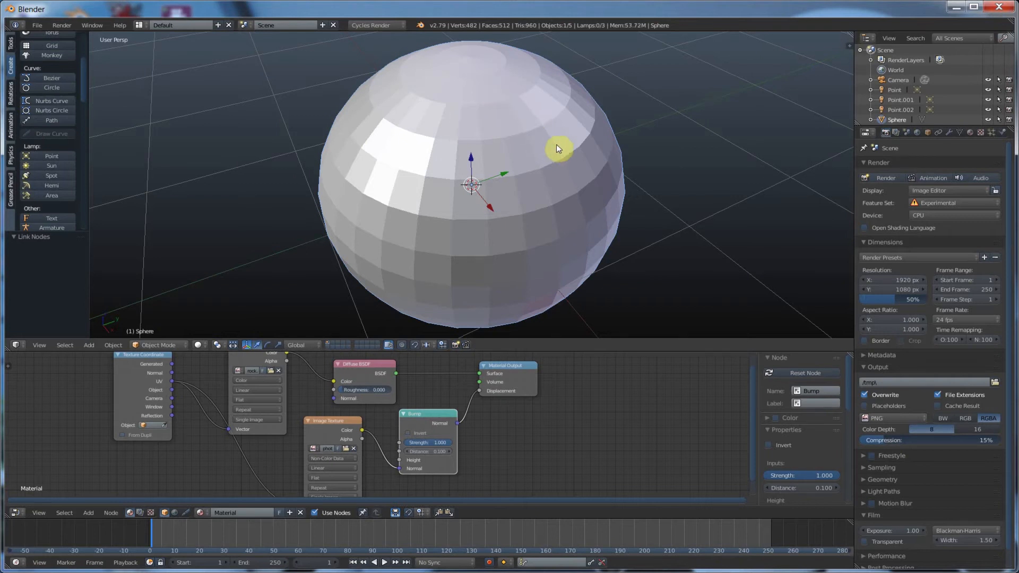
pyautogui.moveTo(544, 161)
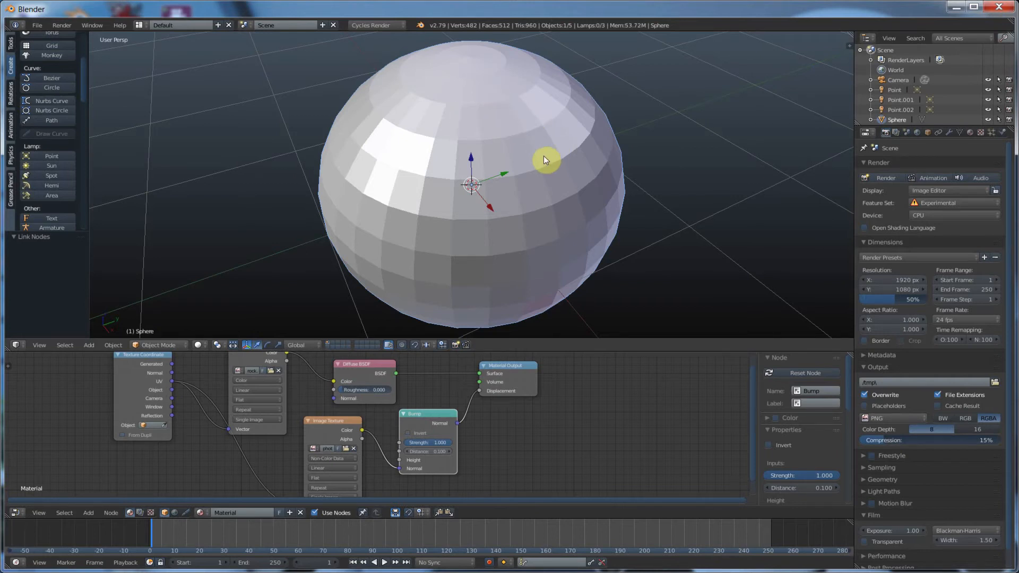
pyautogui.moveTo(902, 145)
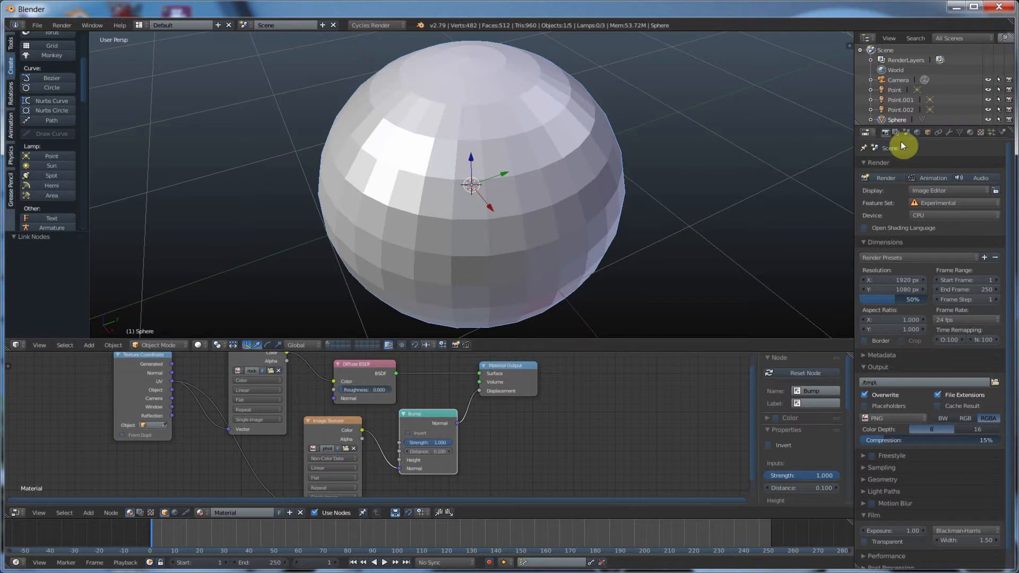
pyautogui.click(952, 133)
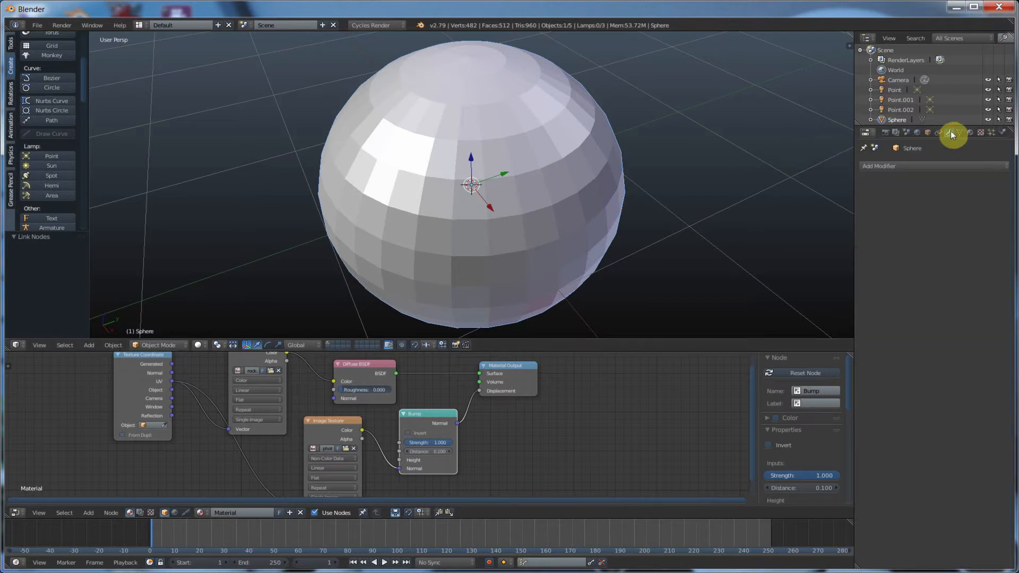
pyautogui.click(879, 165)
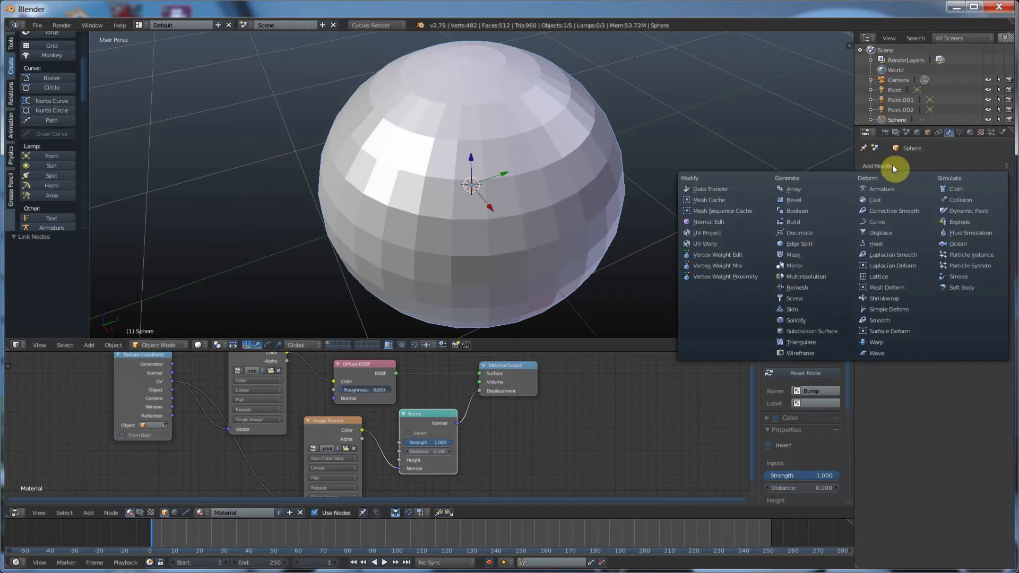
pyautogui.moveTo(792, 308)
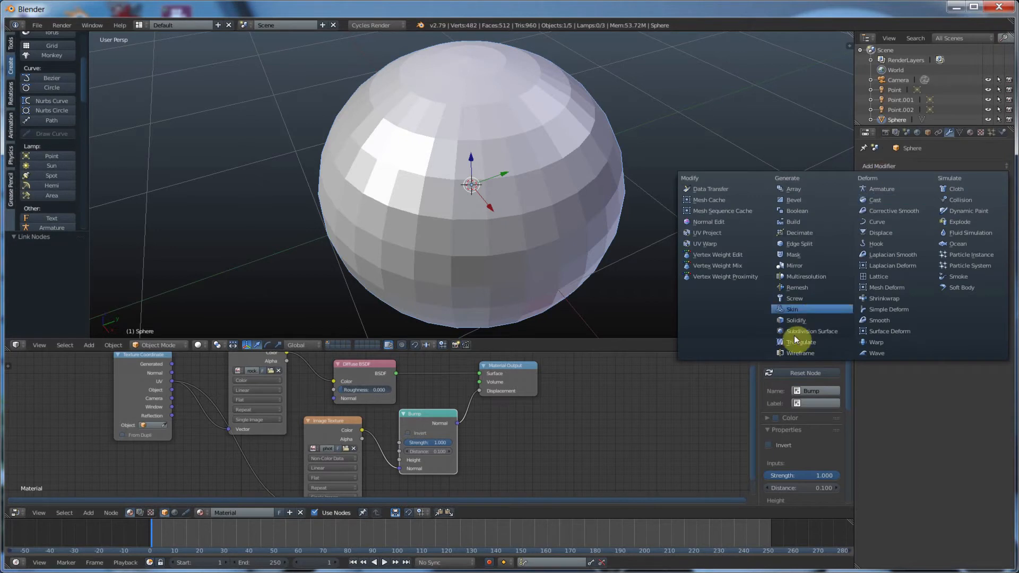
pyautogui.moveTo(811, 331)
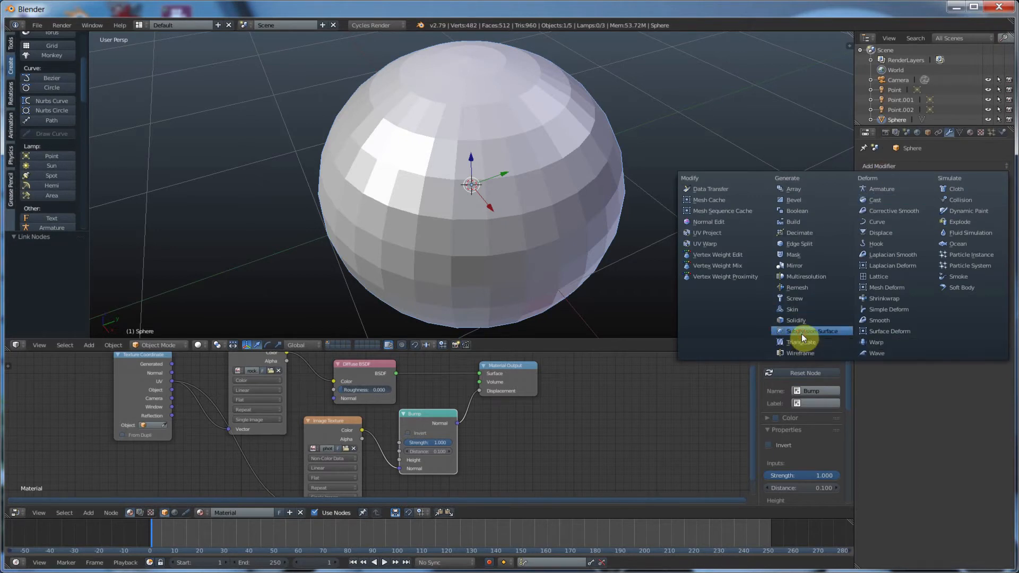
pyautogui.click(811, 331)
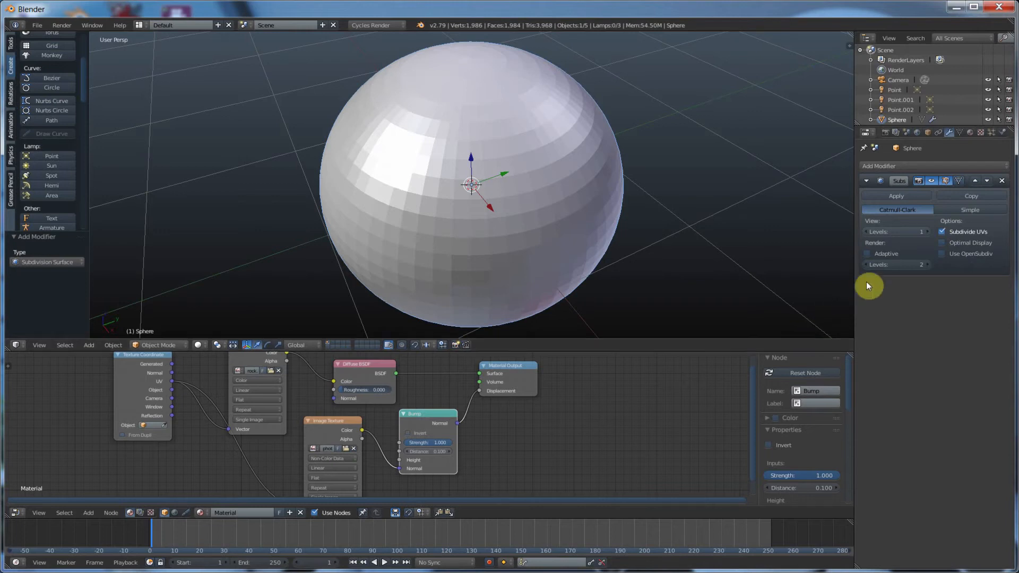
pyautogui.moveTo(896, 258)
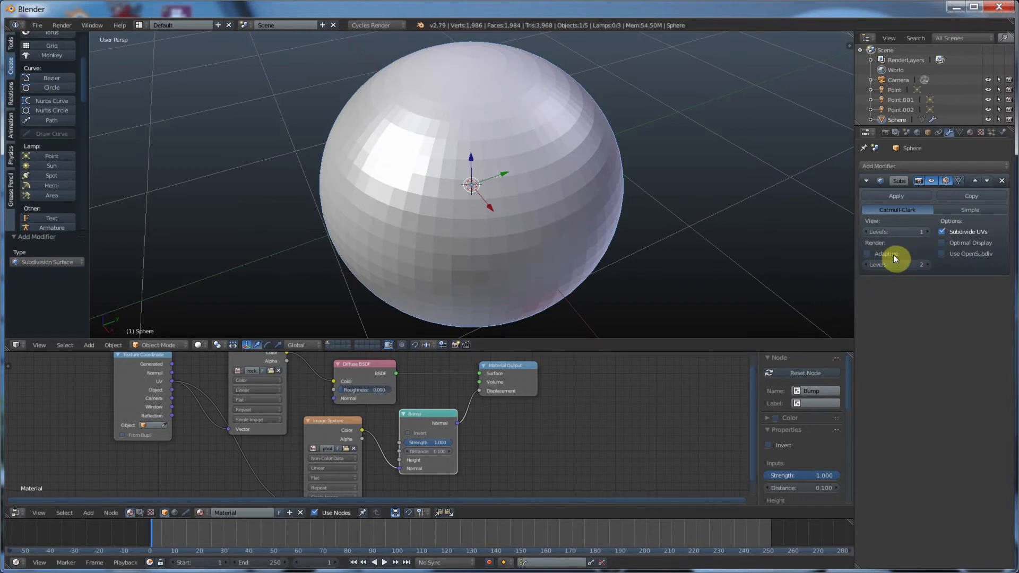
# - Confirm the Experimental feature set, then enable Adaptive subdivision in the modifier's render section
pyautogui.click(893, 132)
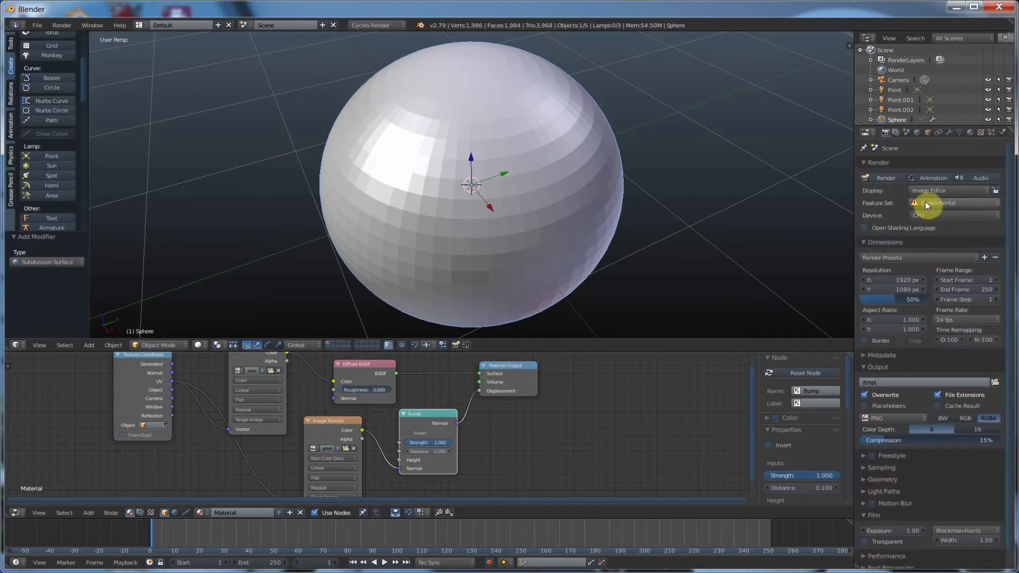
pyautogui.moveTo(970, 134)
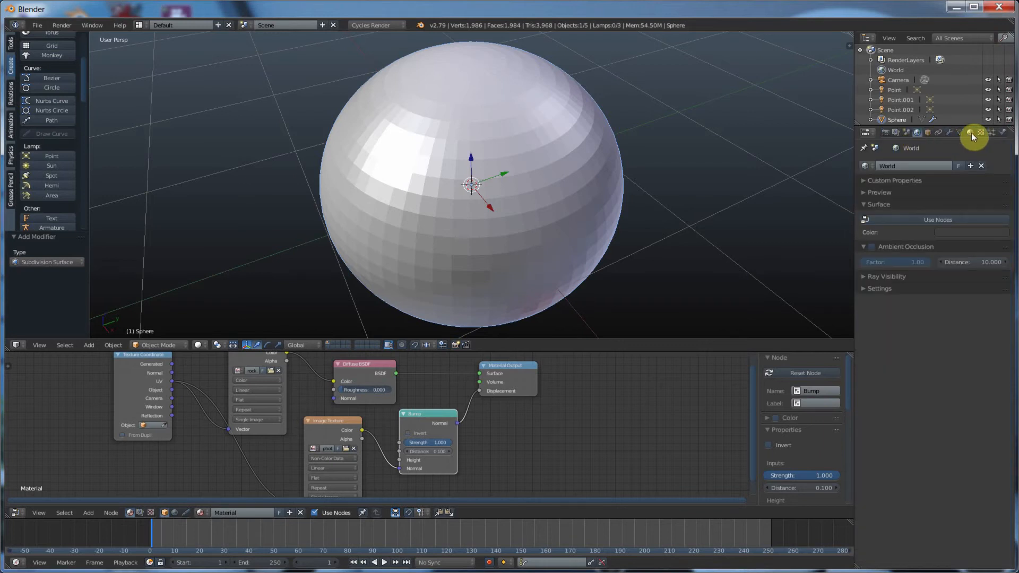
pyautogui.click(948, 133)
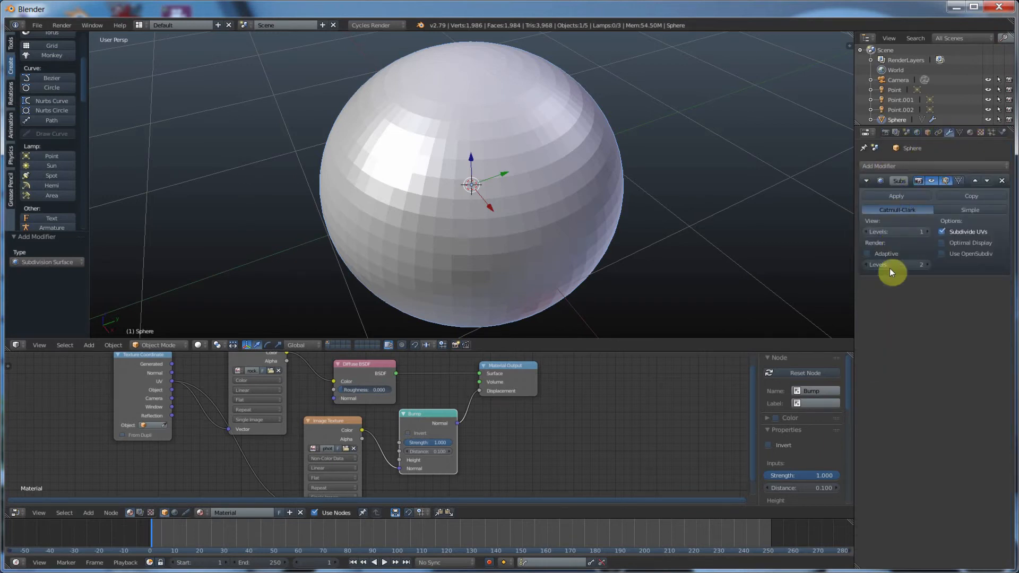
pyautogui.click(867, 254)
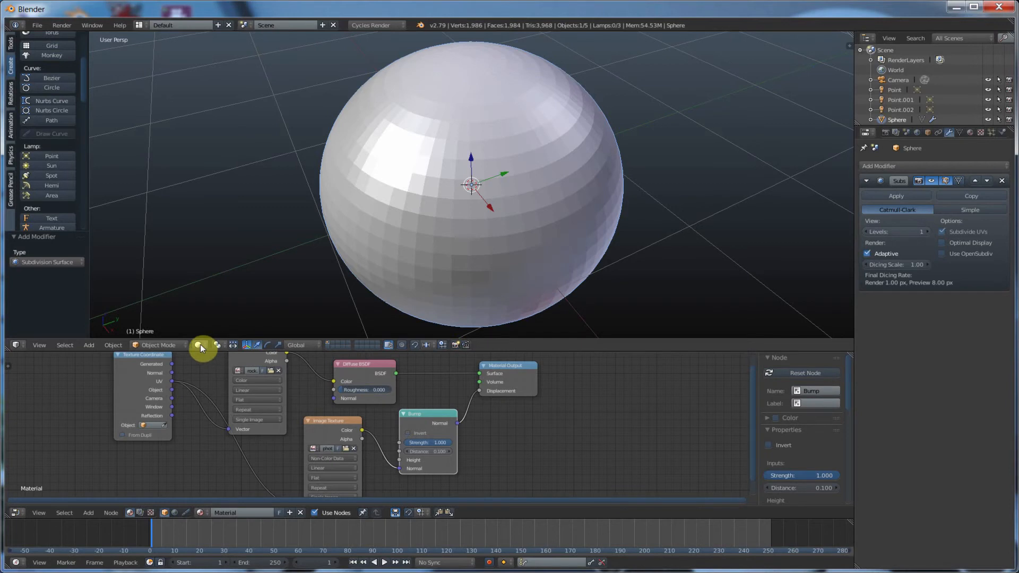
# - Switch the 3D viewport shading to Rendered for a live Cycles preview
pyautogui.click(201, 344)
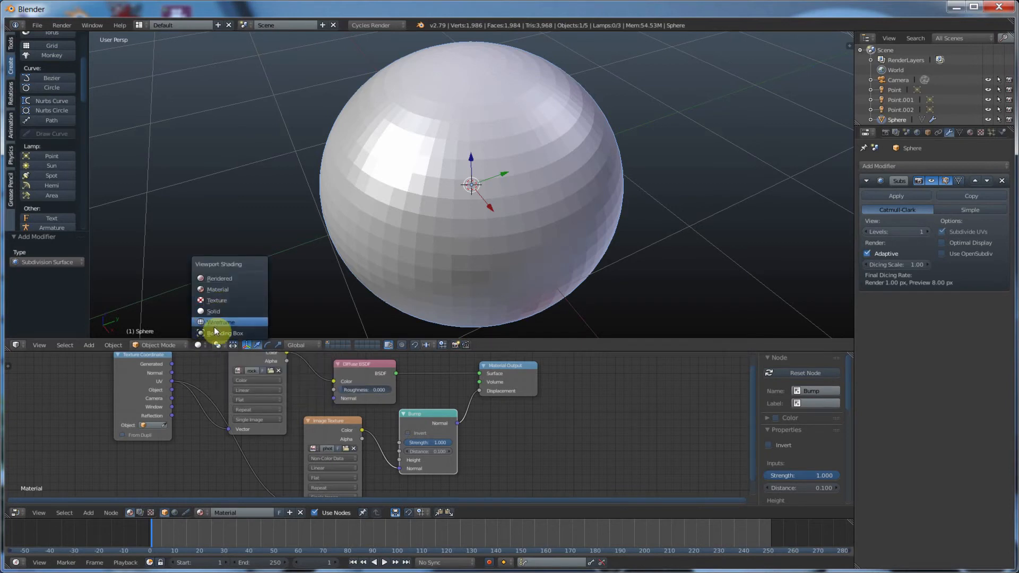
pyautogui.click(219, 278)
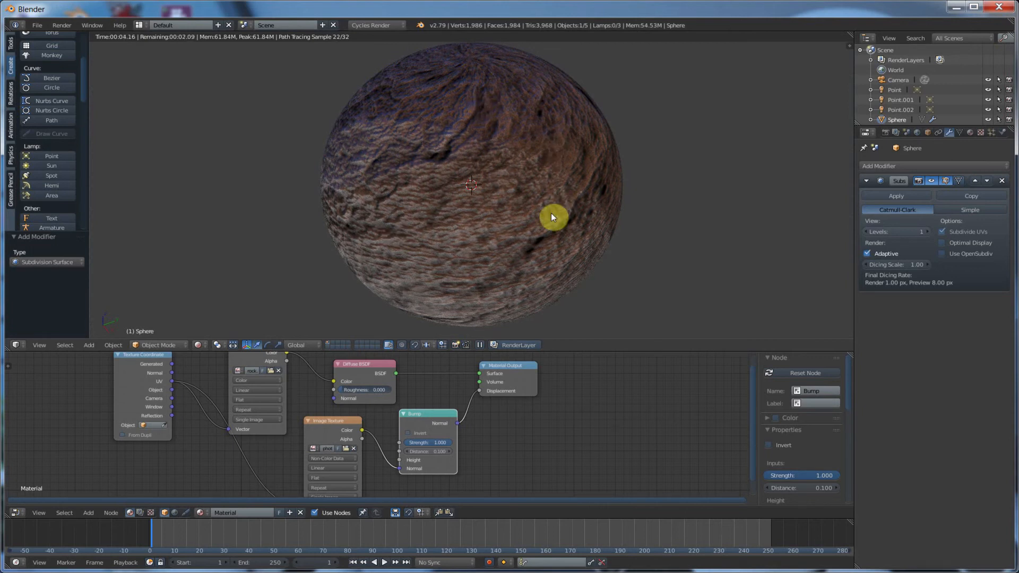
pyautogui.moveTo(511, 128)
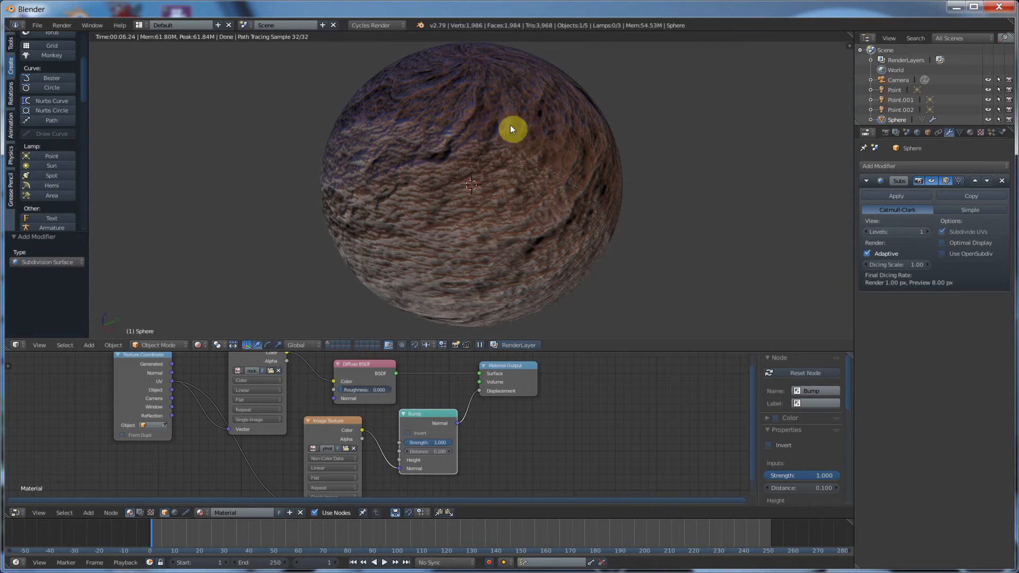
pyautogui.moveTo(469, 172)
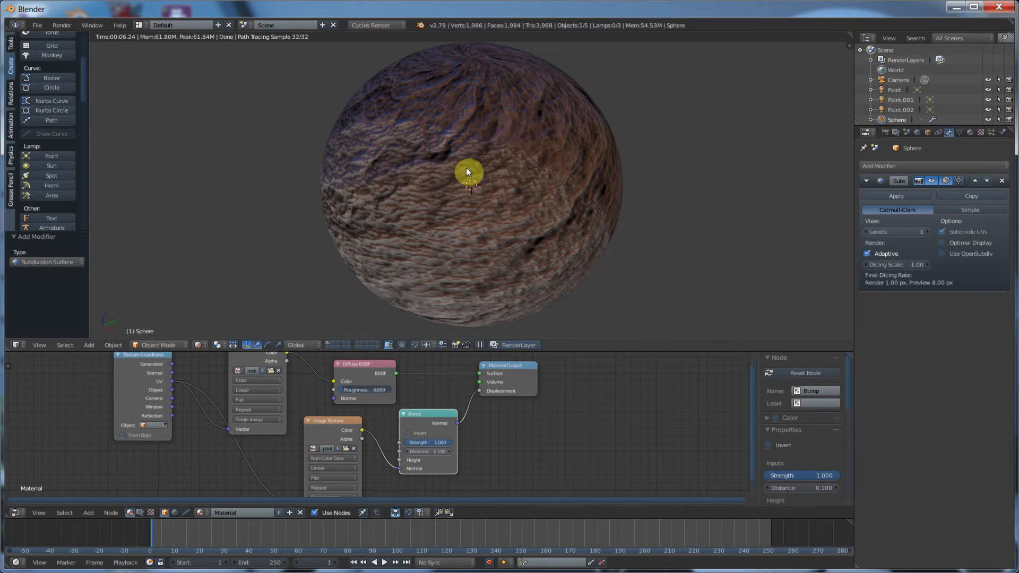
# - In the material's Settings section, set the Displacement method to Both
pyautogui.click(970, 133)
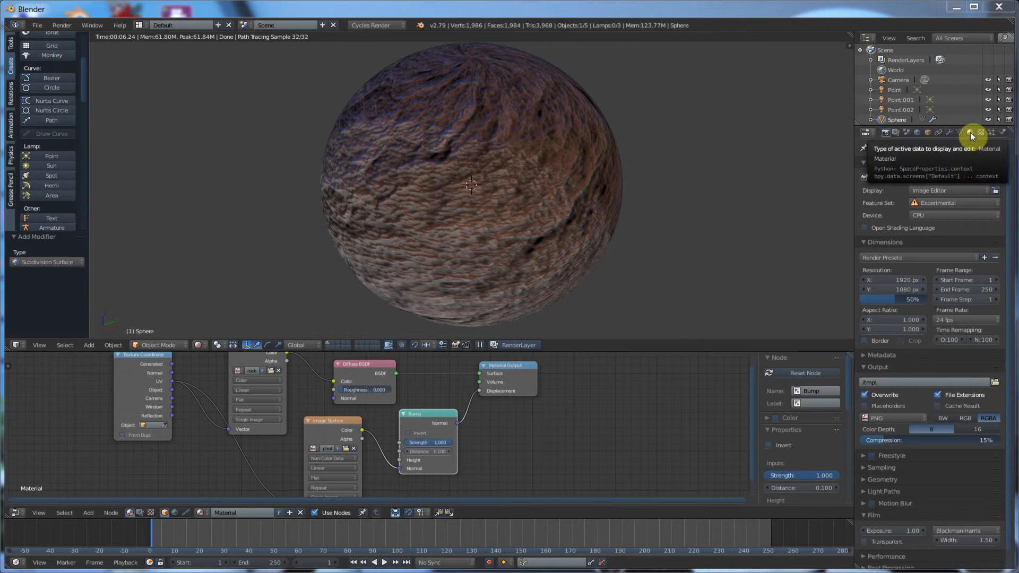
pyautogui.click(973, 133)
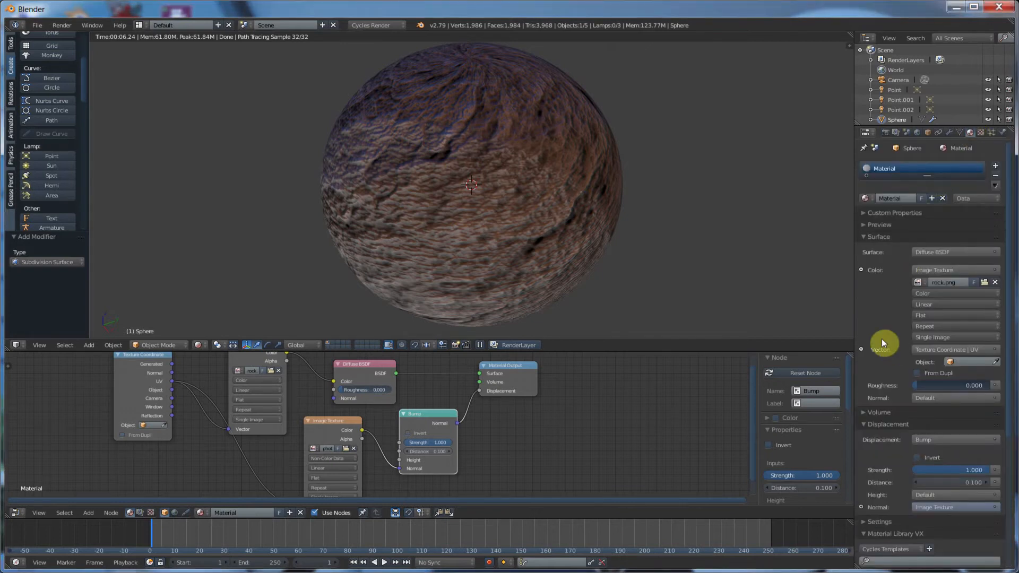
pyautogui.scroll(-3)
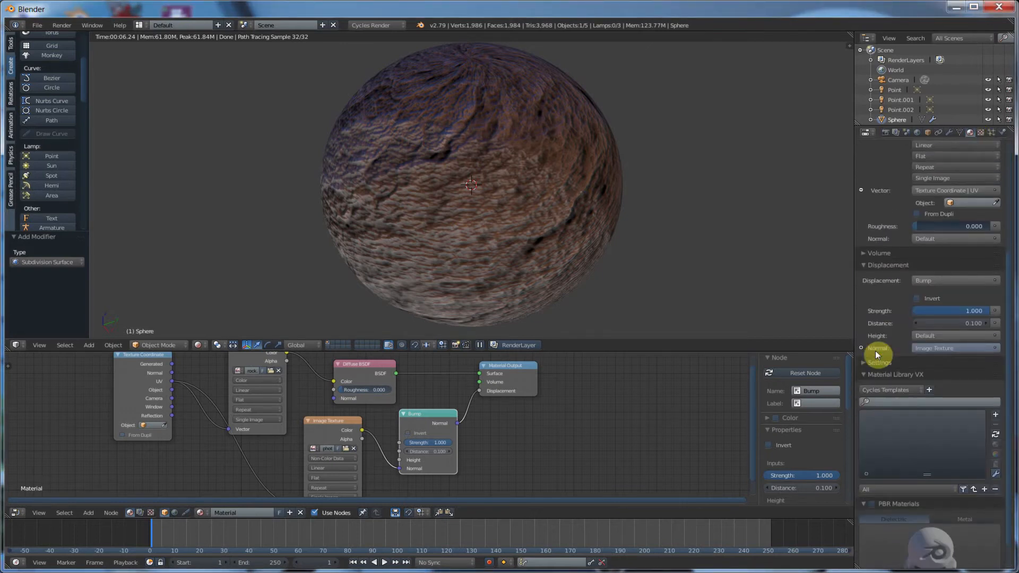
pyautogui.click(862, 362)
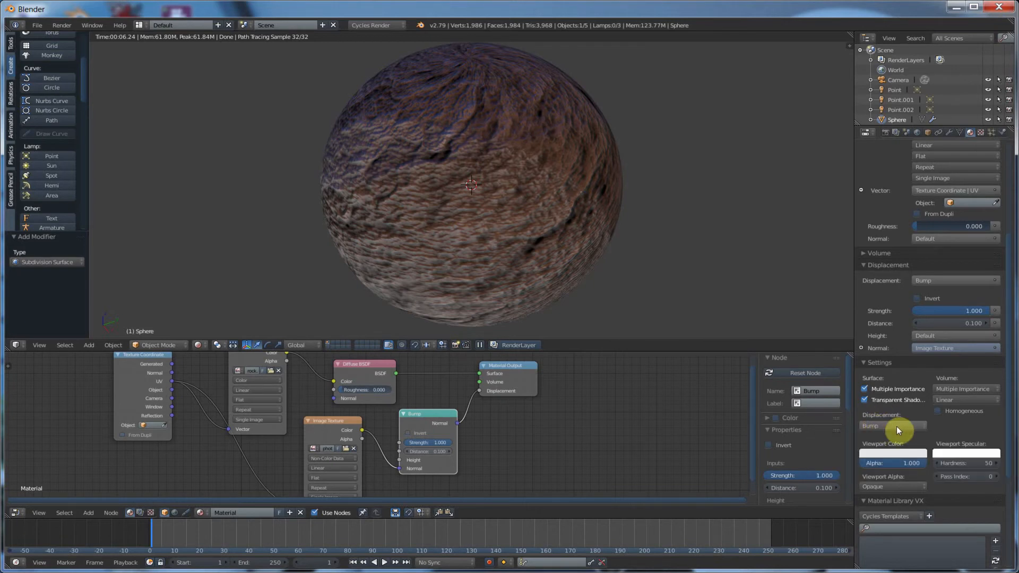
pyautogui.click(894, 426)
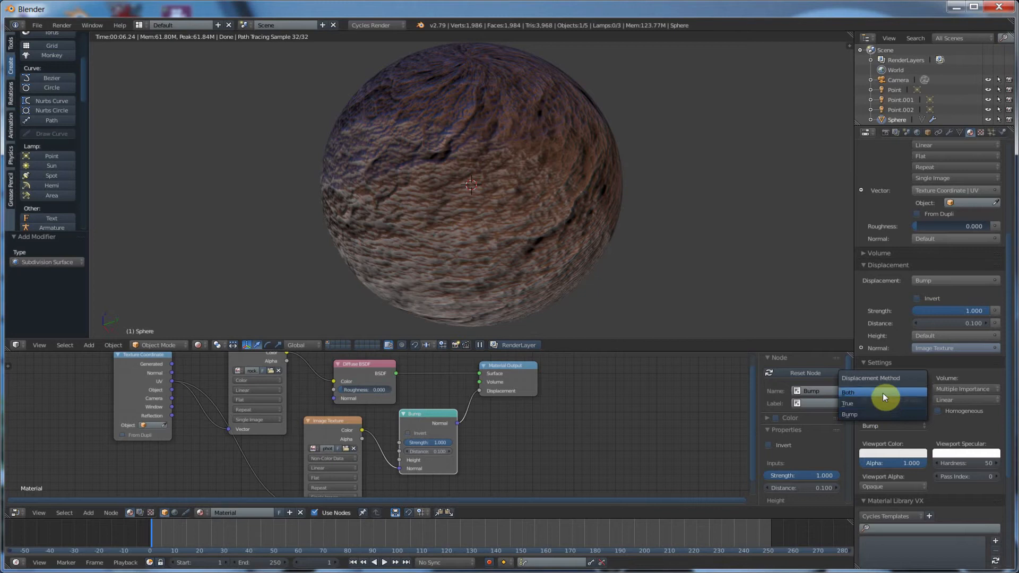
pyautogui.moveTo(869, 394)
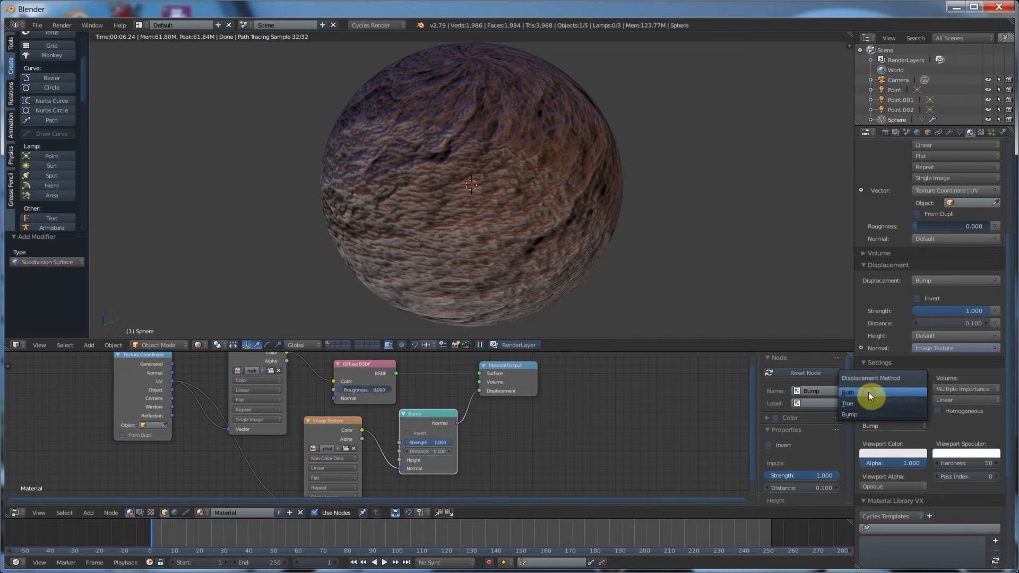
pyautogui.click(849, 391)
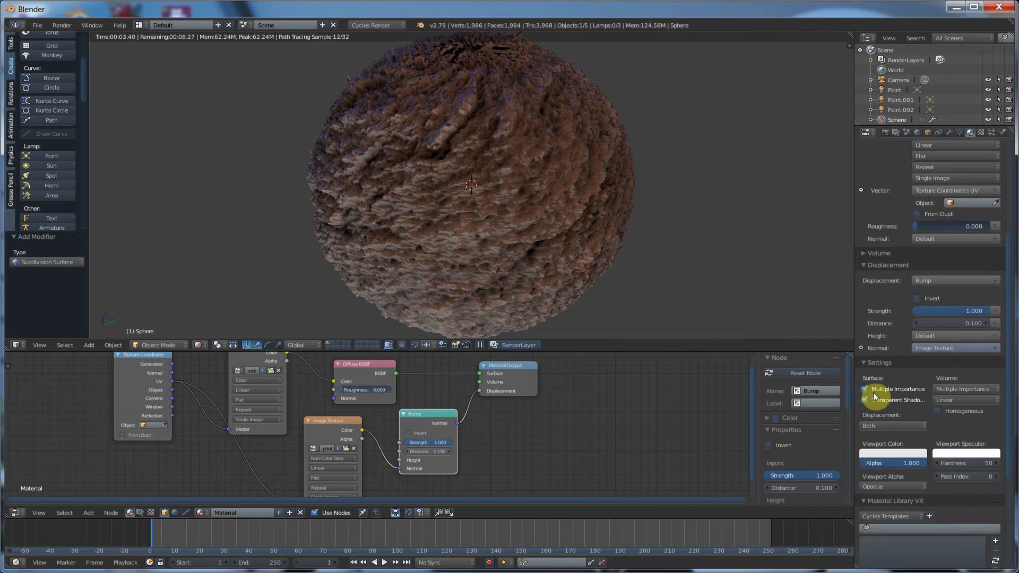
pyautogui.click(864, 400)
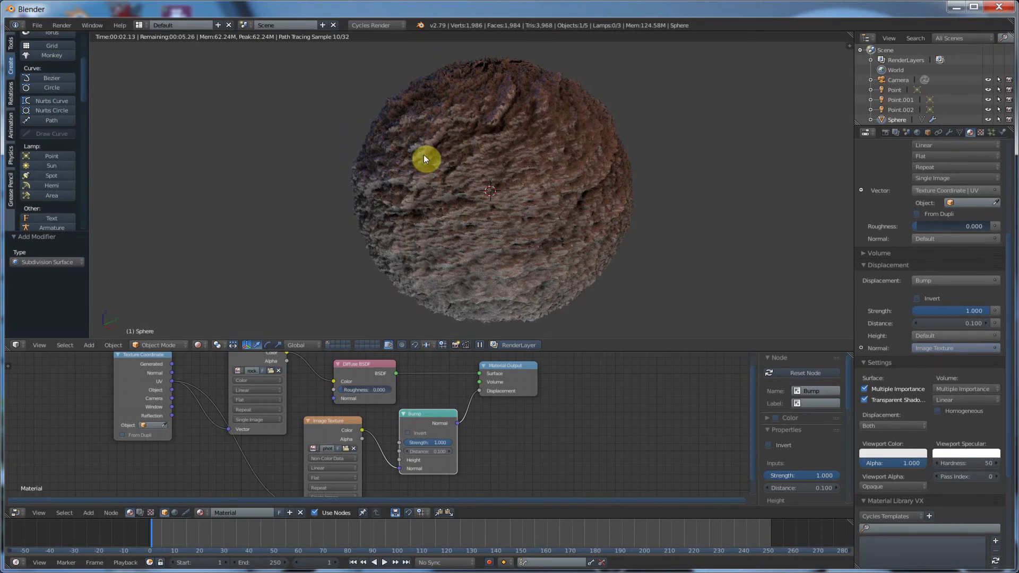
pyautogui.moveTo(411, 193)
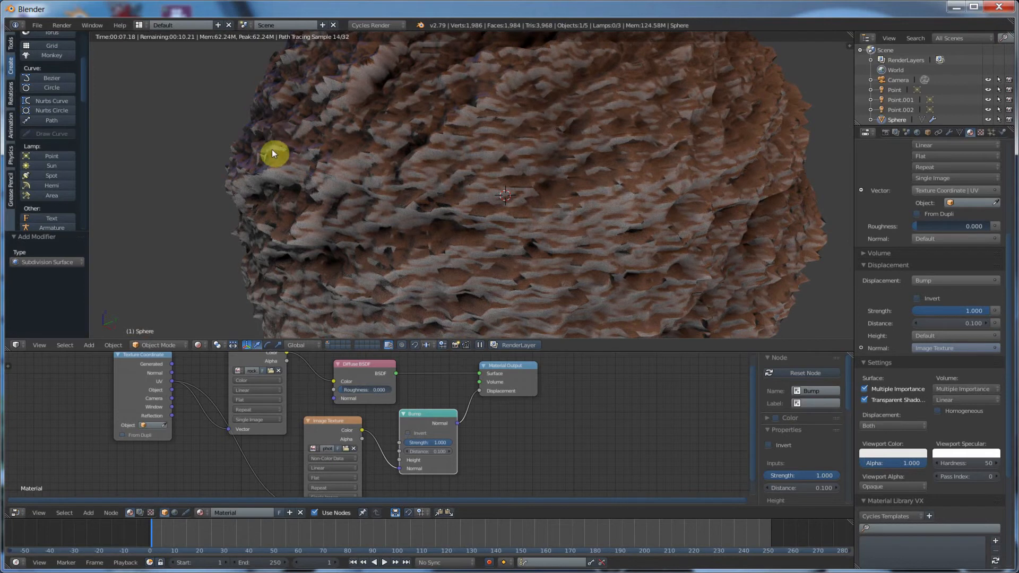
pyautogui.moveTo(470, 121)
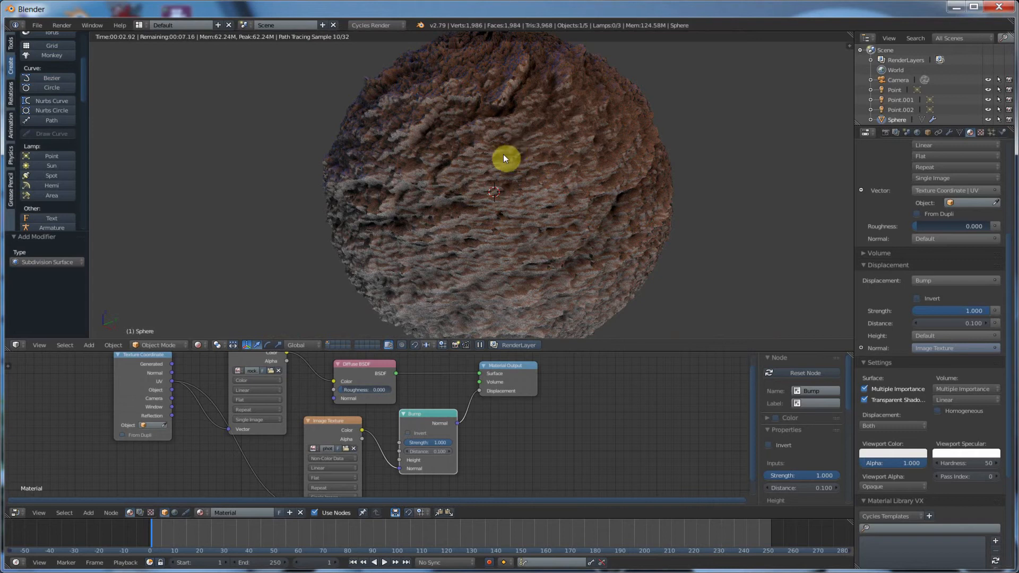
pyautogui.moveTo(474, 161)
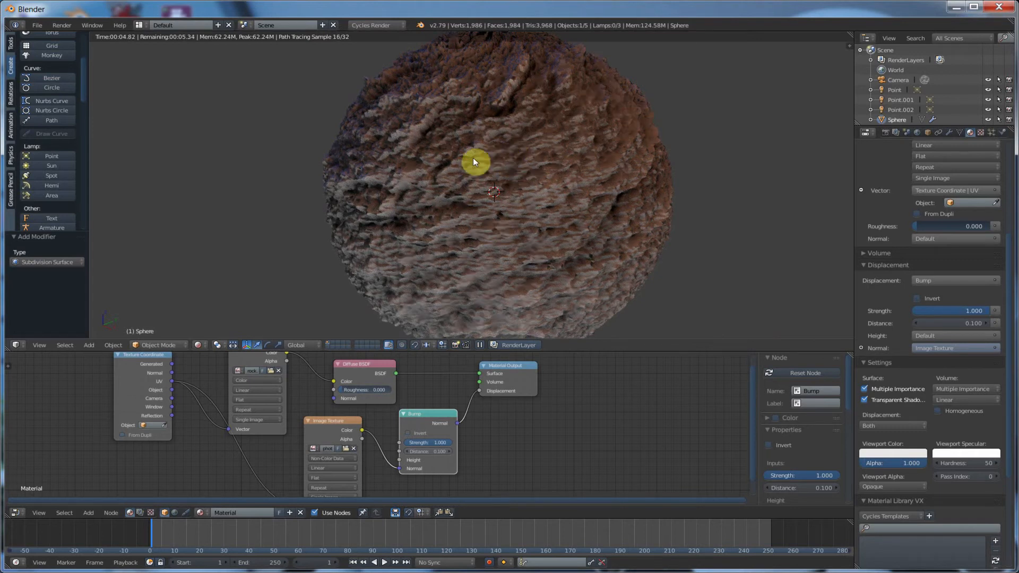
pyautogui.moveTo(493, 147)
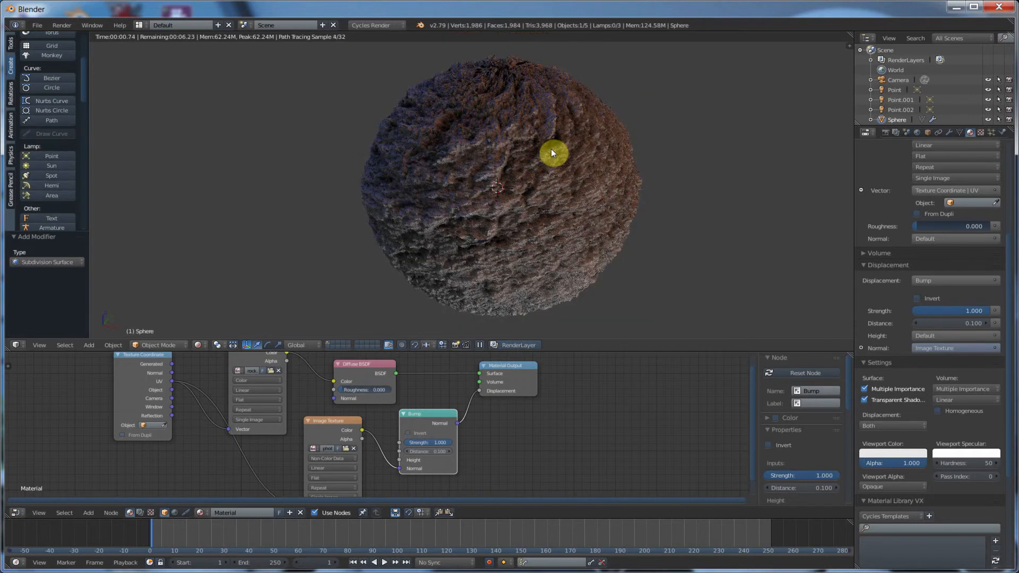
pyautogui.moveTo(470, 222)
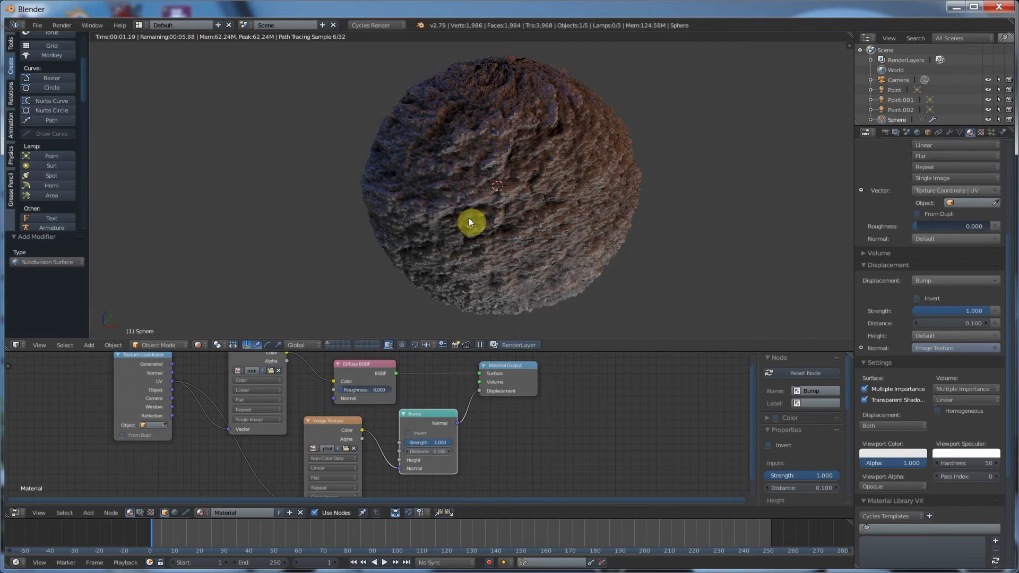
pyautogui.moveTo(458, 95)
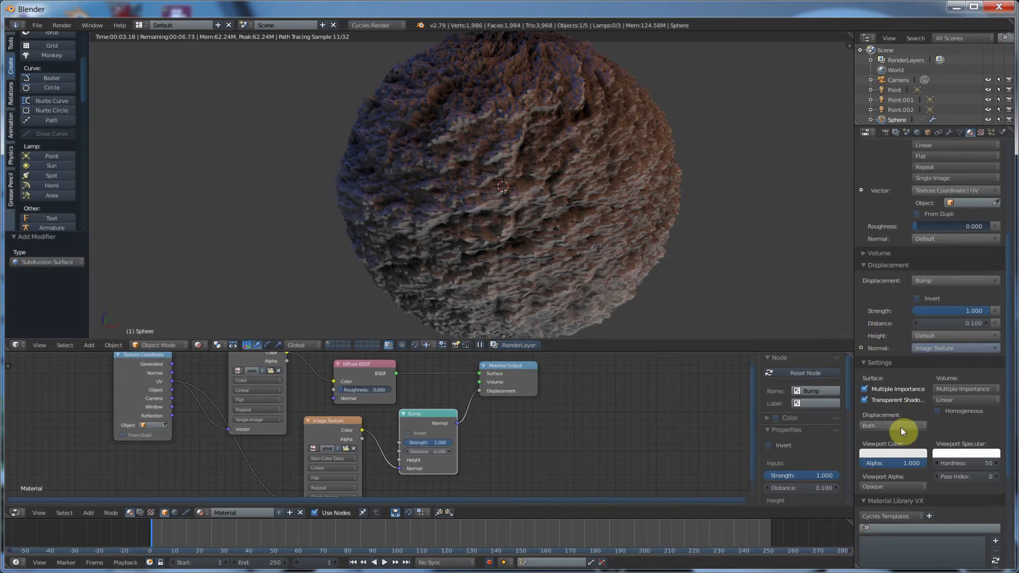
# - Try other displacement methods, then enable Multiple Importance and Transparent Shadows for the material
pyautogui.click(892, 426)
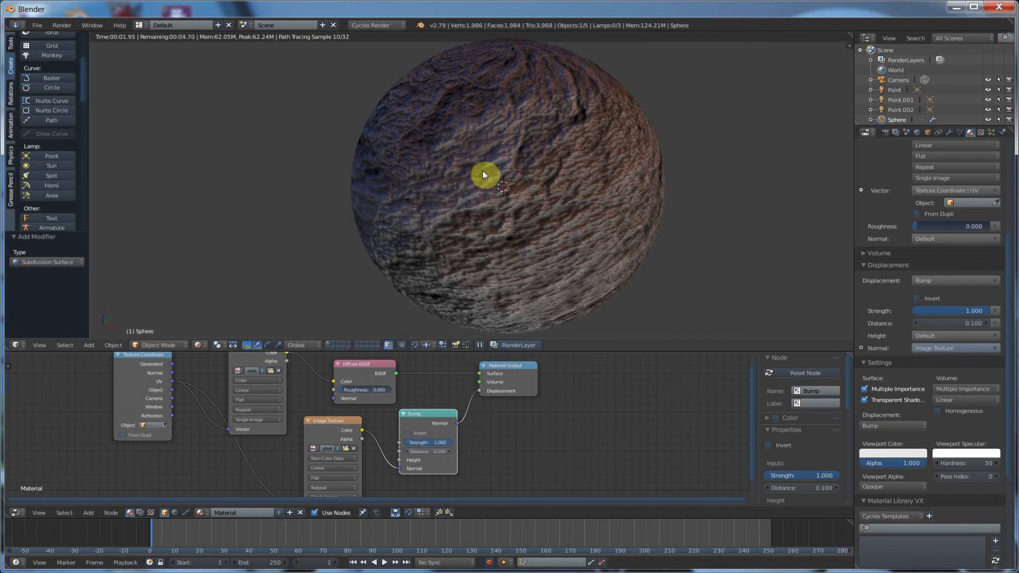
pyautogui.moveTo(611, 97)
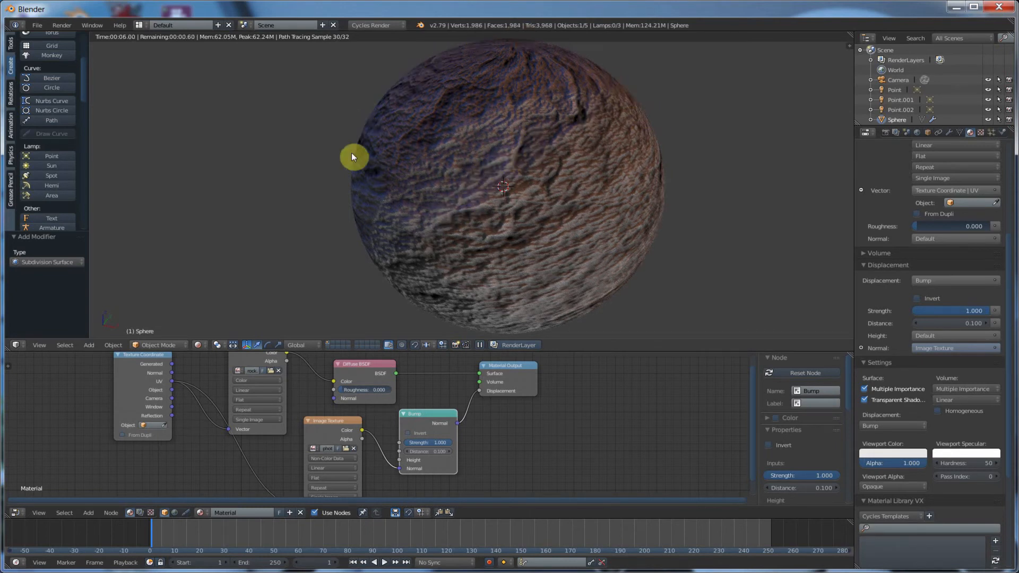
pyautogui.moveTo(491, 144)
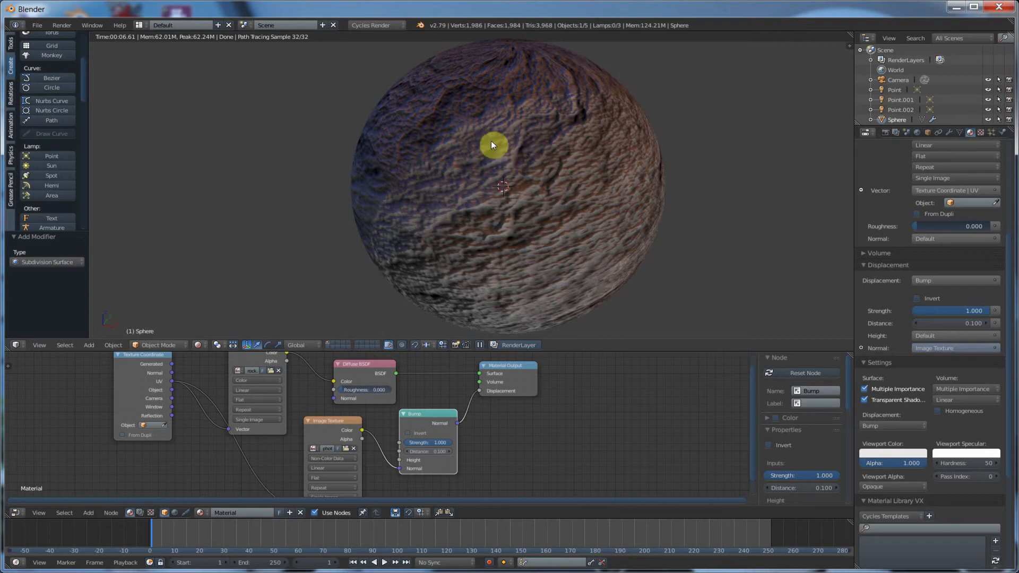
pyautogui.moveTo(624, 100)
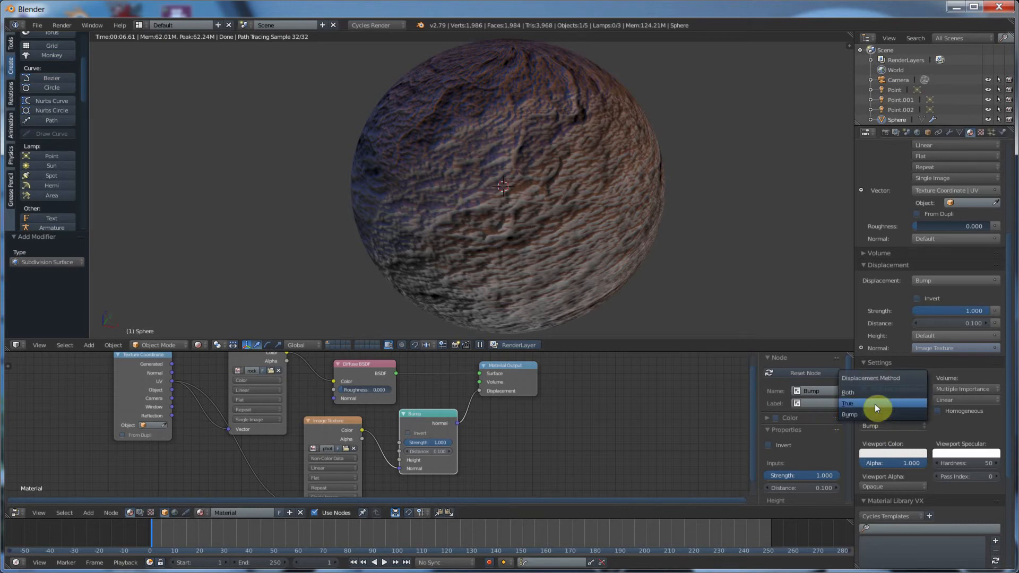
pyautogui.click(847, 391)
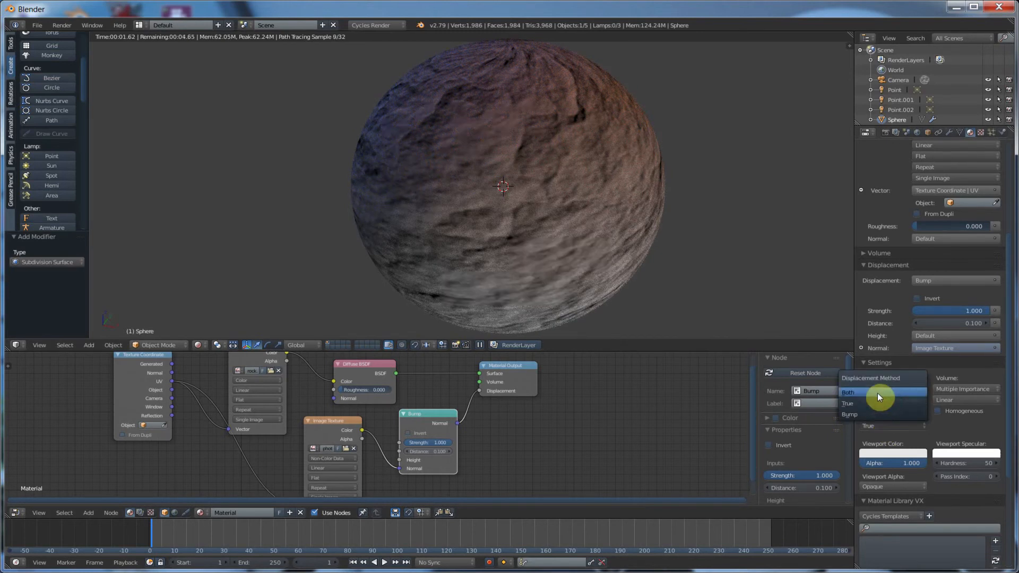
pyautogui.click(849, 391)
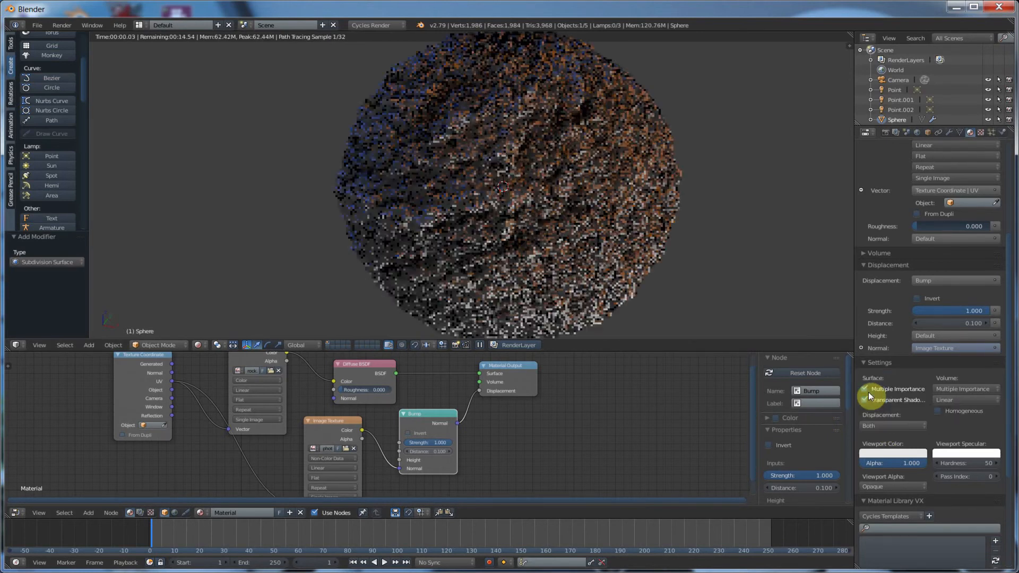
pyautogui.click(865, 400)
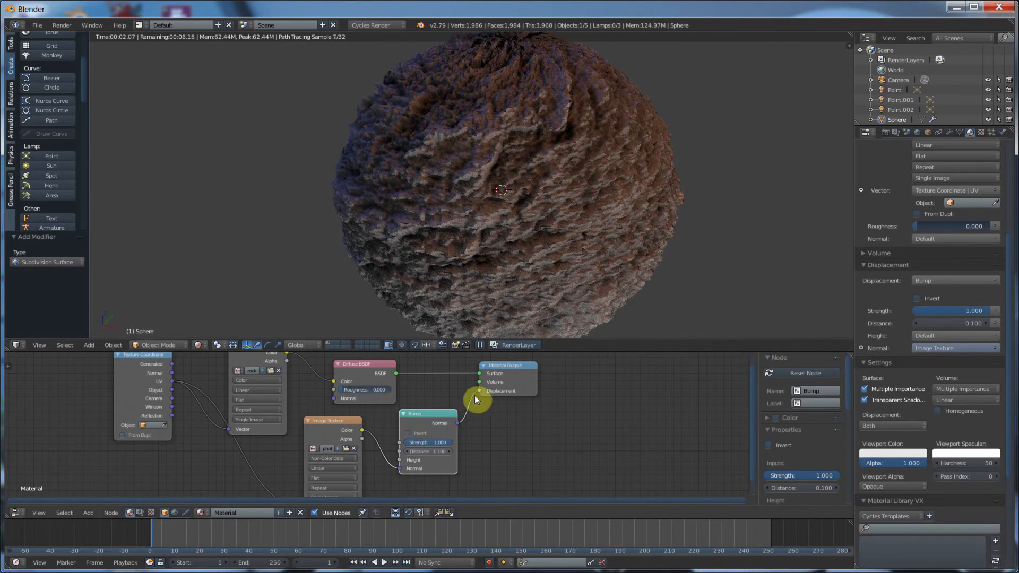
pyautogui.moveTo(367, 224)
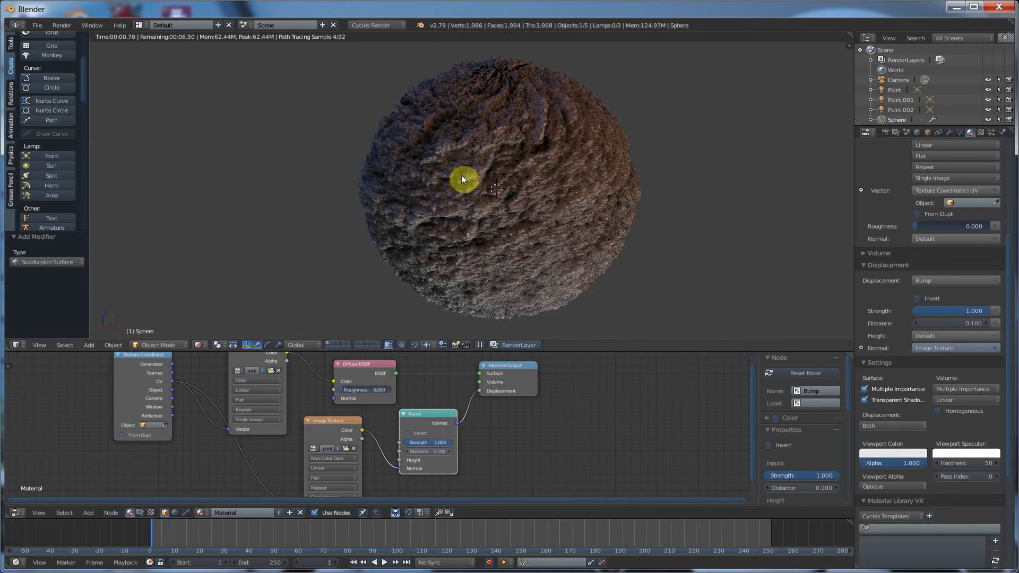
pyautogui.moveTo(512, 211)
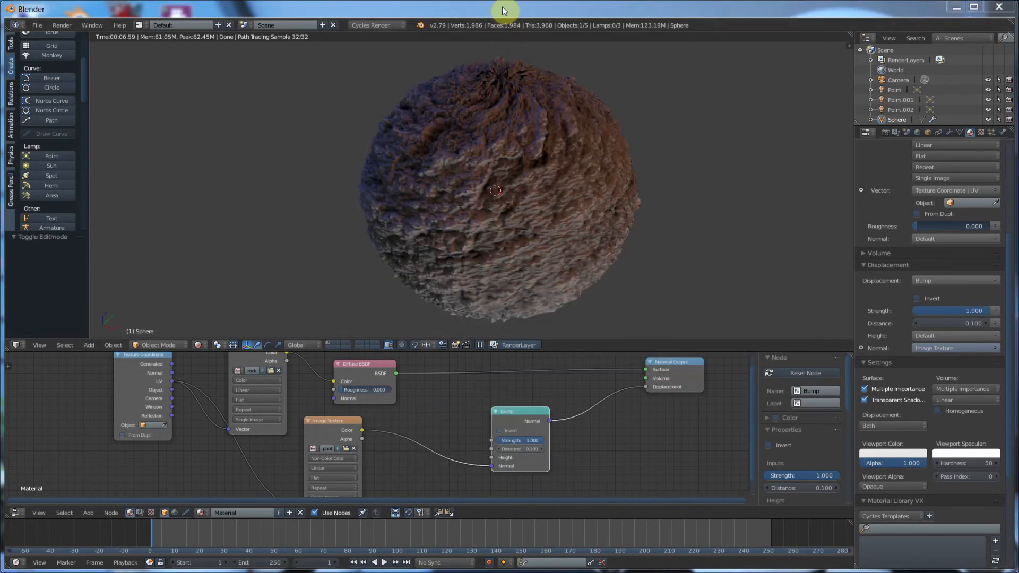
pyautogui.moveTo(626, 317)
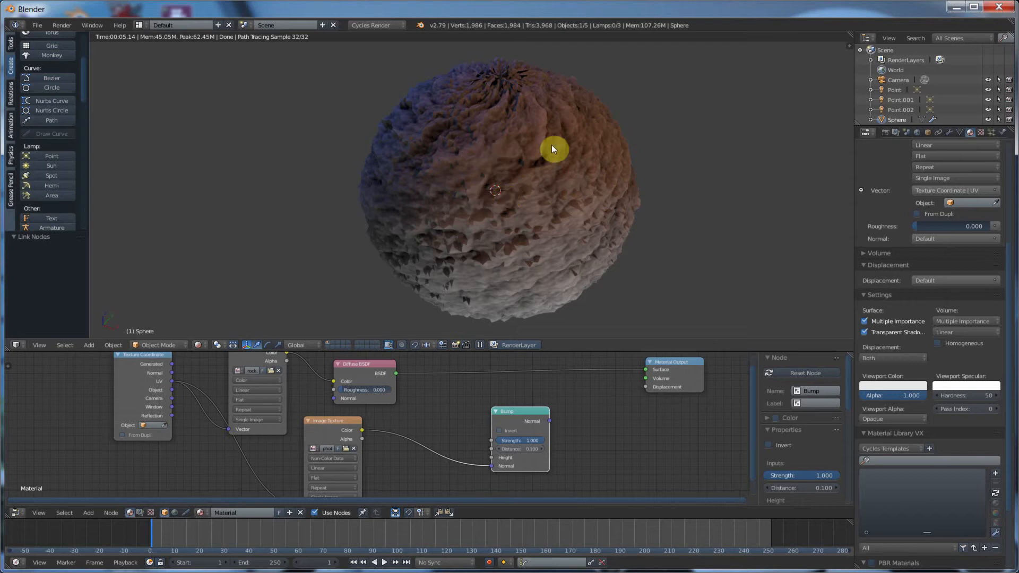
# - Toggle the sphere into Edit Mode
pyautogui.press('Tab')
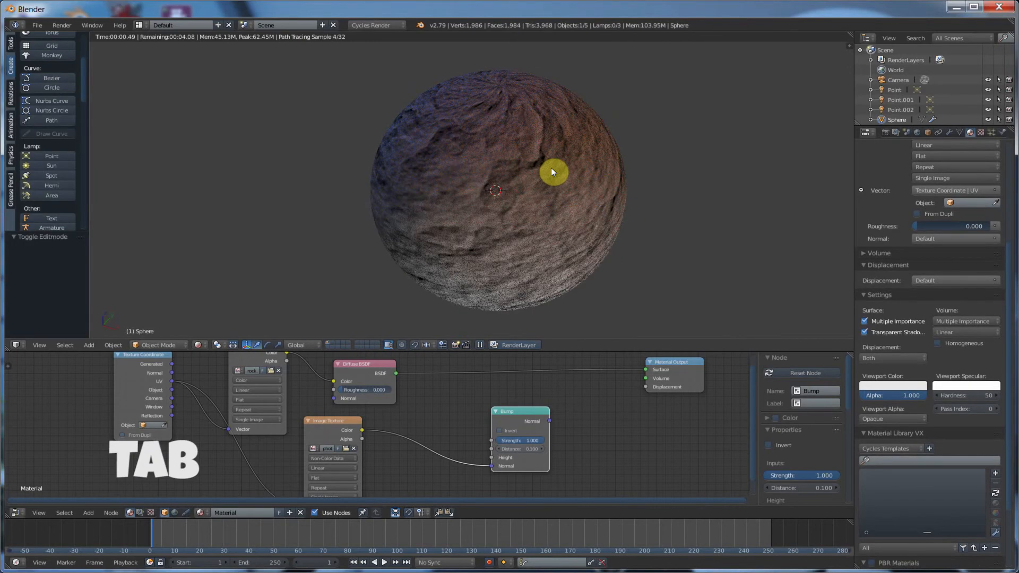
pyautogui.moveTo(508, 245)
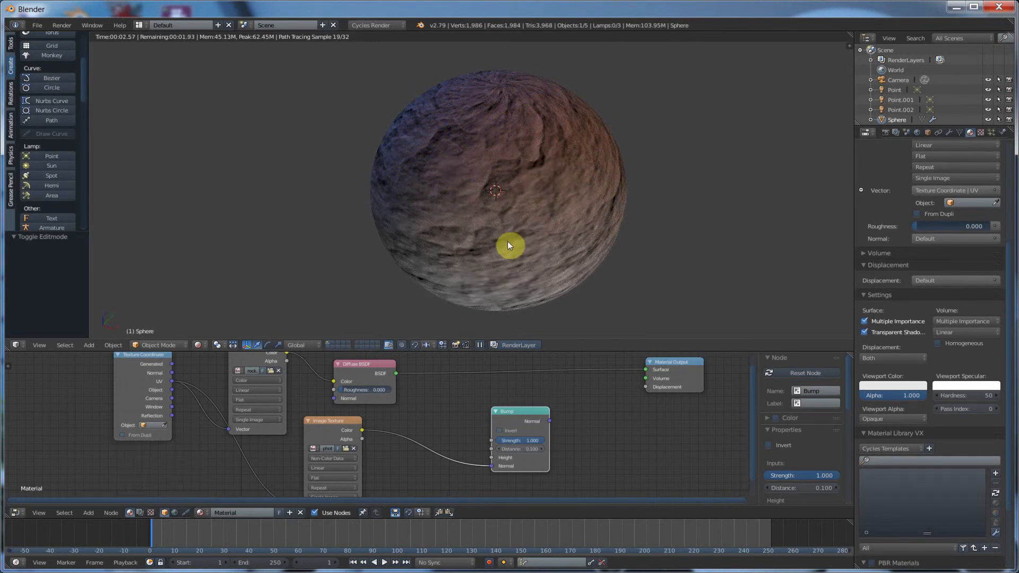
pyautogui.moveTo(548, 224)
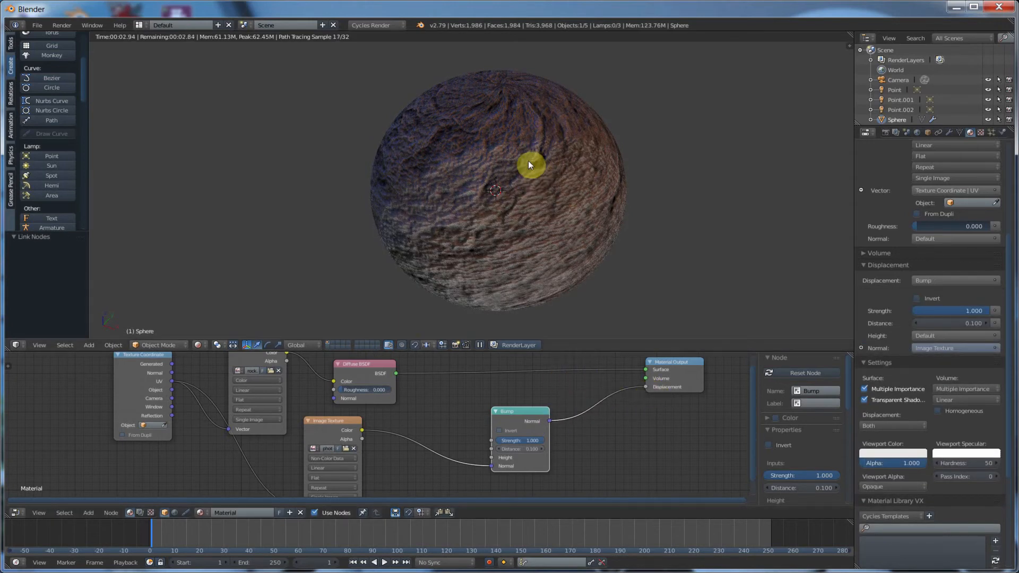
pyautogui.moveTo(572, 253)
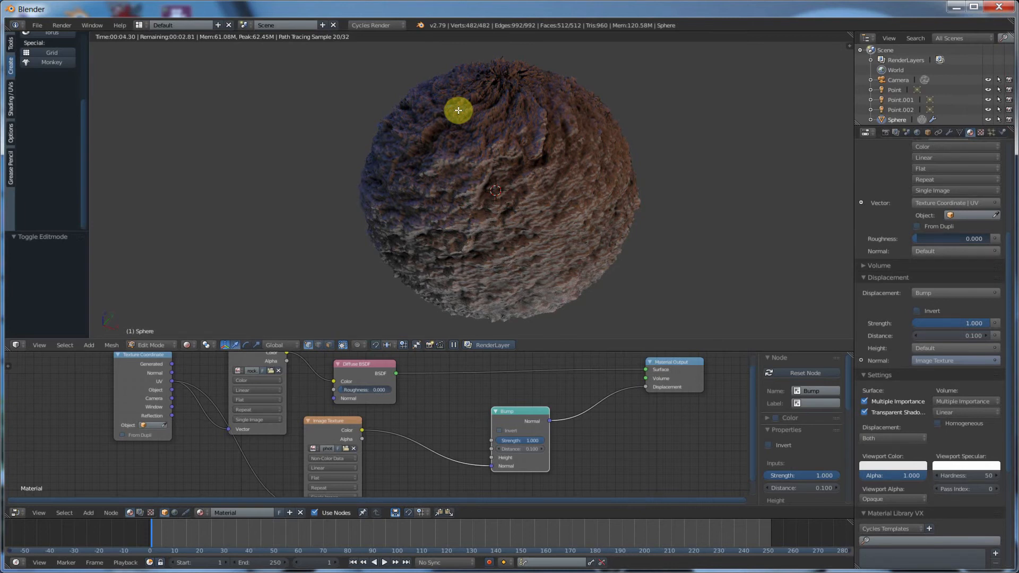
pyautogui.moveTo(543, 407)
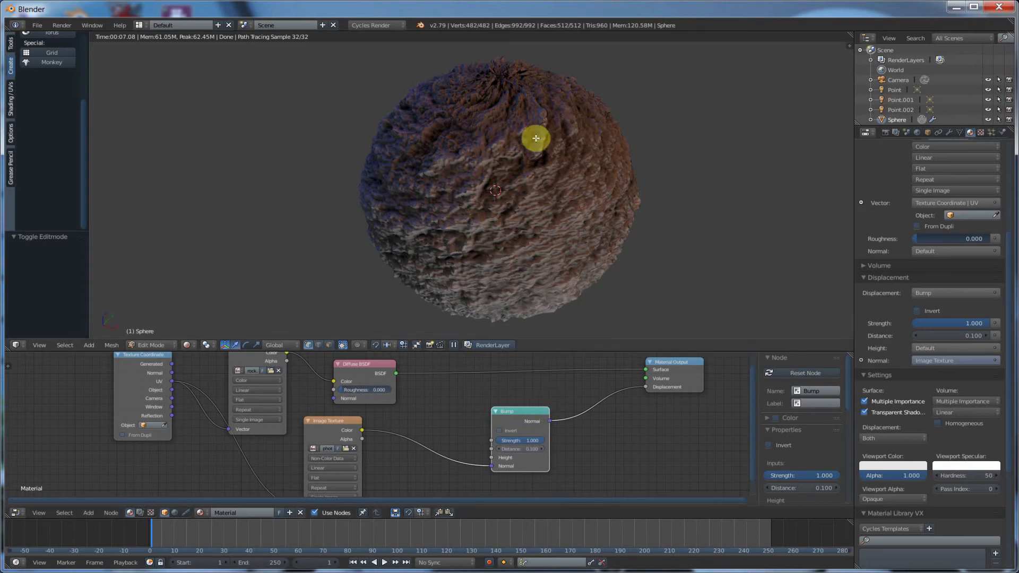
pyautogui.moveTo(536, 239)
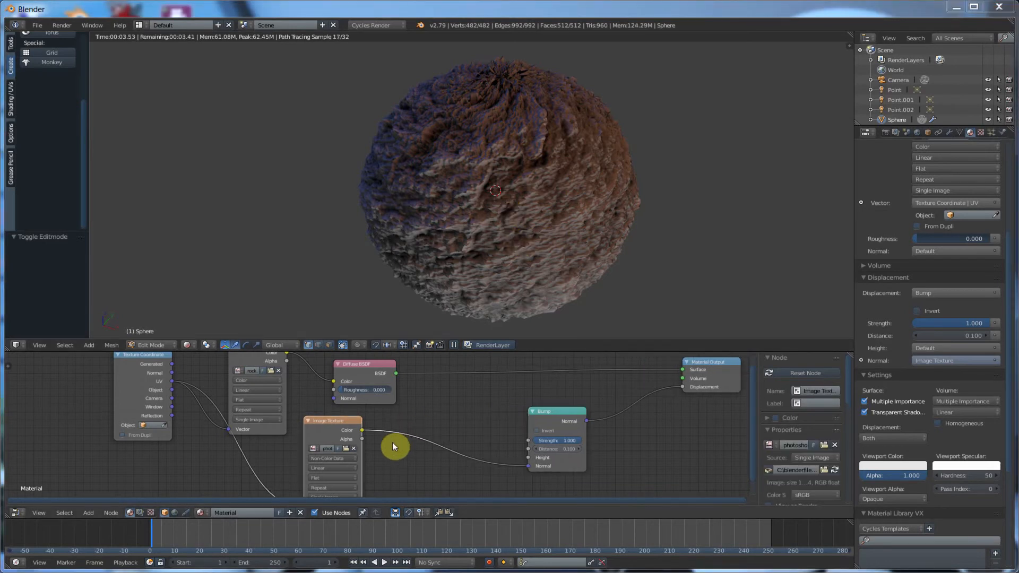
pyautogui.moveTo(486, 456)
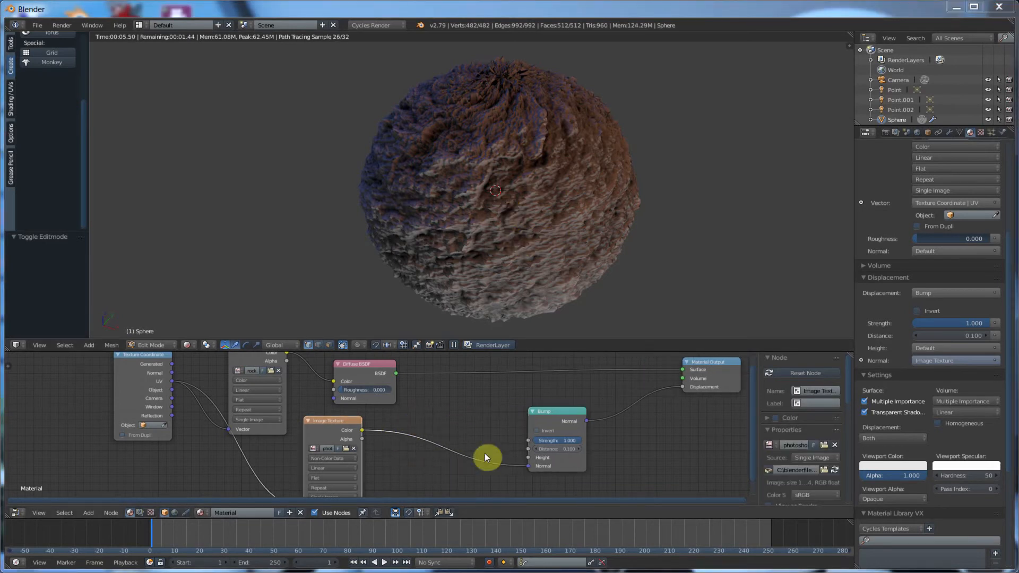
pyautogui.moveTo(456, 425)
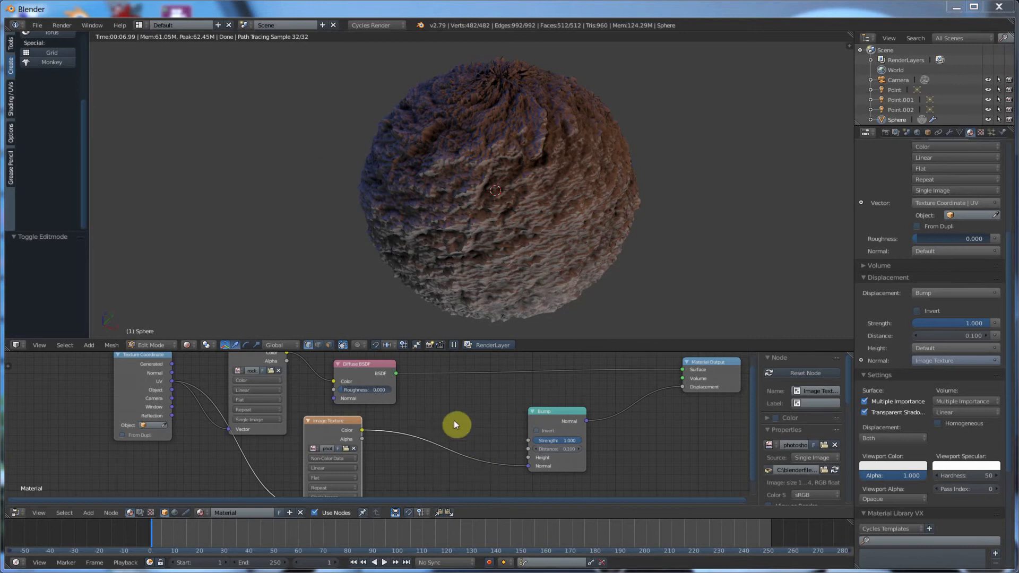
pyautogui.moveTo(539, 450)
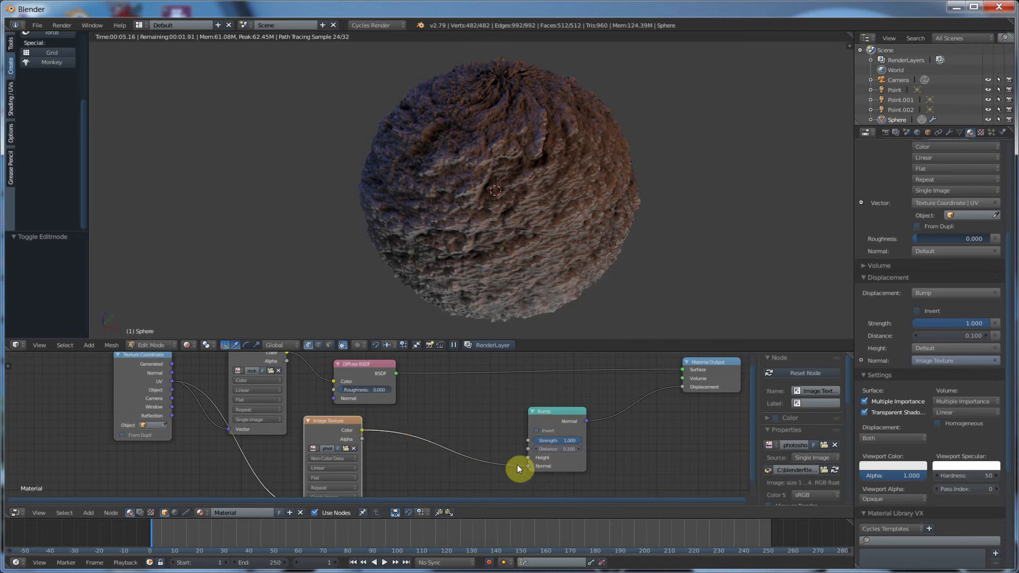
pyautogui.moveTo(336, 425)
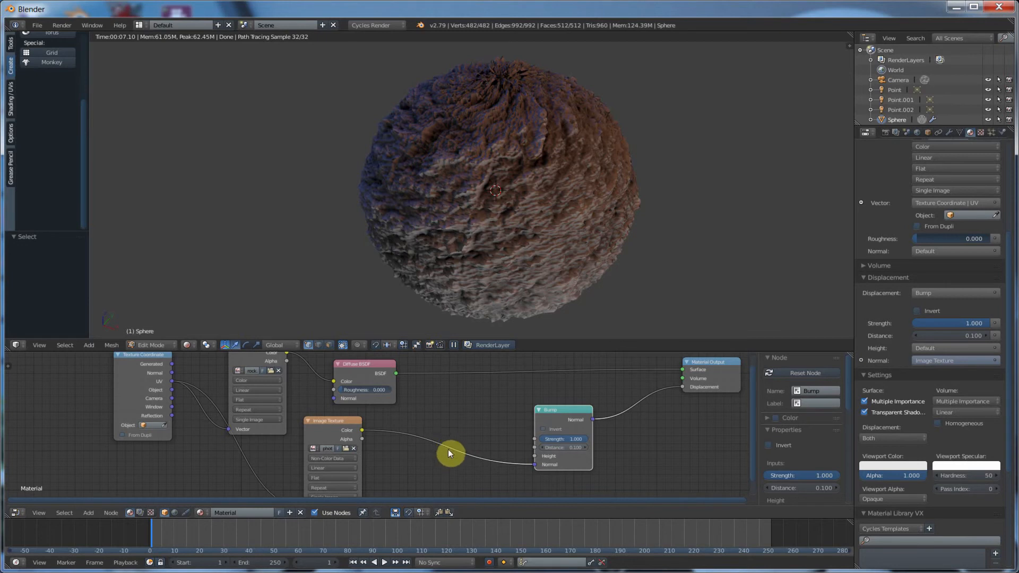
# - Select the Bump node to move it right of the rock image texture
pyautogui.click(448, 453)
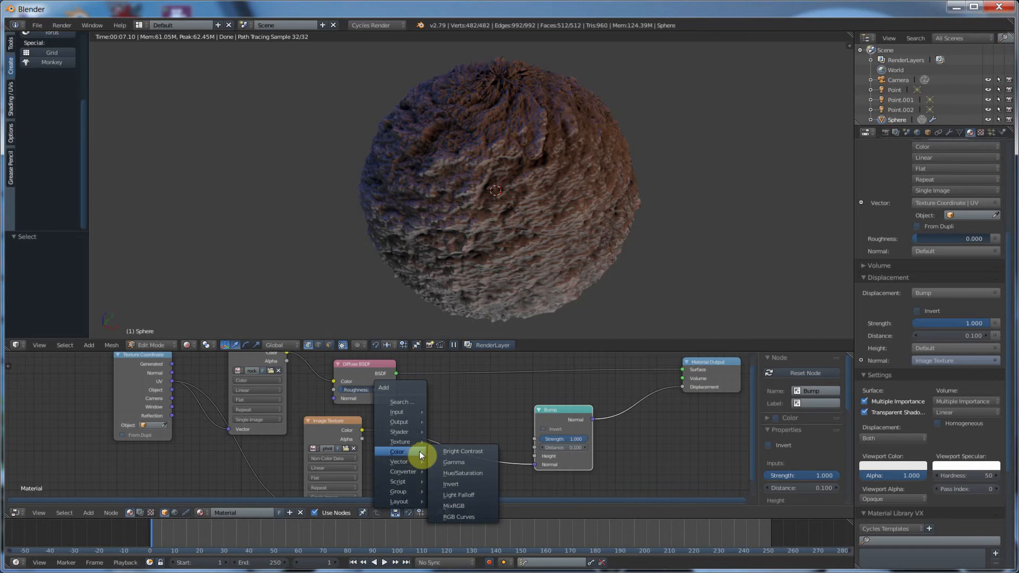
pyautogui.moveTo(458, 517)
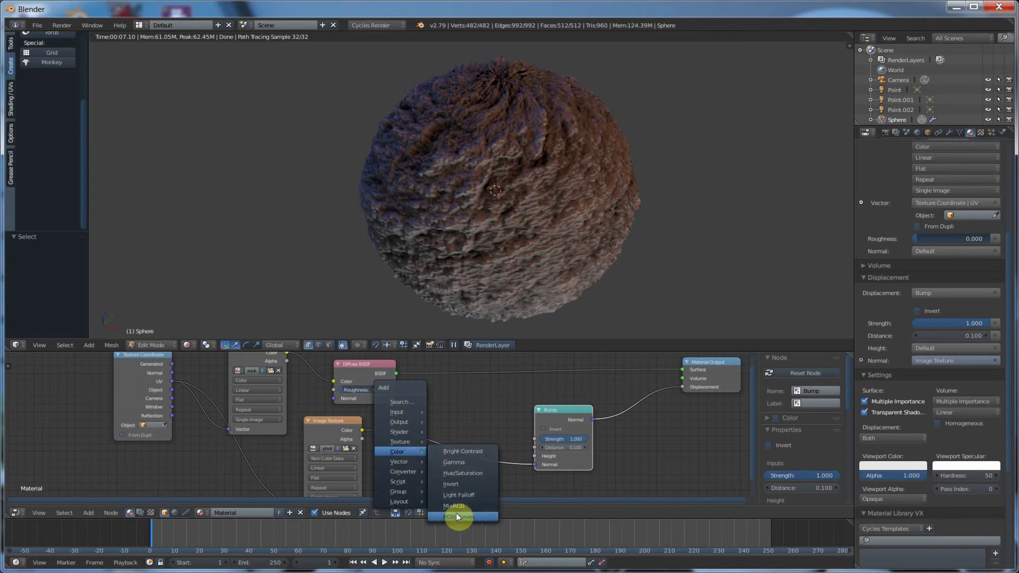
pyautogui.moveTo(459, 515)
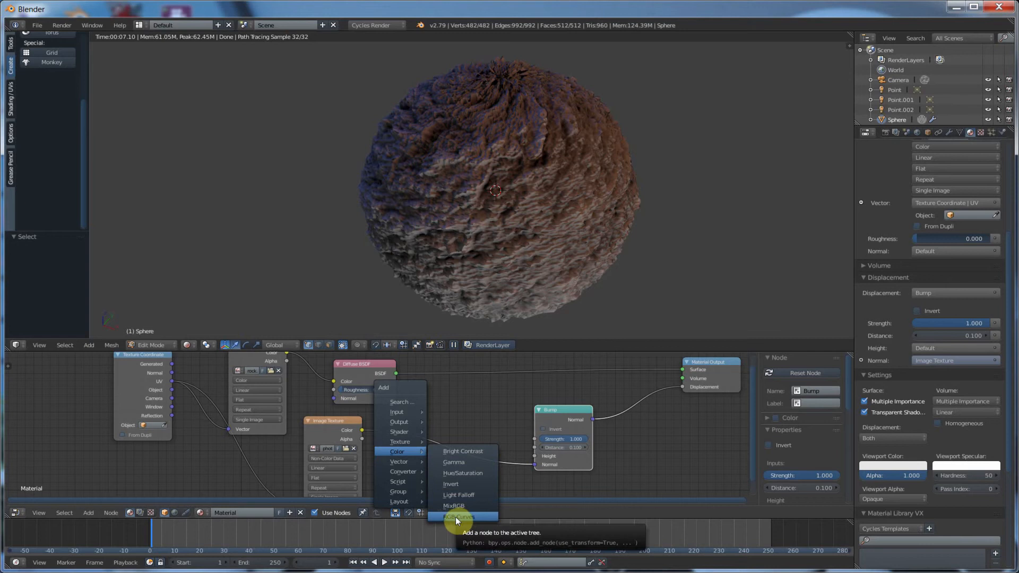
# - Add an RGB Curves node between the rock image texture and the Bump height input
pyautogui.click(458, 517)
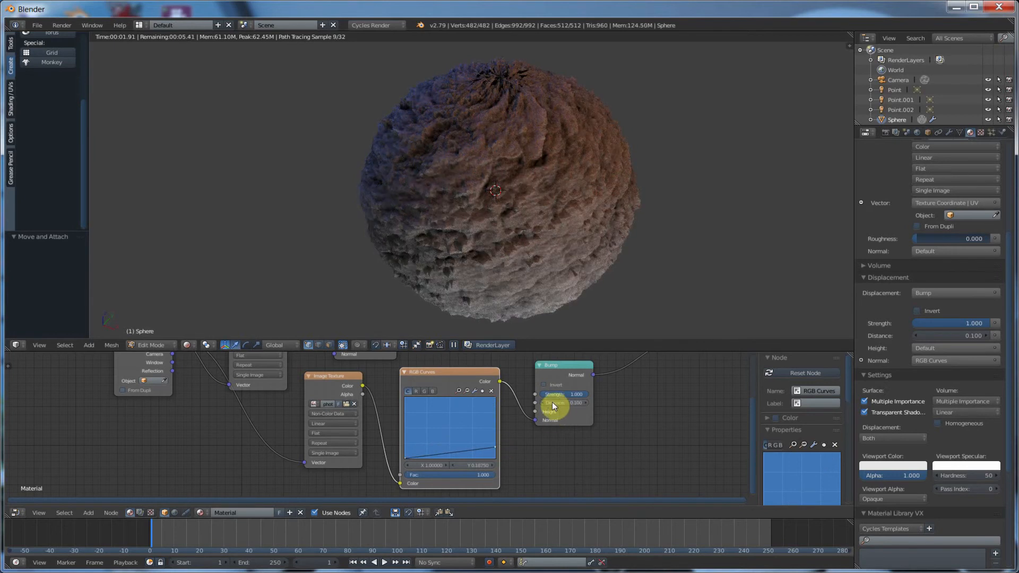
pyautogui.moveTo(531, 163)
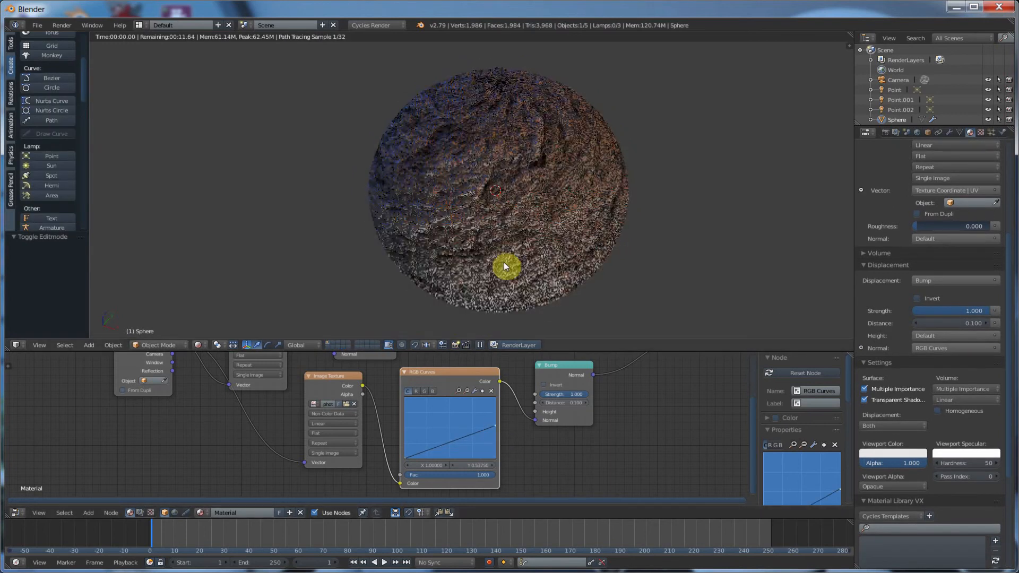
# - Drag the RGB Curves end point to the top-right corner, making a straight diagonal
pyautogui.click(156, 345)
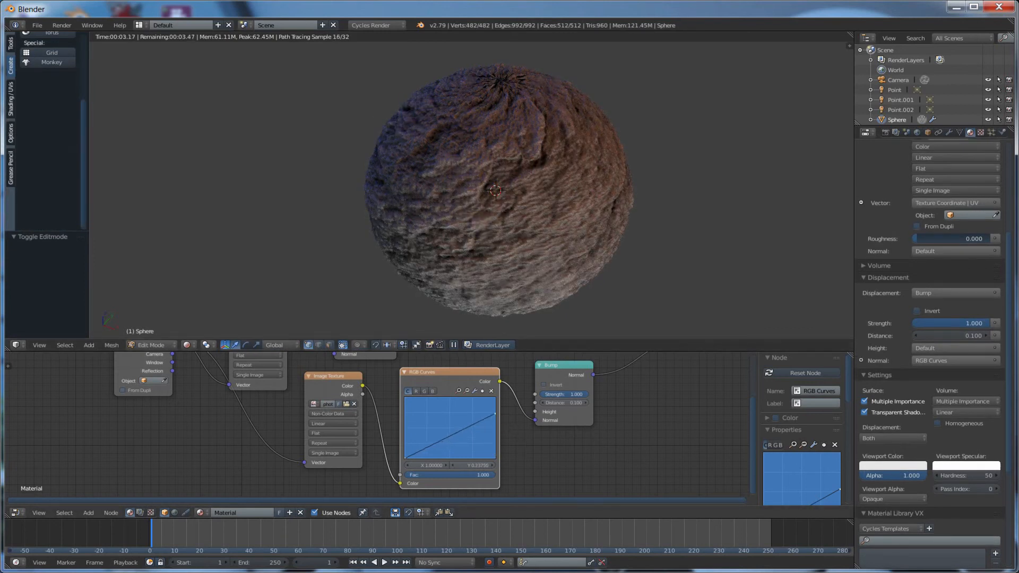
pyautogui.click(152, 344)
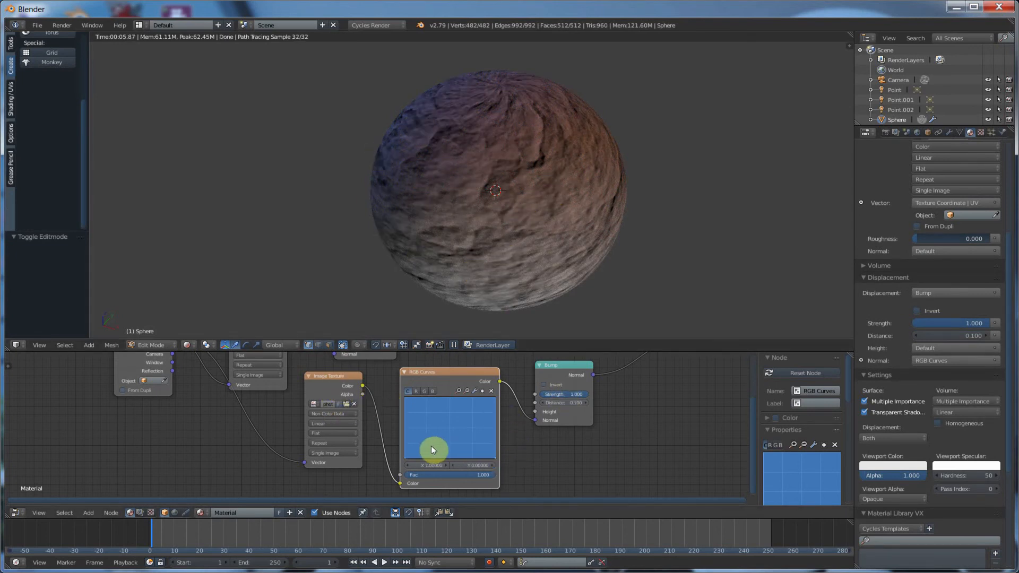
pyautogui.moveTo(471, 453)
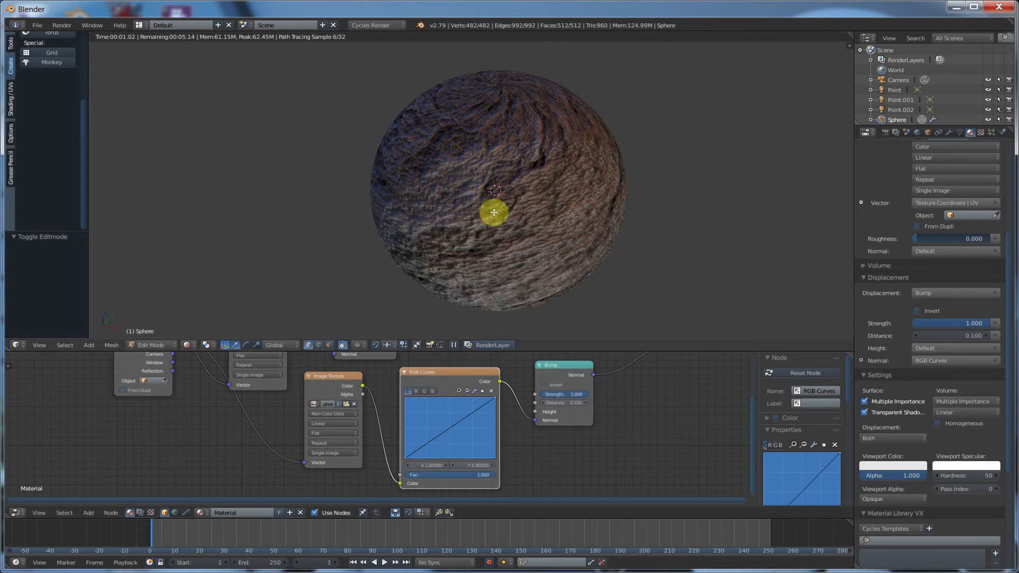
pyautogui.click(155, 344)
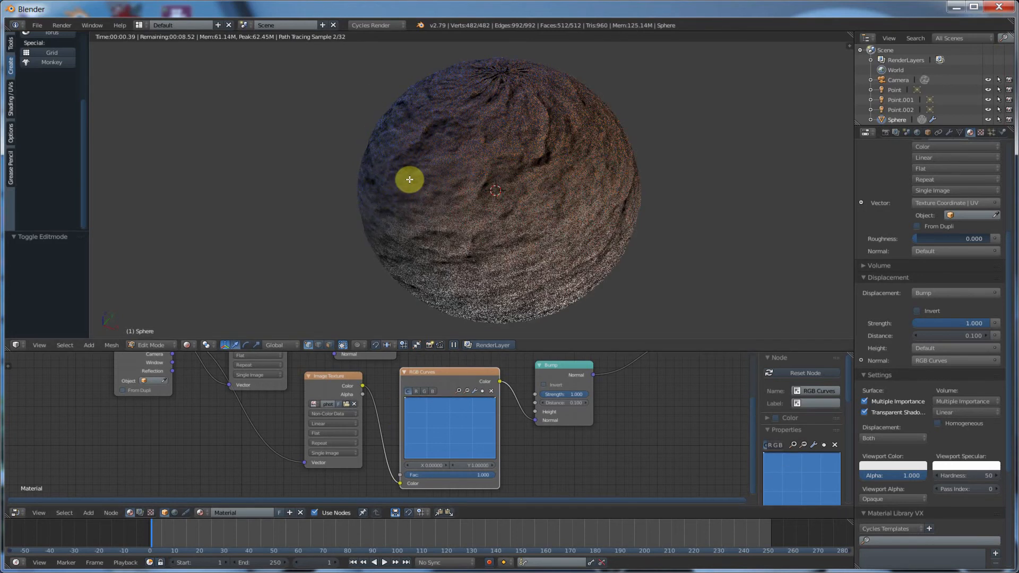
pyautogui.click(156, 344)
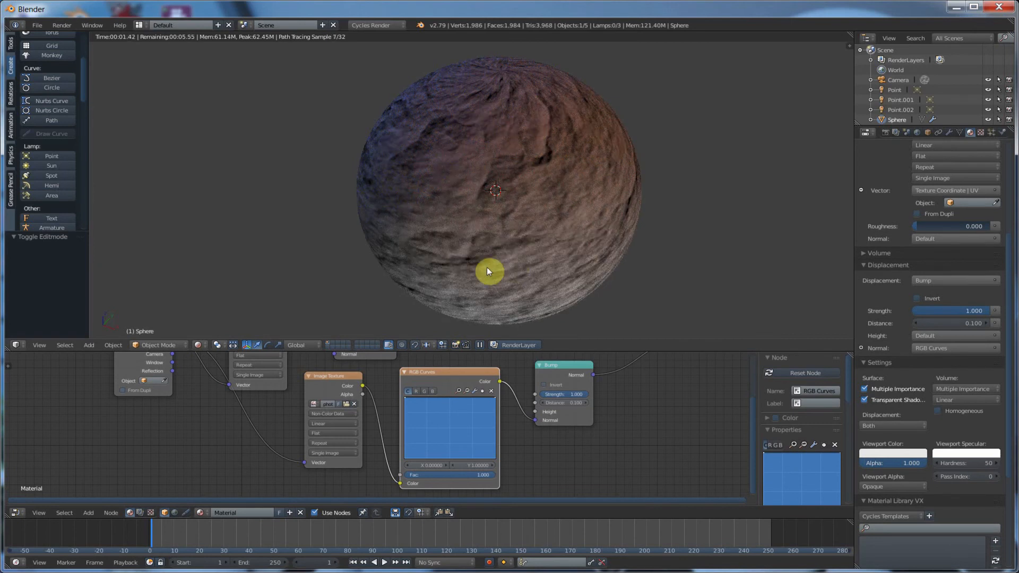
pyautogui.moveTo(601, 123)
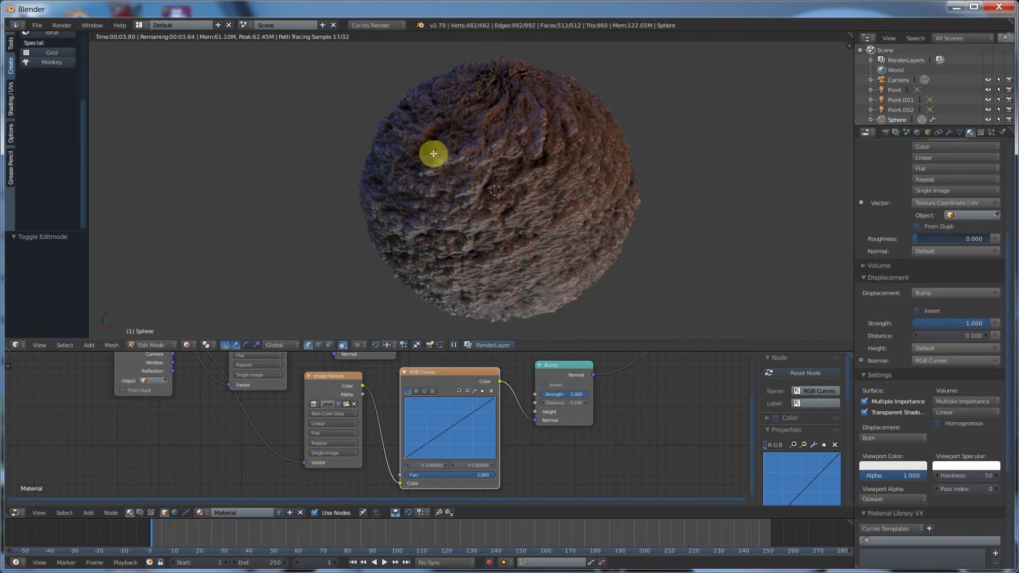
pyautogui.moveTo(440, 134)
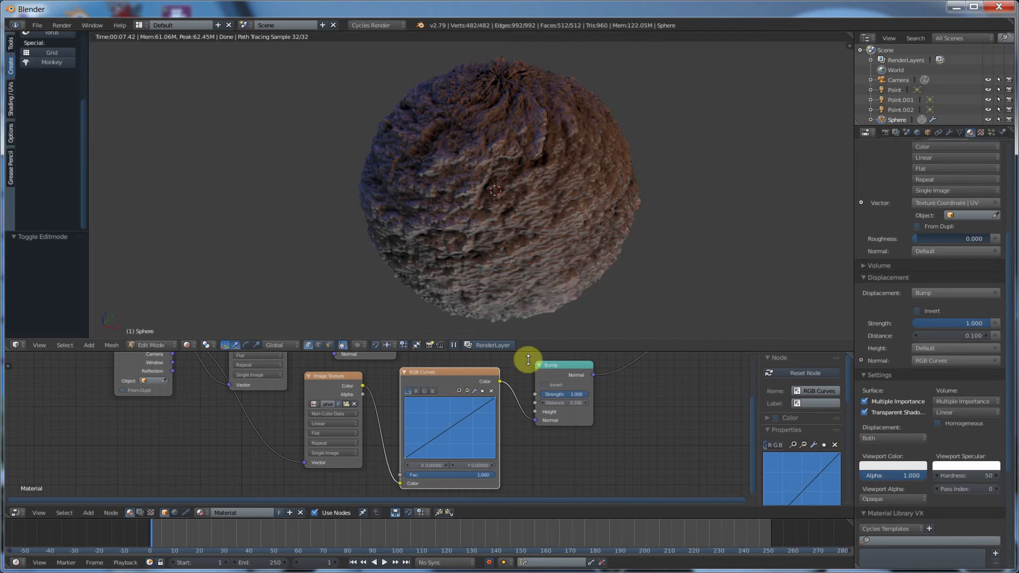
pyautogui.moveTo(543, 83)
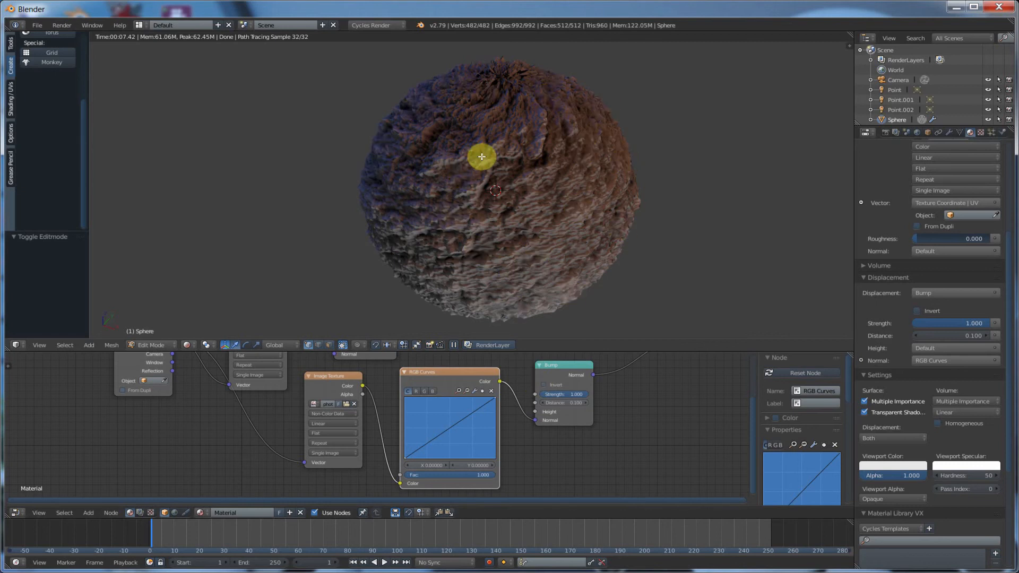
pyautogui.moveTo(324, 409)
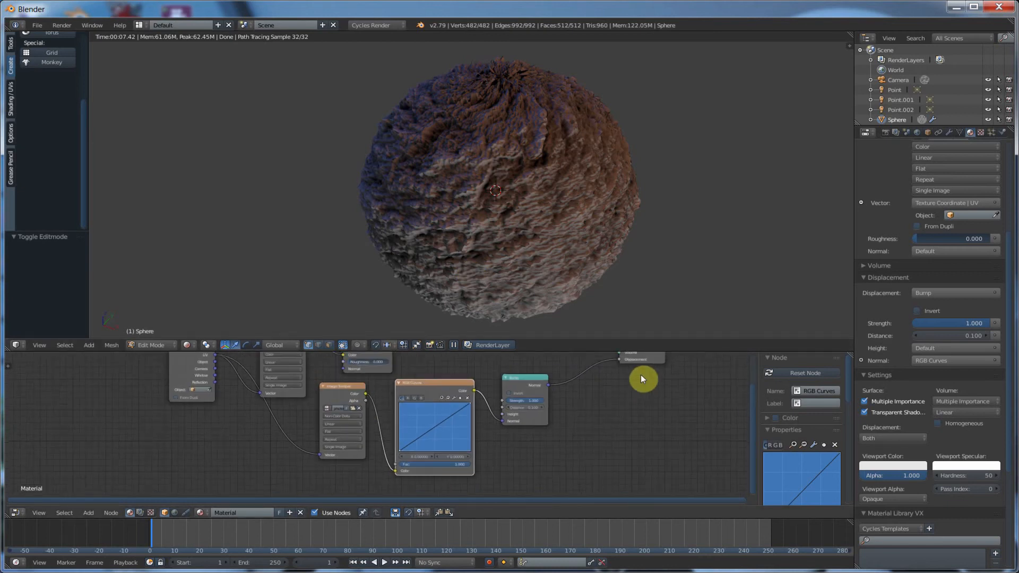
pyautogui.moveTo(598, 418)
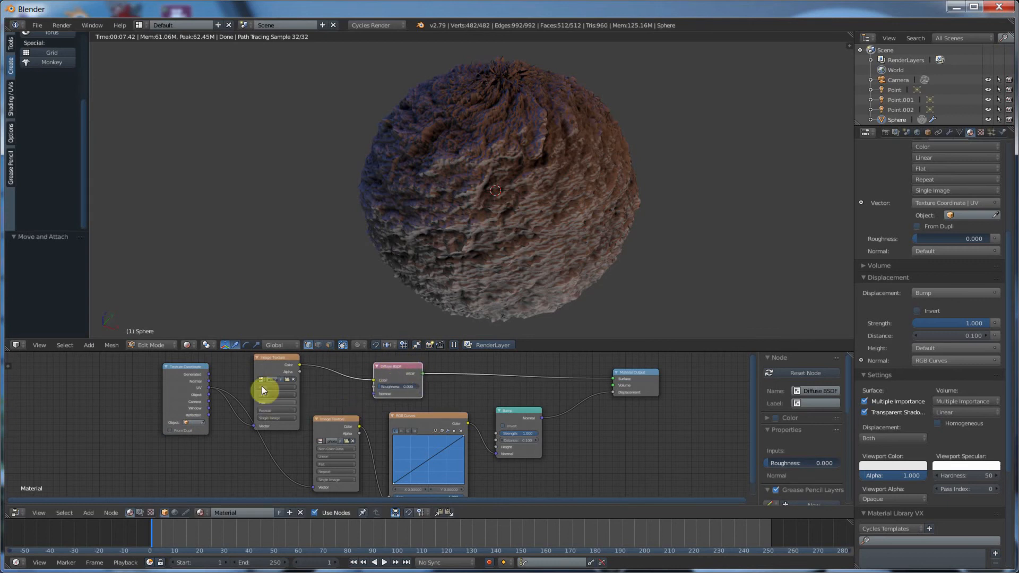
pyautogui.moveTo(395, 383)
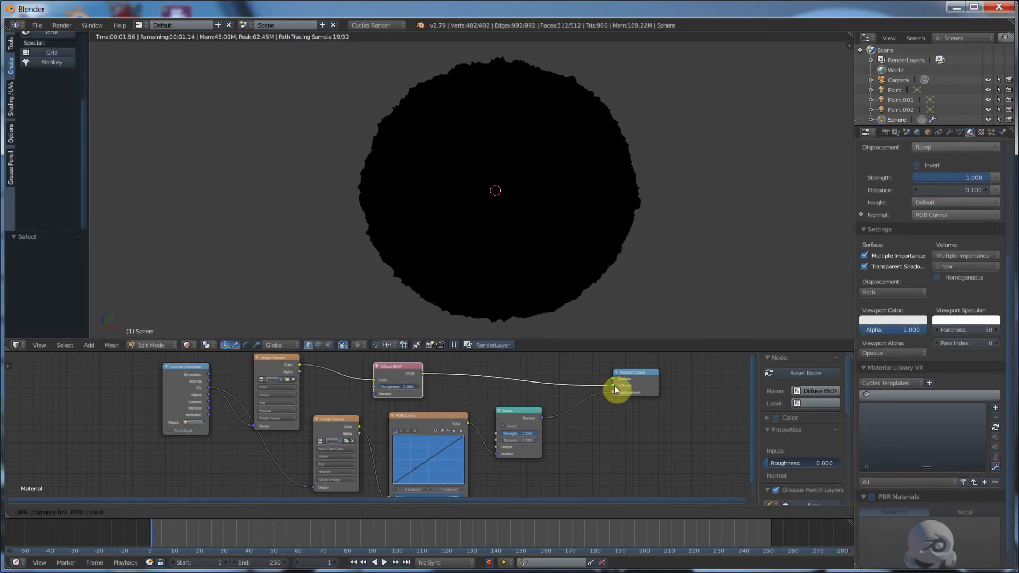
# - Link the texture, RGB Curves and Bump chain through the Diffuse BSDF into the Material Output
pyautogui.click(615, 383)
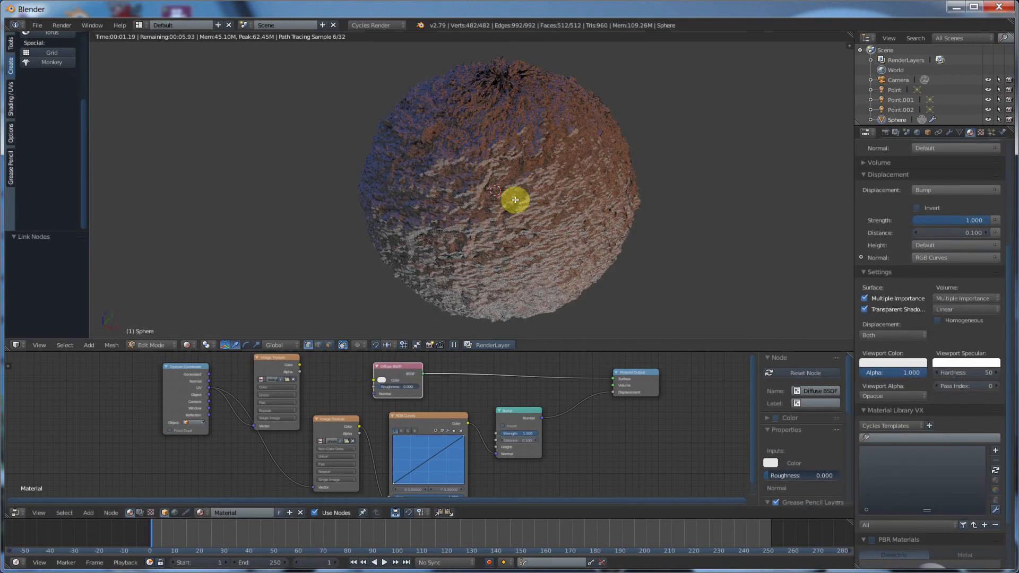
pyautogui.click(152, 344)
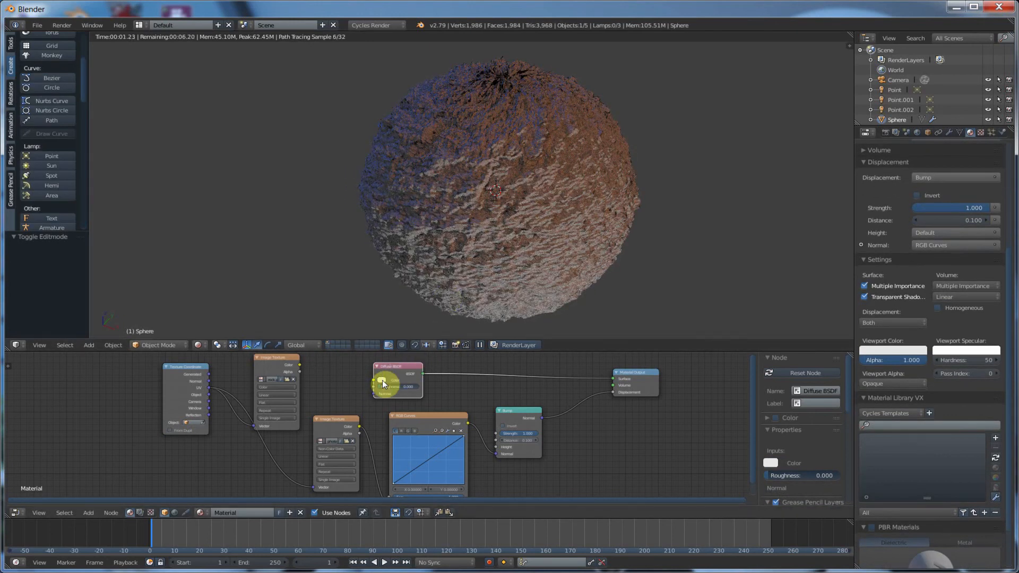
pyautogui.click(383, 382)
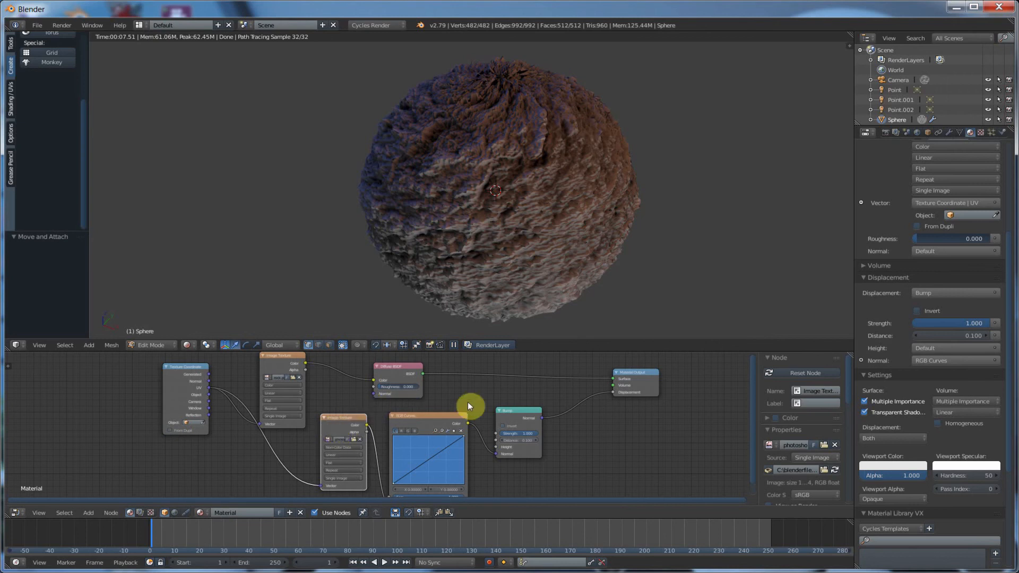
pyautogui.click(517, 416)
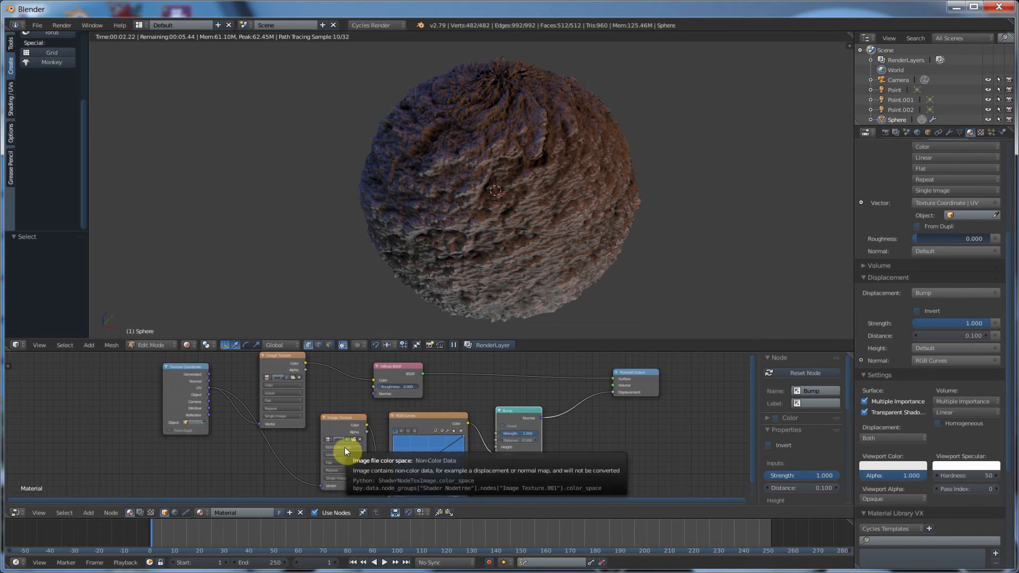
pyautogui.moveTo(400, 447)
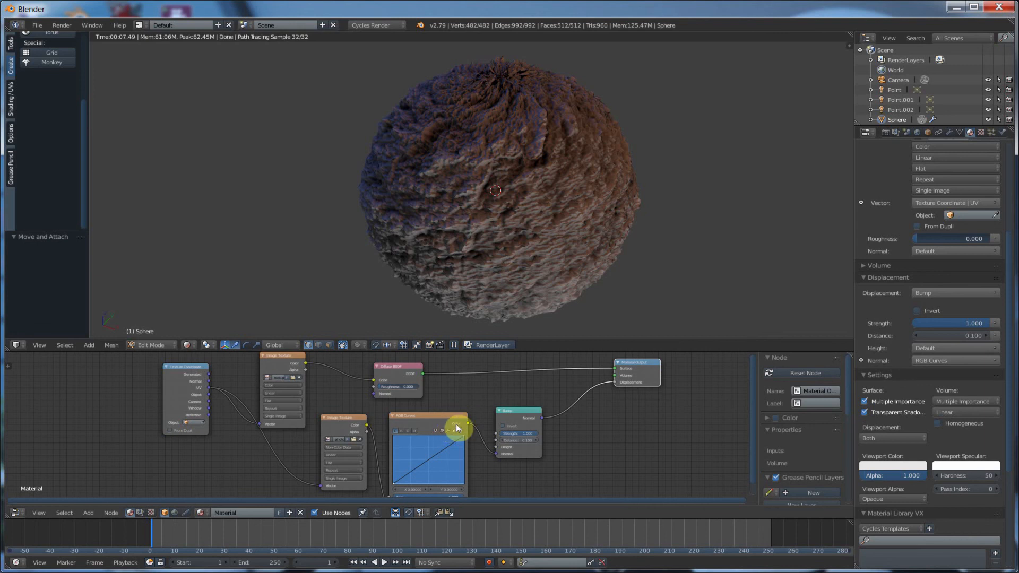
pyautogui.moveTo(481, 183)
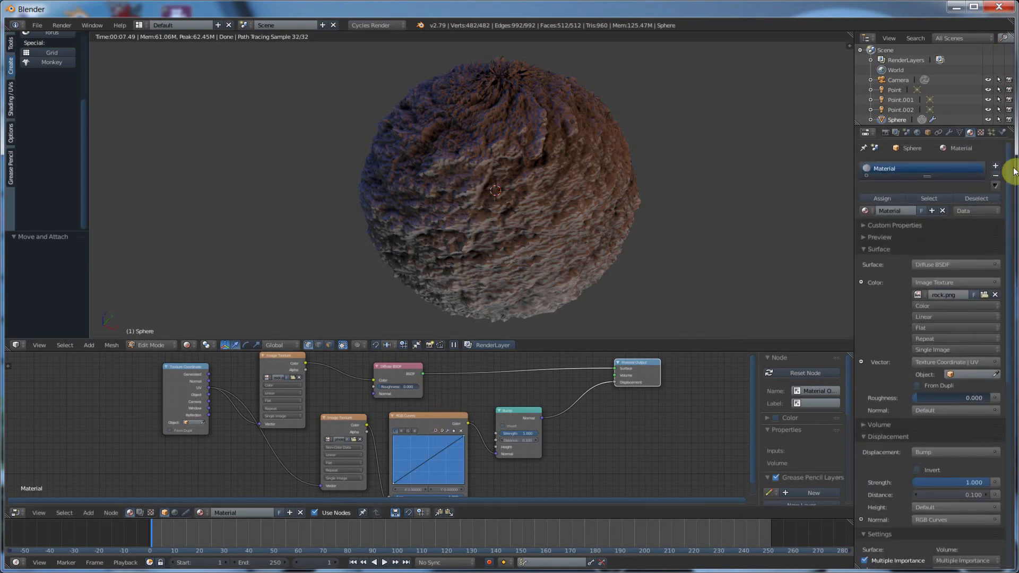
# - Check the Render feature set, then view the sphere's Subdivision Surface modifier
pyautogui.click(886, 133)
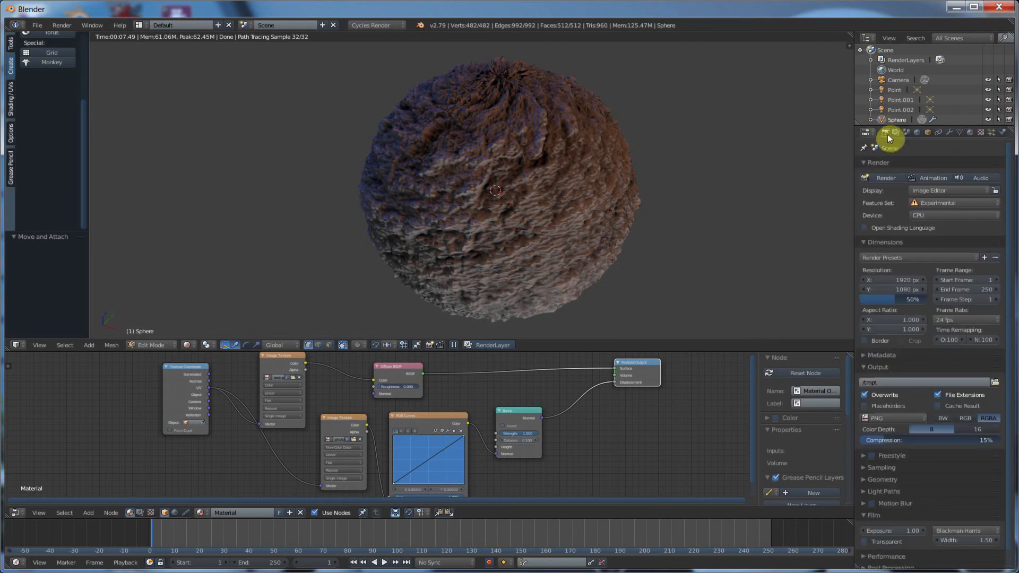
pyautogui.moveTo(888, 135)
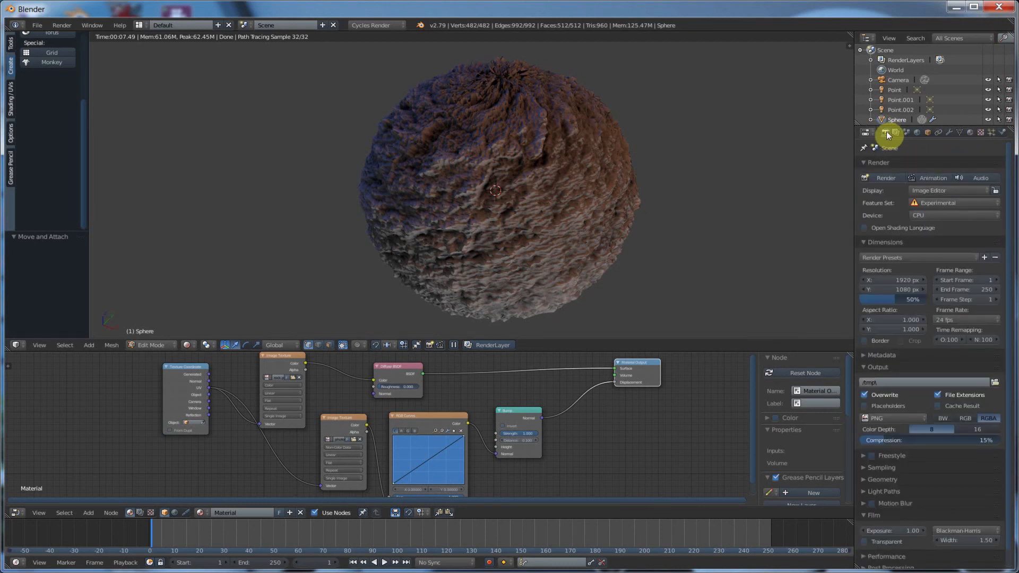
pyautogui.moveTo(867, 207)
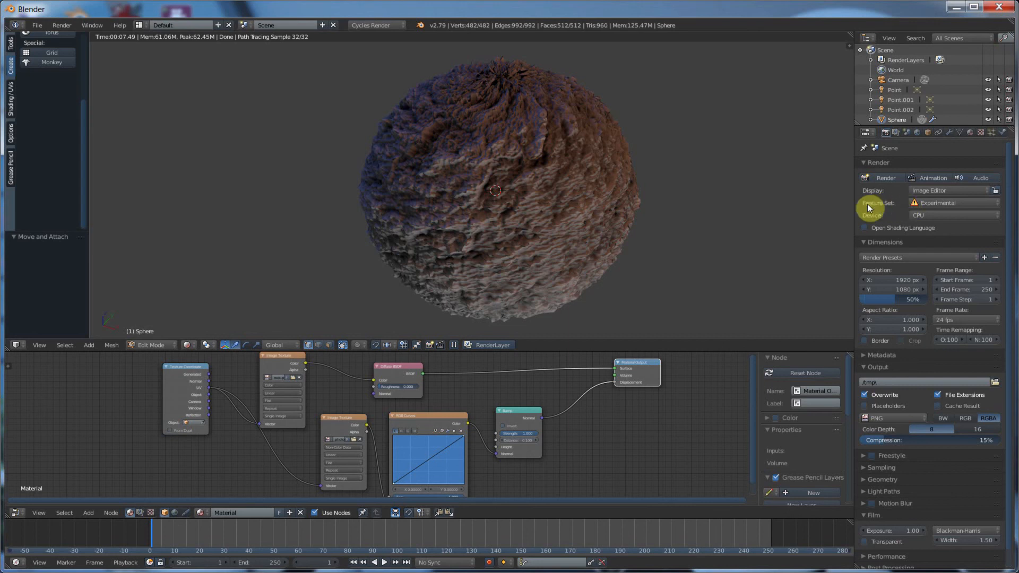
pyautogui.moveTo(935, 203)
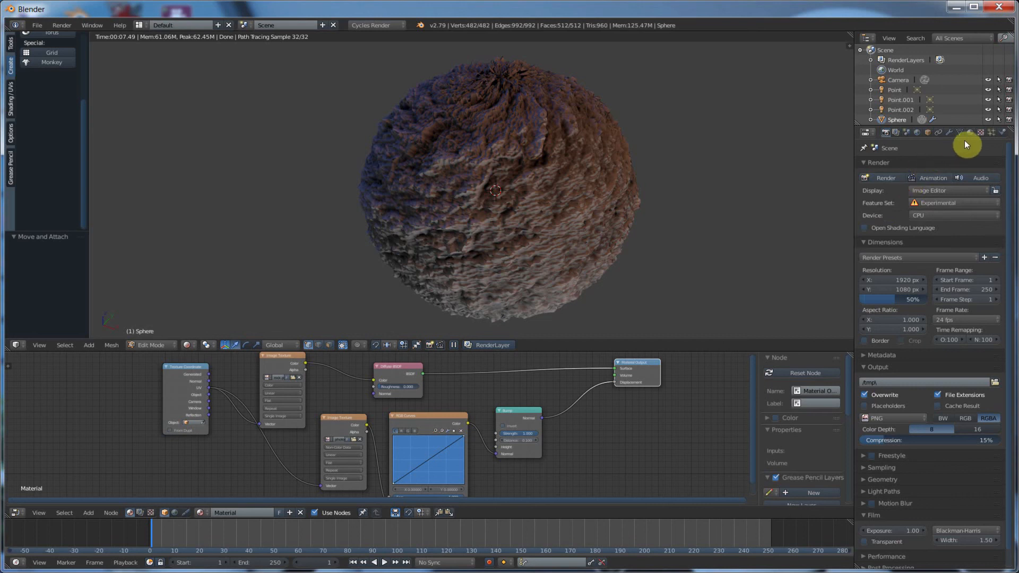
pyautogui.moveTo(968, 132)
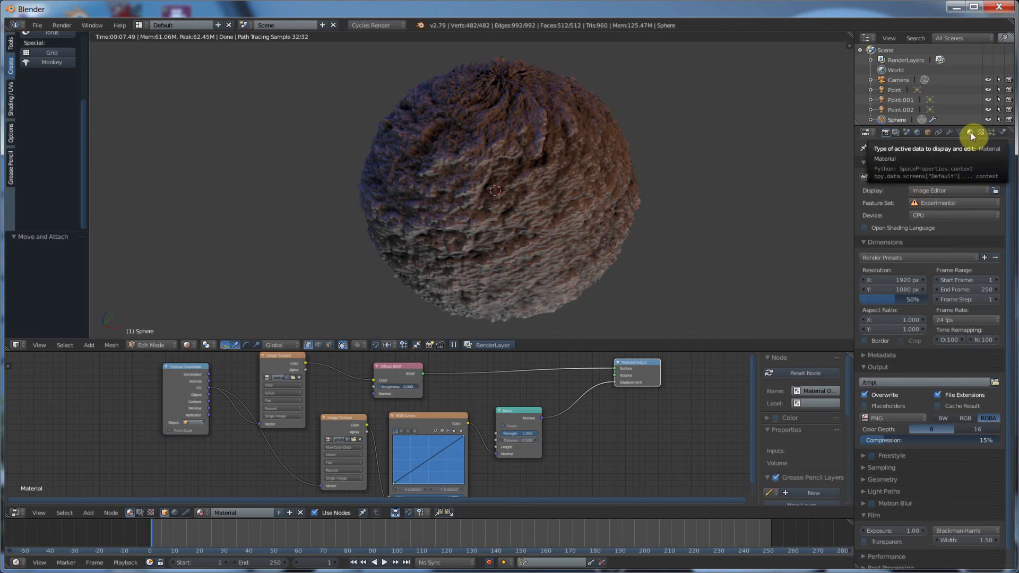
pyautogui.click(932, 133)
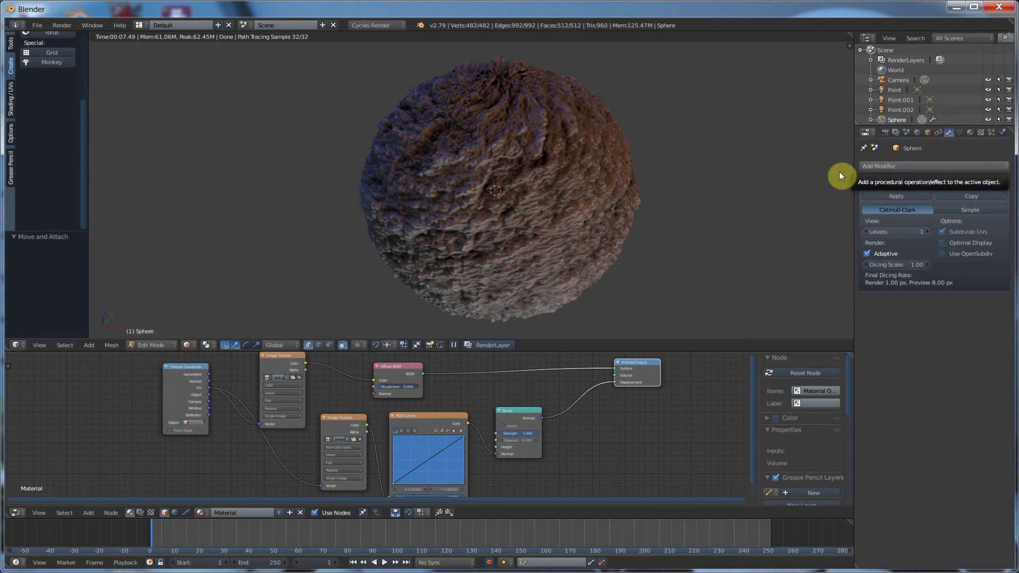
# - Confirm Catmull-Clark with Adaptive subdivision enabled, then switch to the sphere's material settings
pyautogui.click(897, 165)
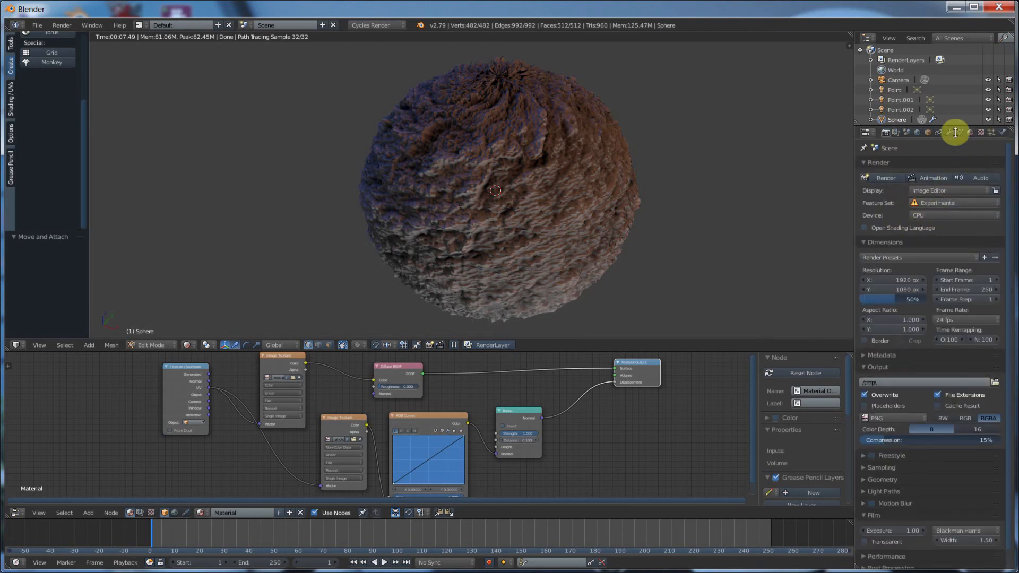
pyautogui.click(931, 132)
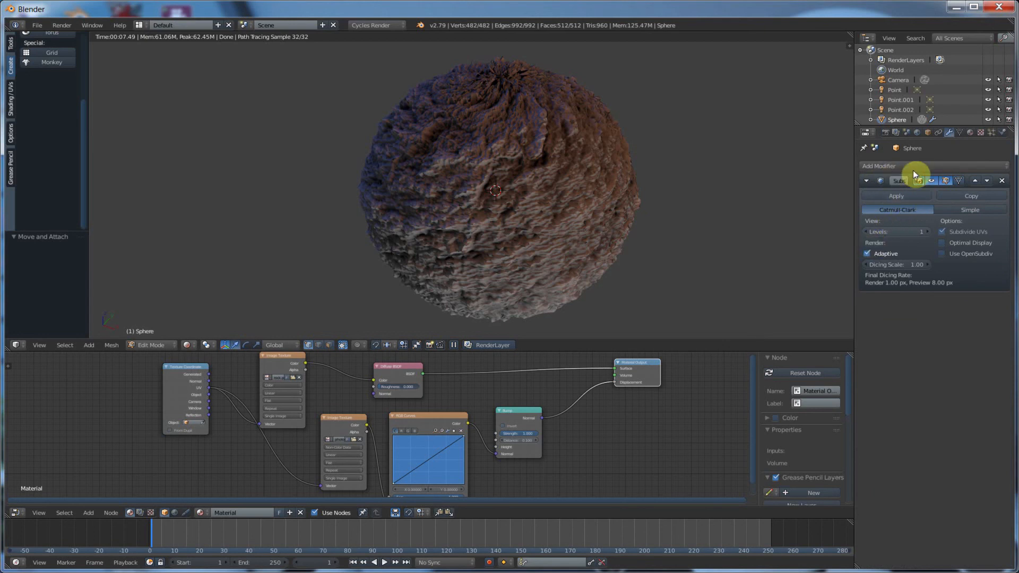
pyautogui.moveTo(895, 213)
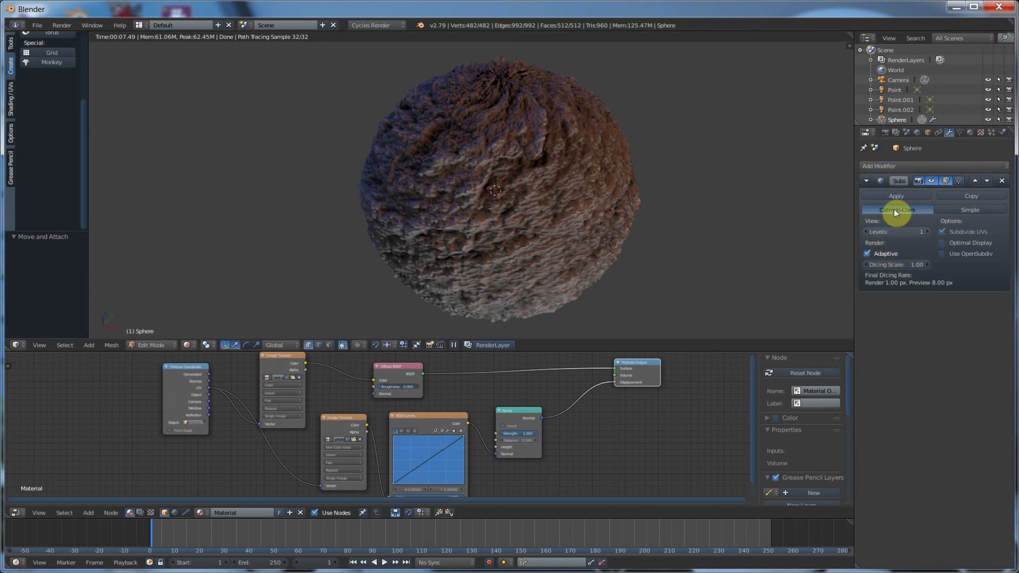
pyautogui.click(960, 132)
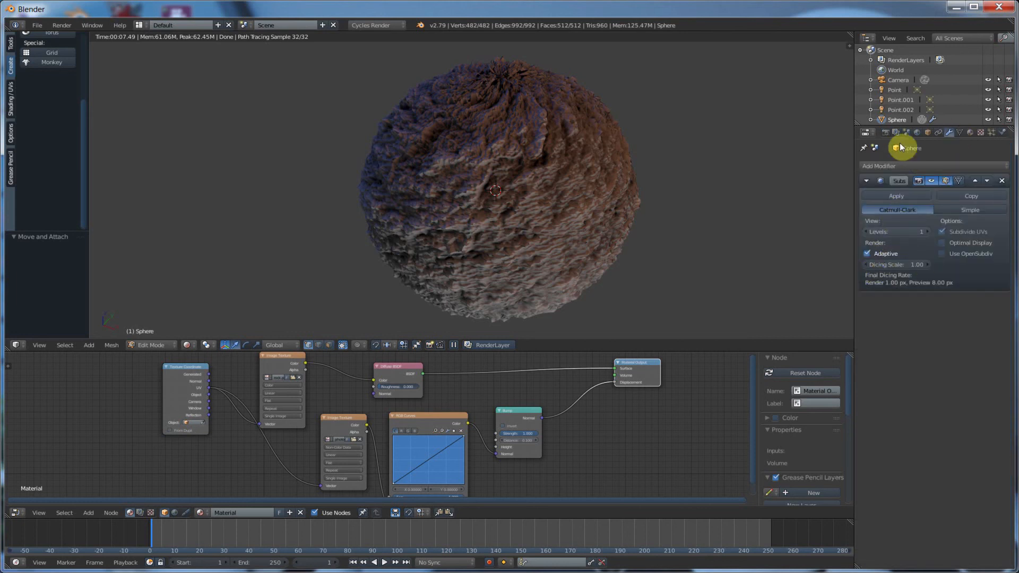
pyautogui.click(865, 133)
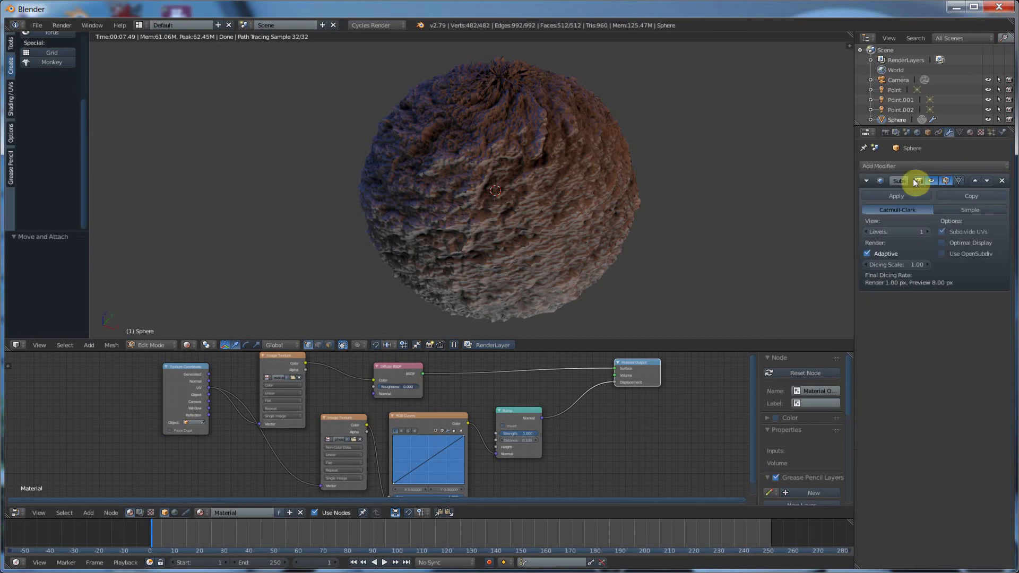
pyautogui.moveTo(867, 258)
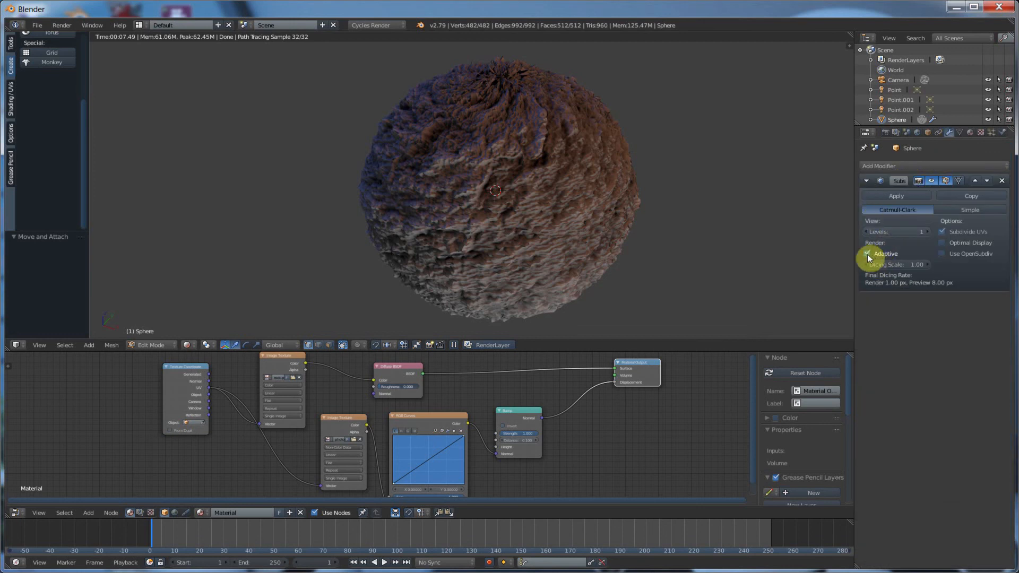
pyautogui.moveTo(881, 254)
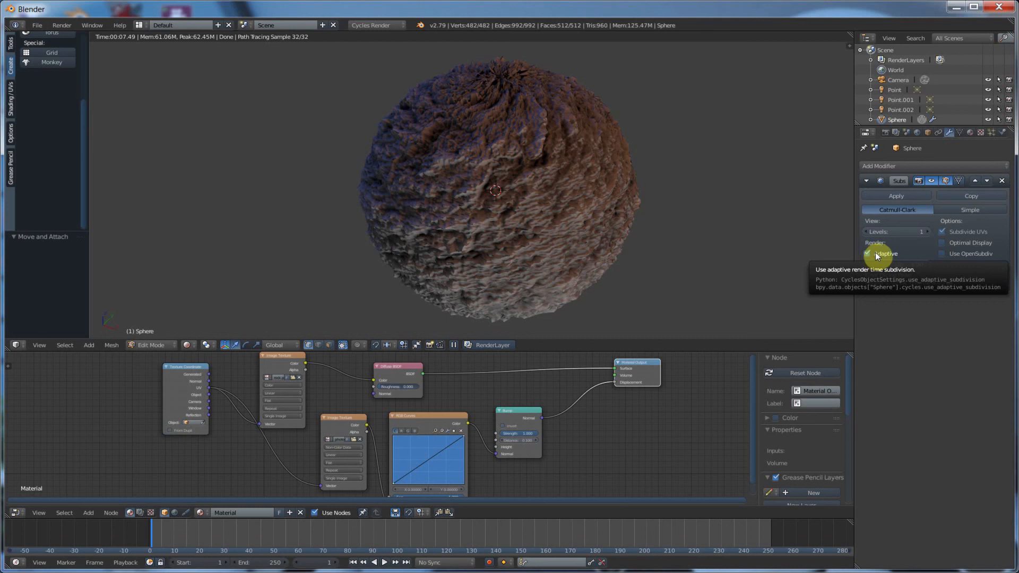
pyautogui.click(867, 253)
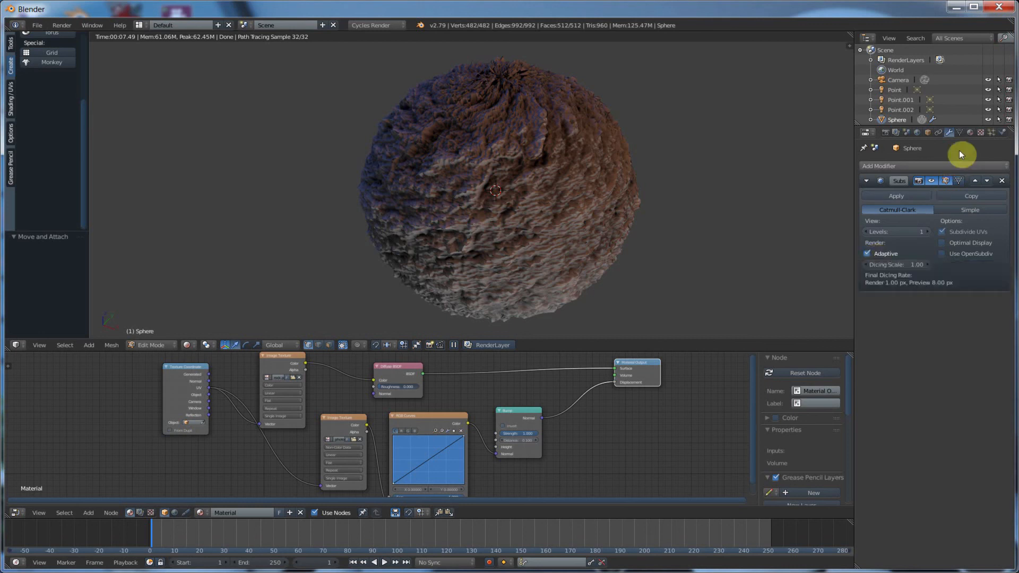
pyautogui.click(968, 132)
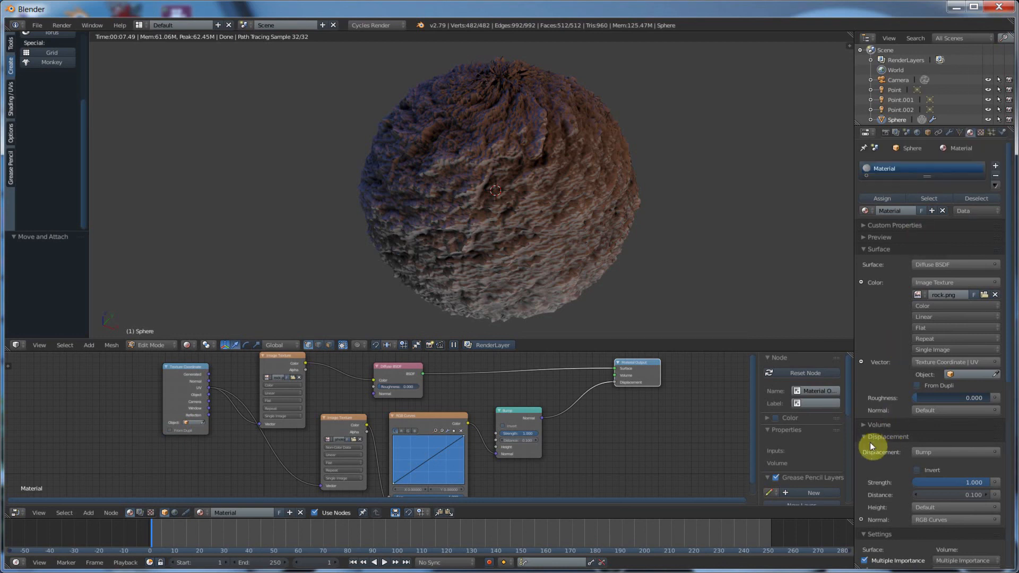
# - Set the material's Displacement method to Both for true displacement plus bump
pyautogui.scroll(-3)
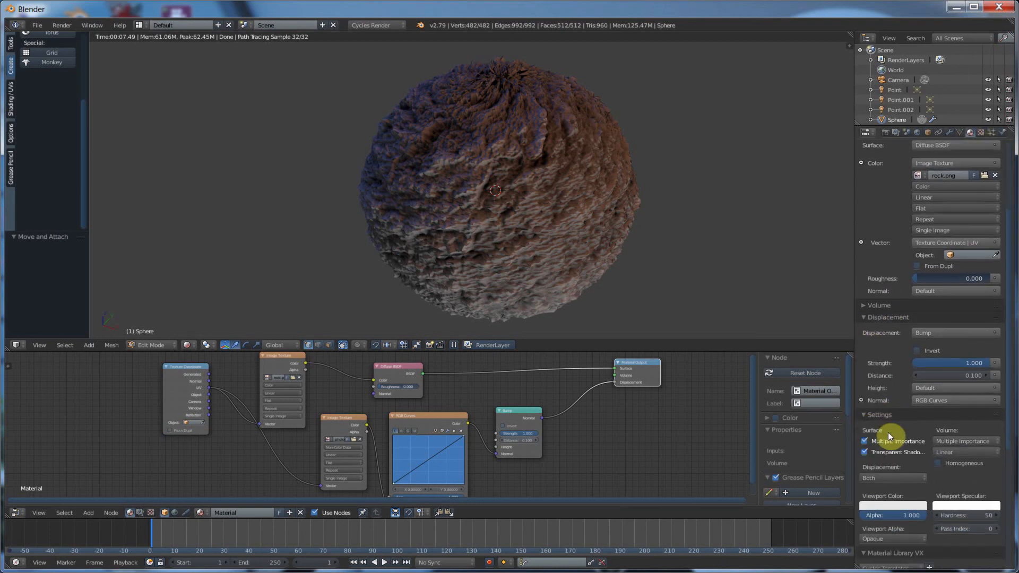
pyautogui.click(891, 478)
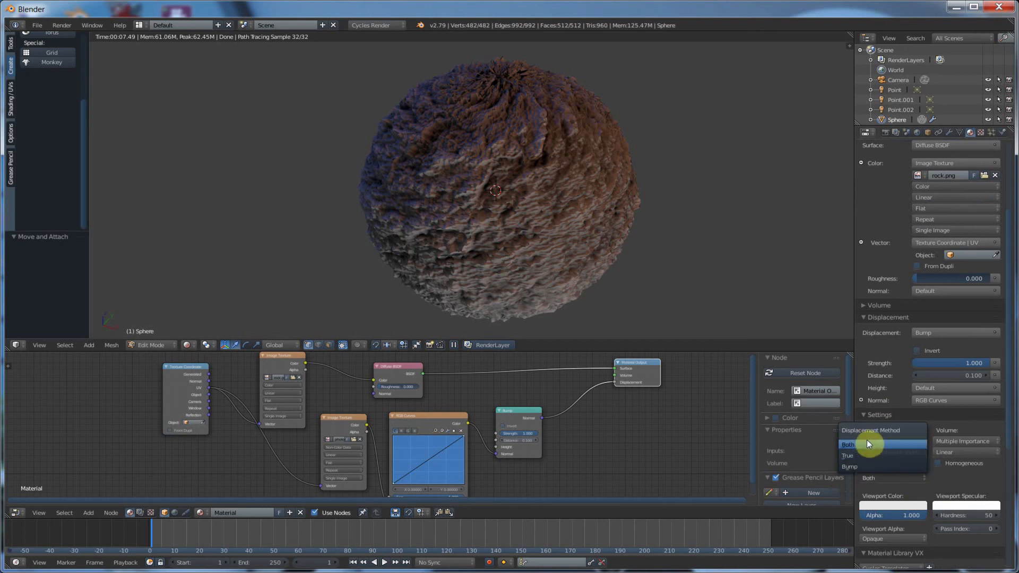
pyautogui.click(849, 443)
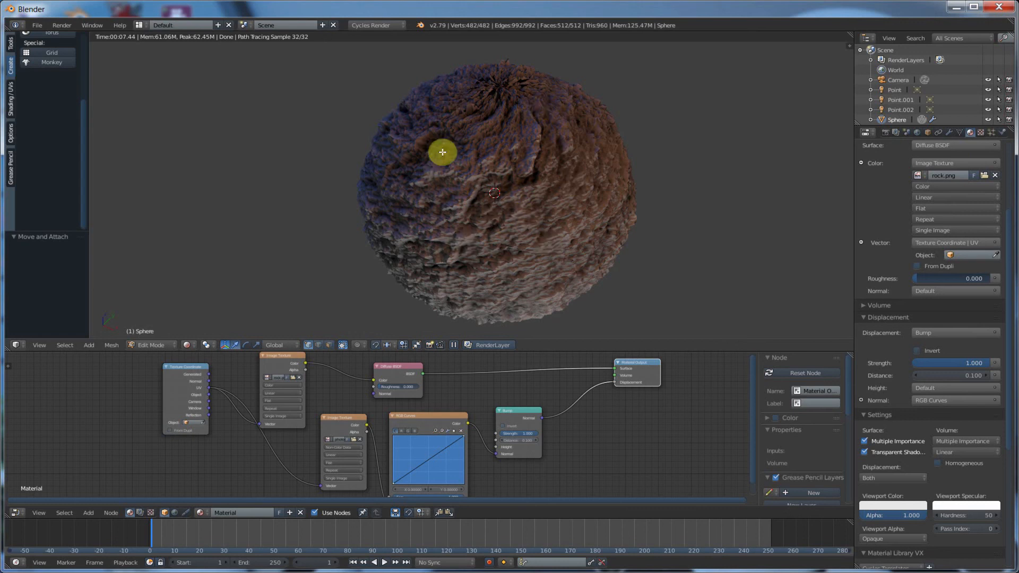
pyautogui.moveTo(381, 135)
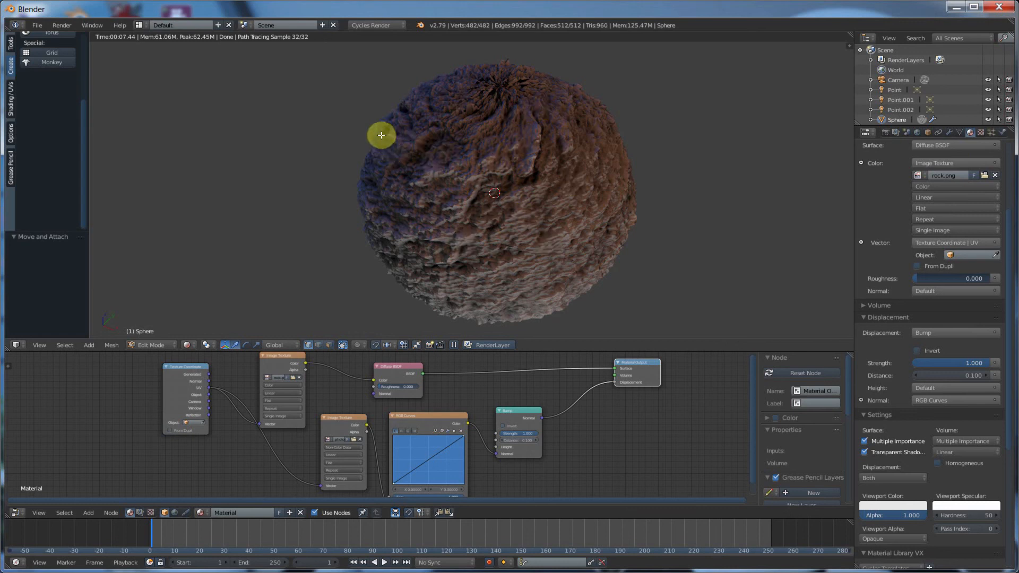
pyautogui.moveTo(480, 71)
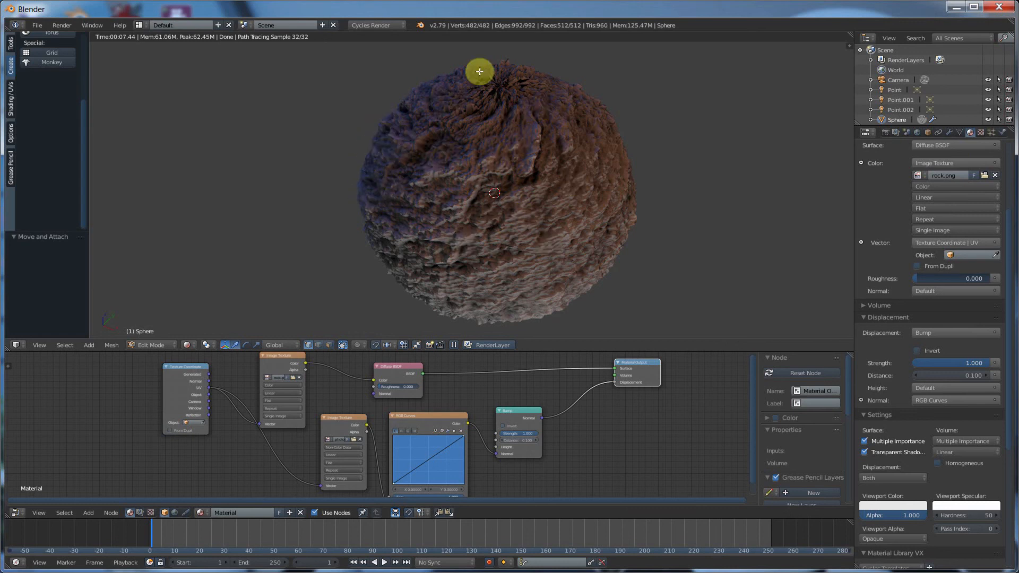
pyautogui.moveTo(370, 147)
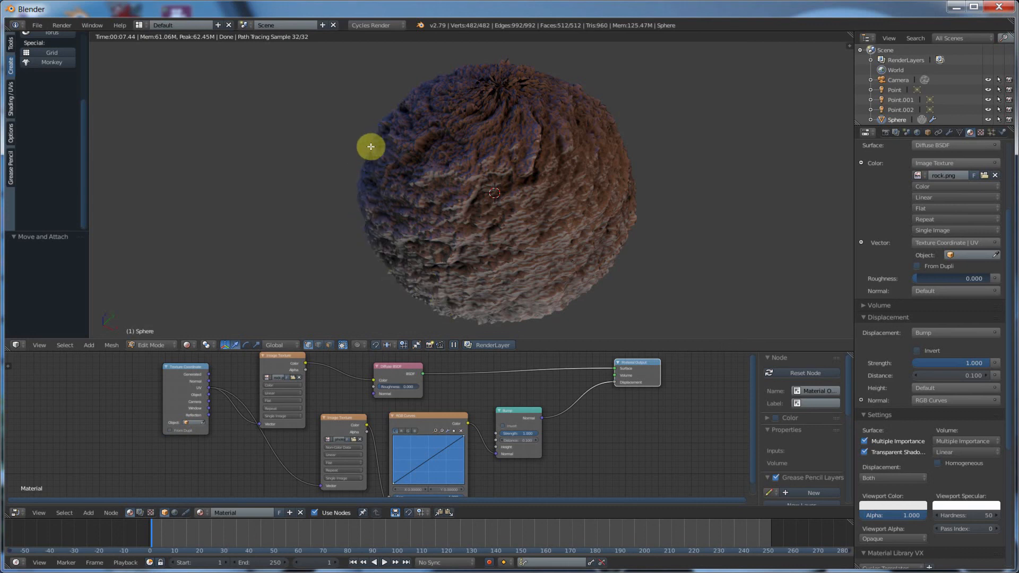
pyautogui.moveTo(595, 119)
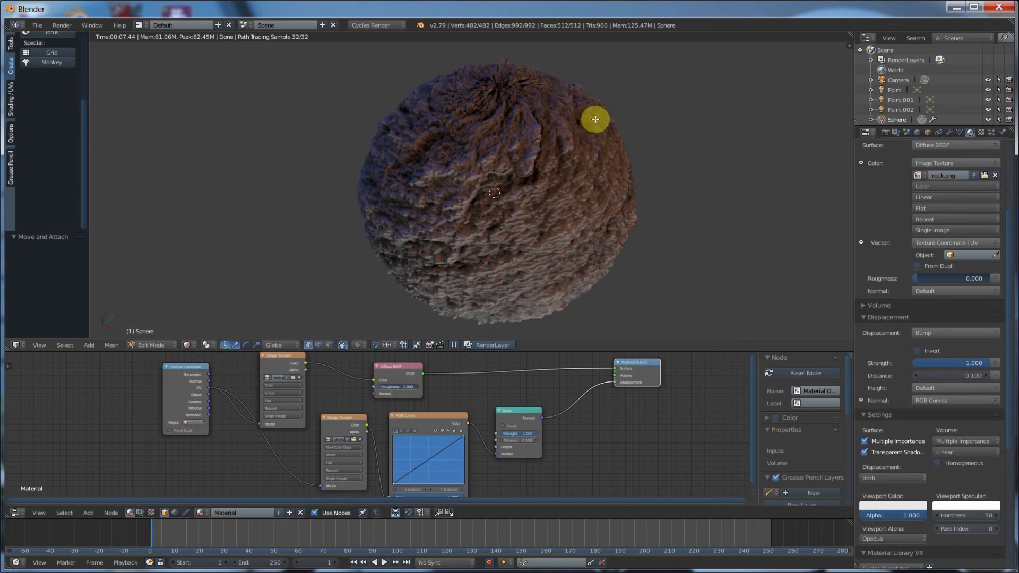
pyautogui.moveTo(471, 199)
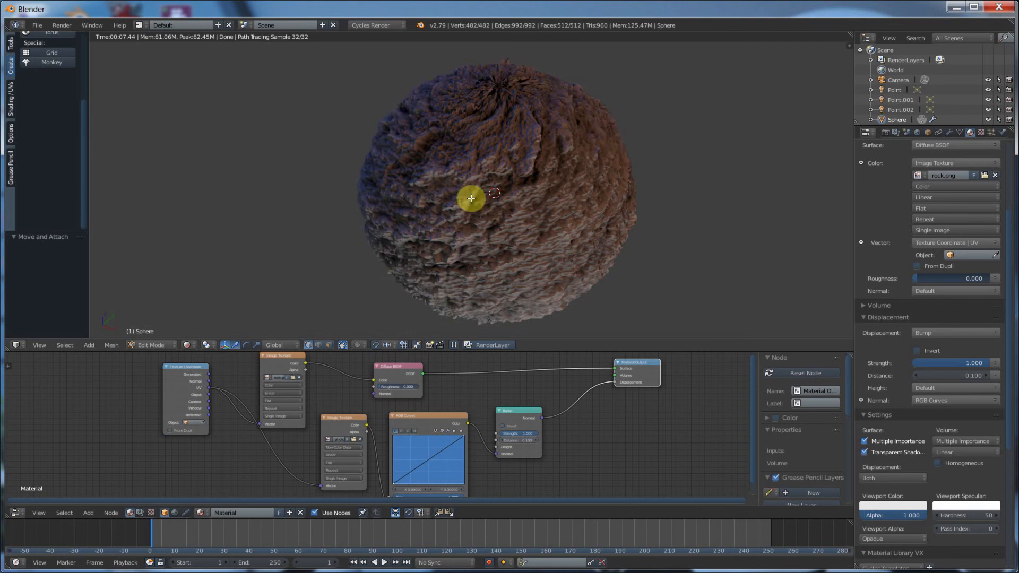